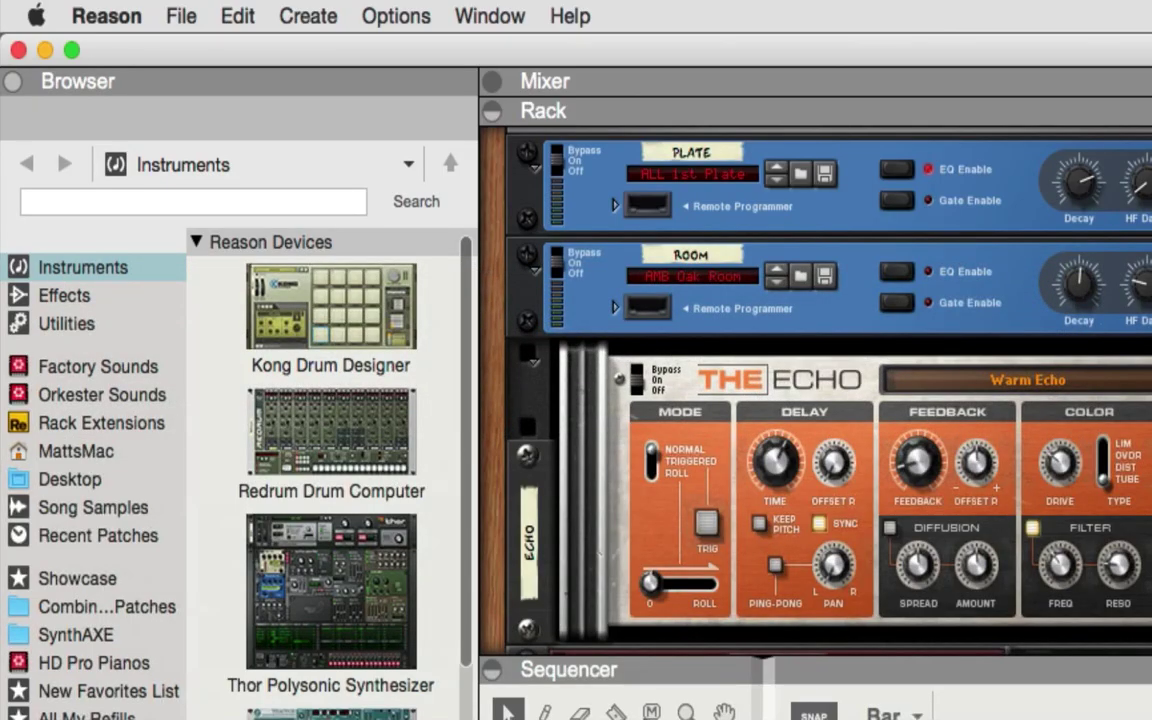
mouse_move(308, 10)
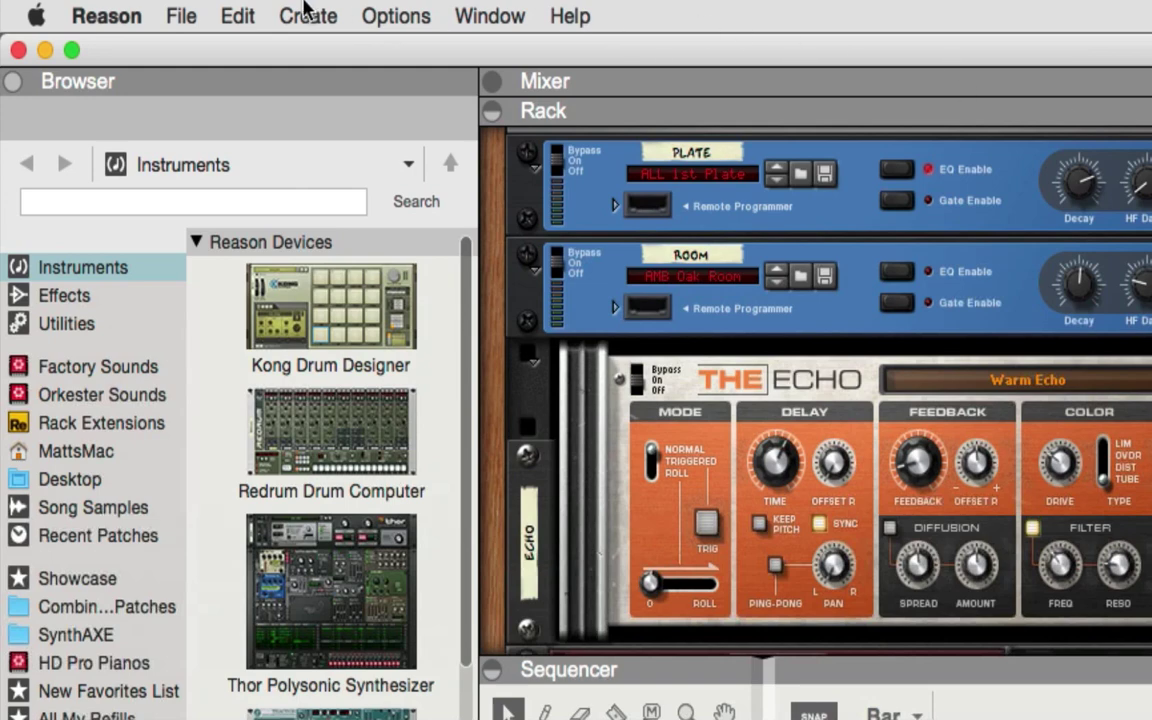
Review the template list and check the default song in Preferences.
click(180, 16)
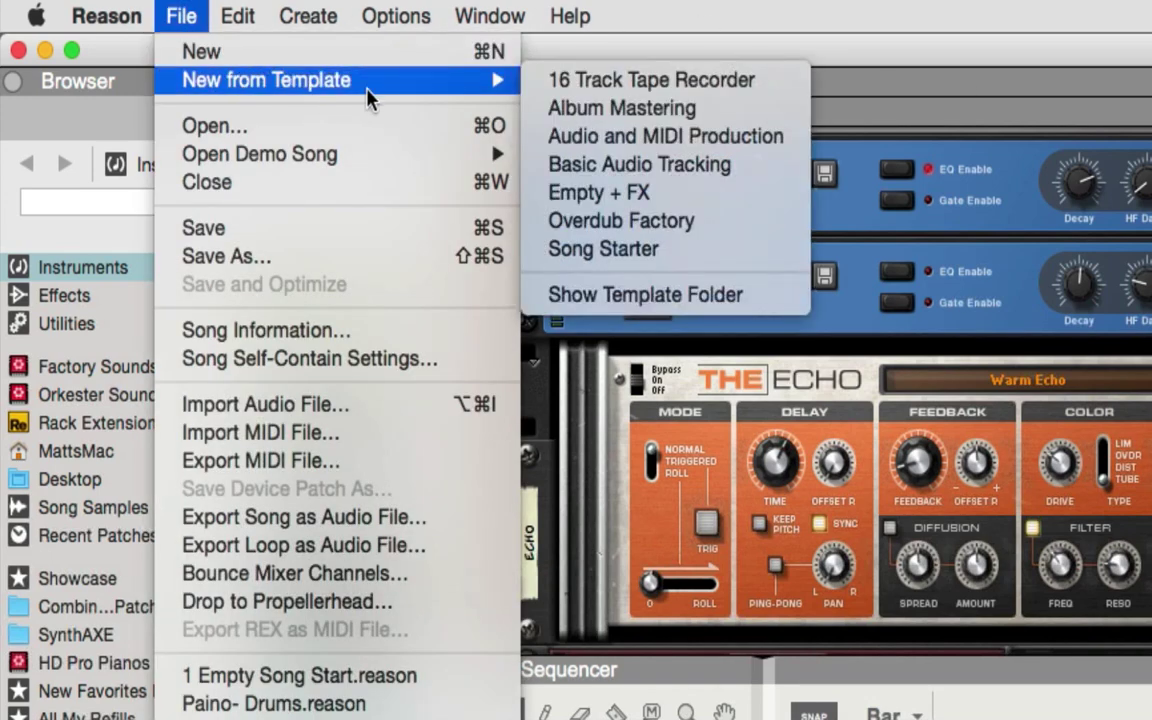
mouse_move(652, 80)
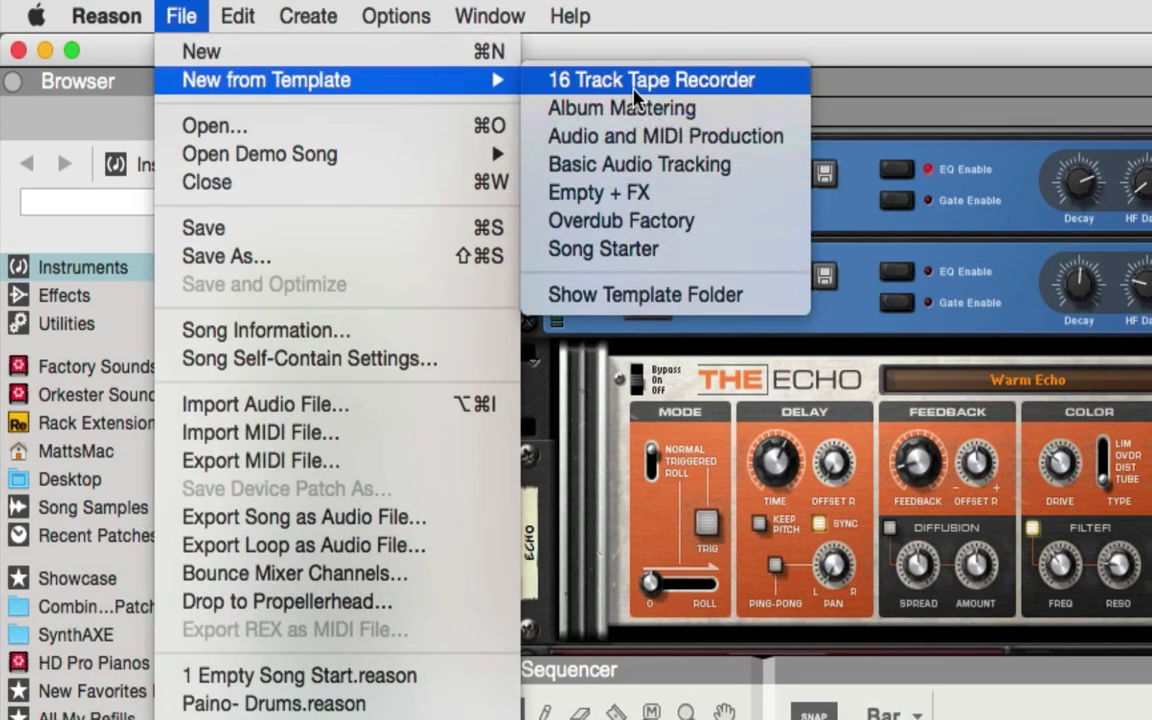
click(106, 16)
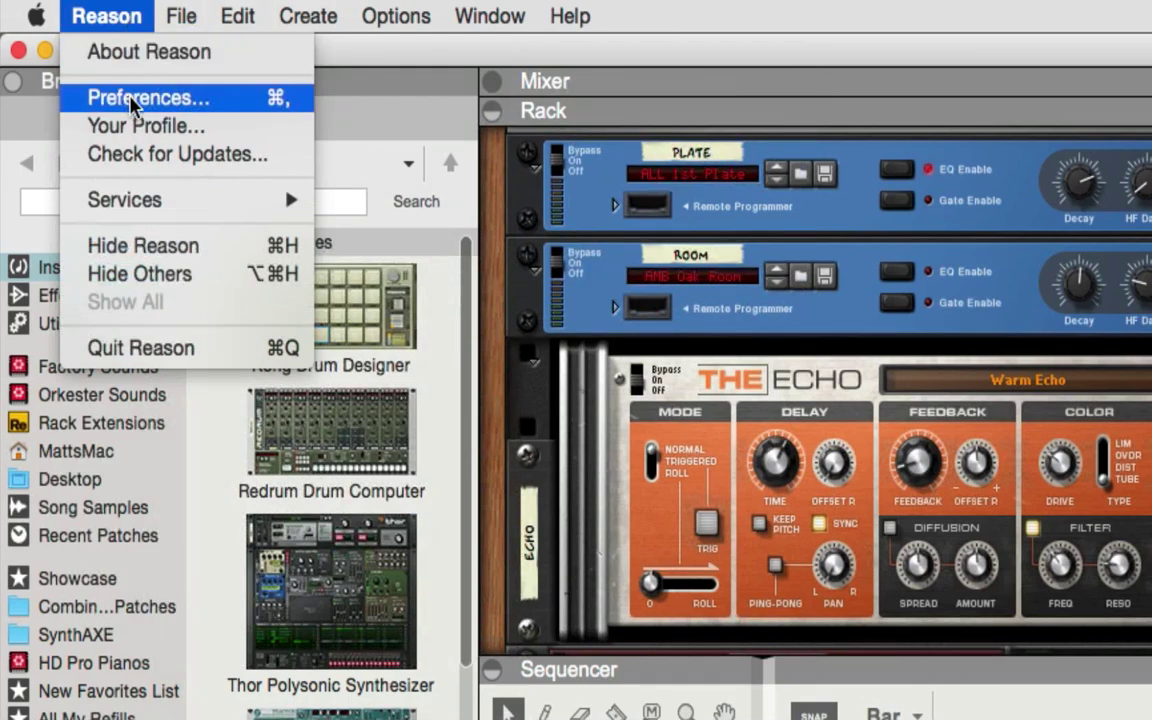
click(148, 96)
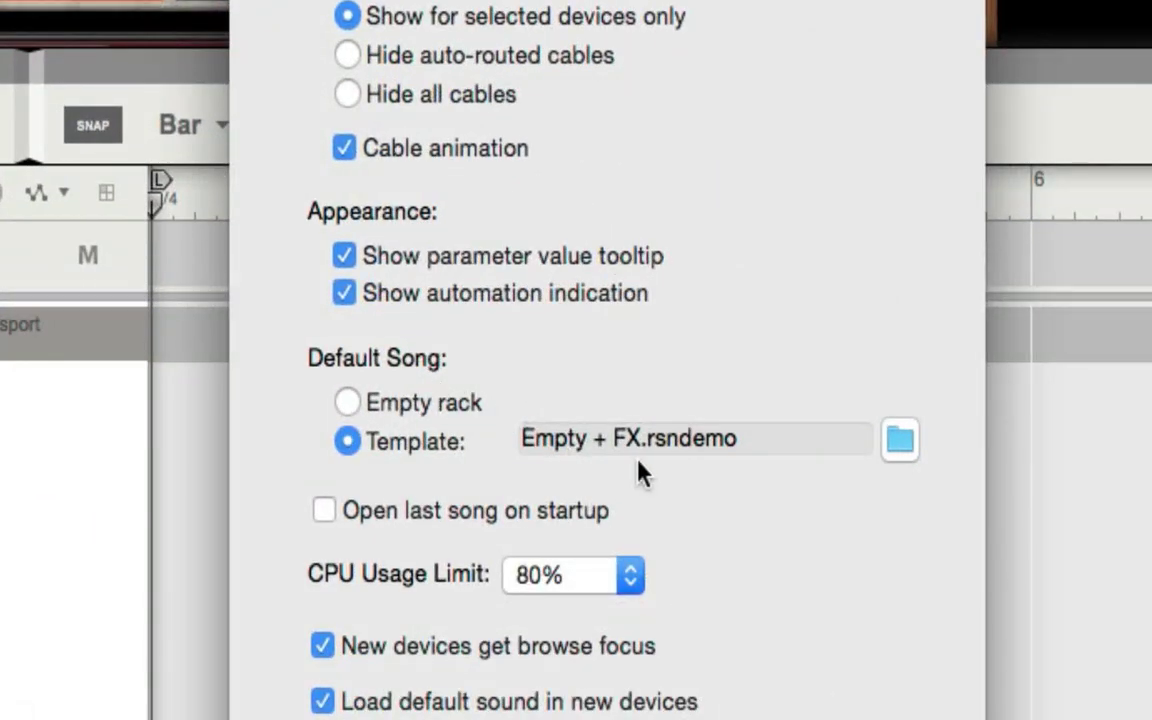
mouse_move(584, 450)
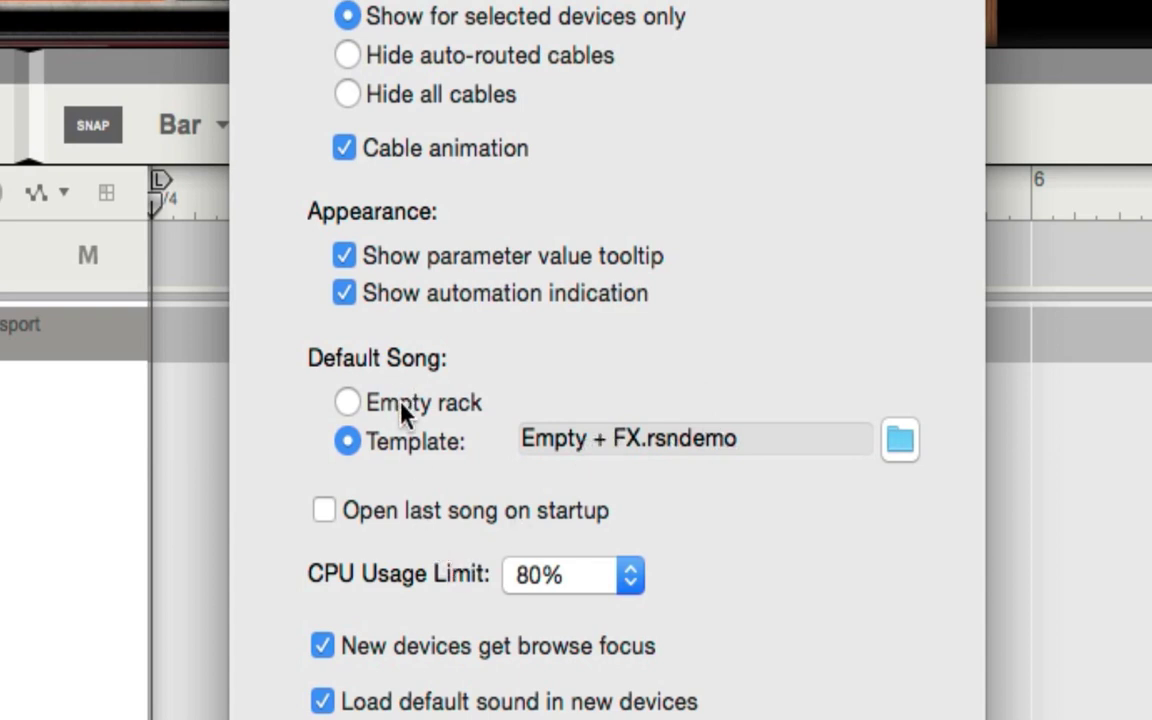
mouse_move(484, 456)
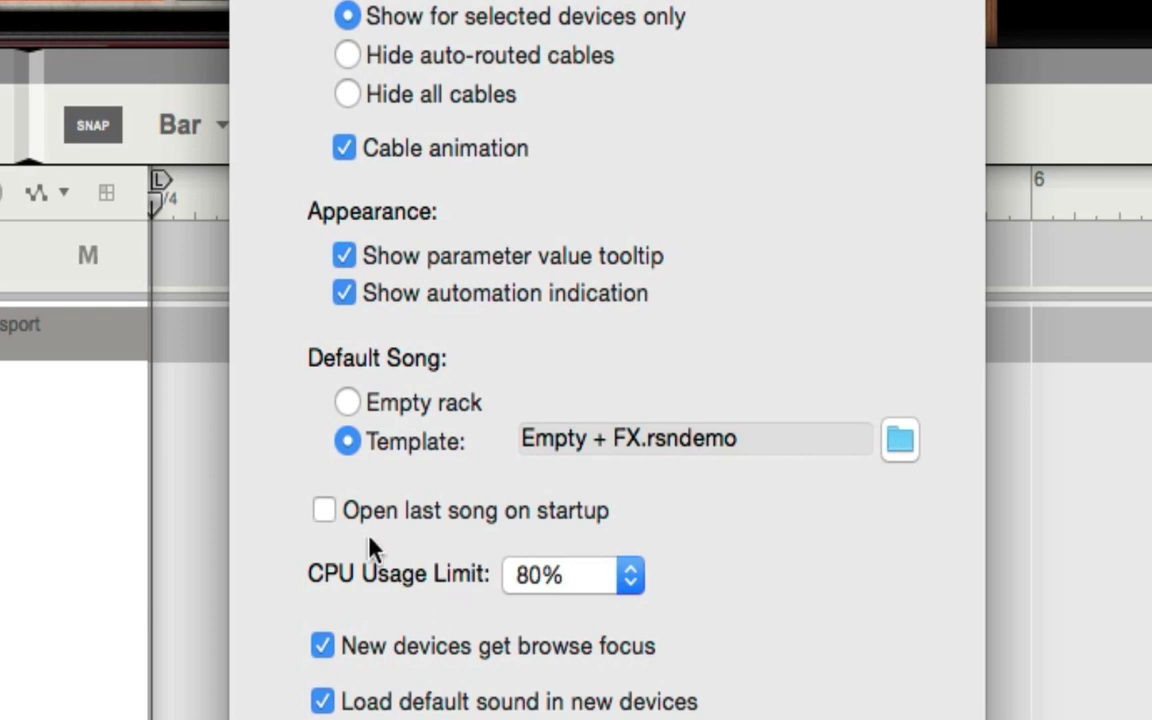
mouse_move(590, 530)
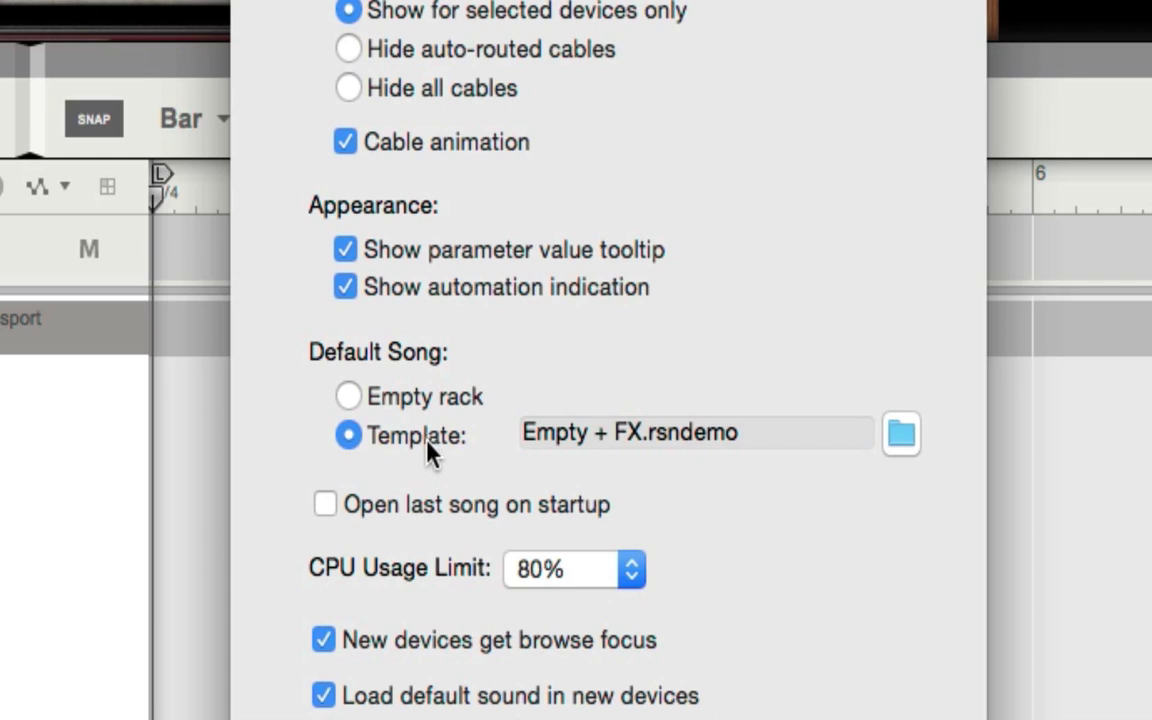
mouse_move(412, 452)
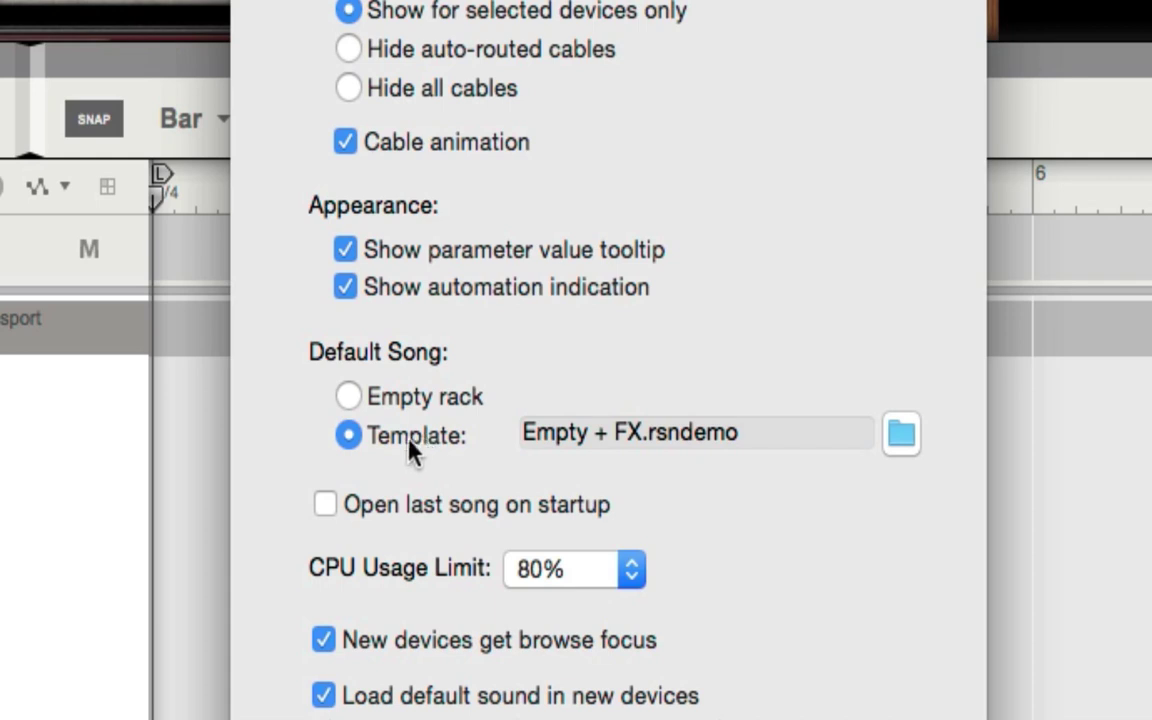
mouse_move(452, 464)
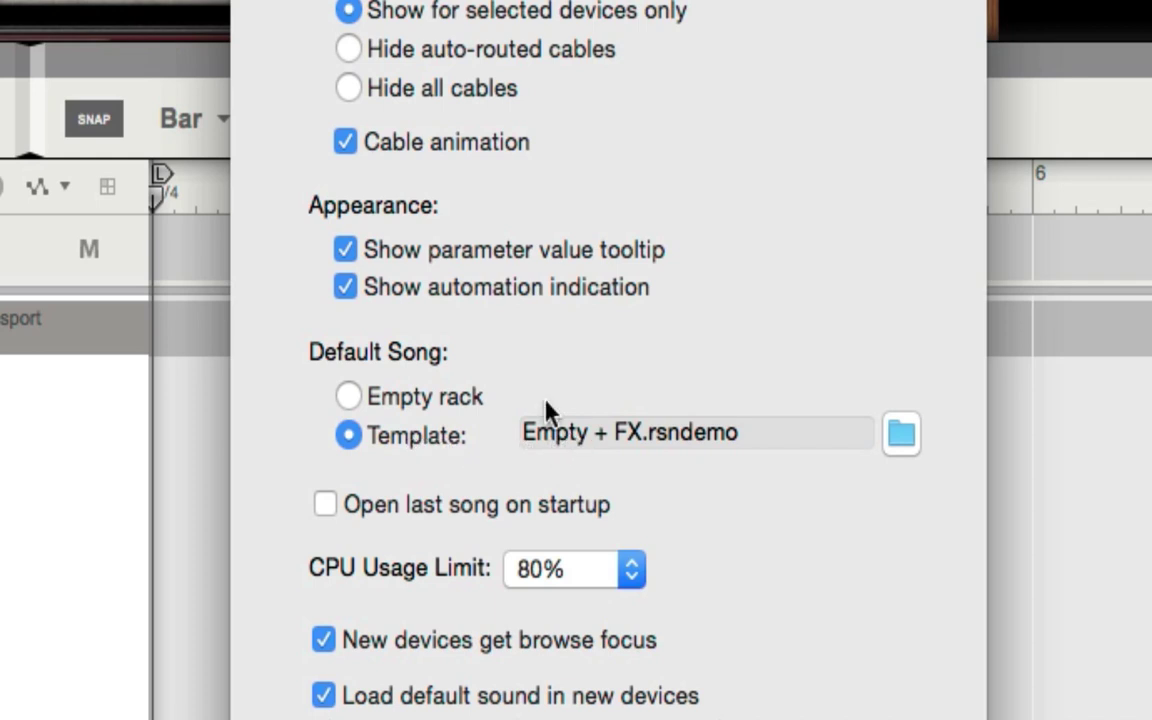
mouse_move(568, 450)
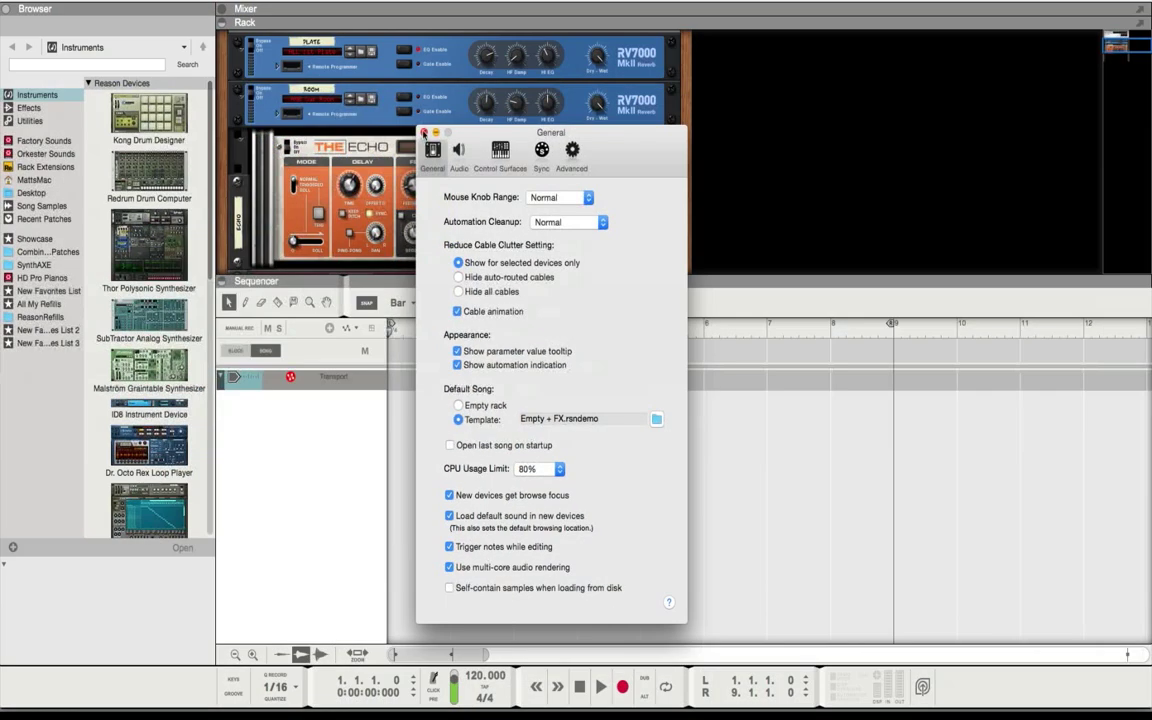
click(190, 16)
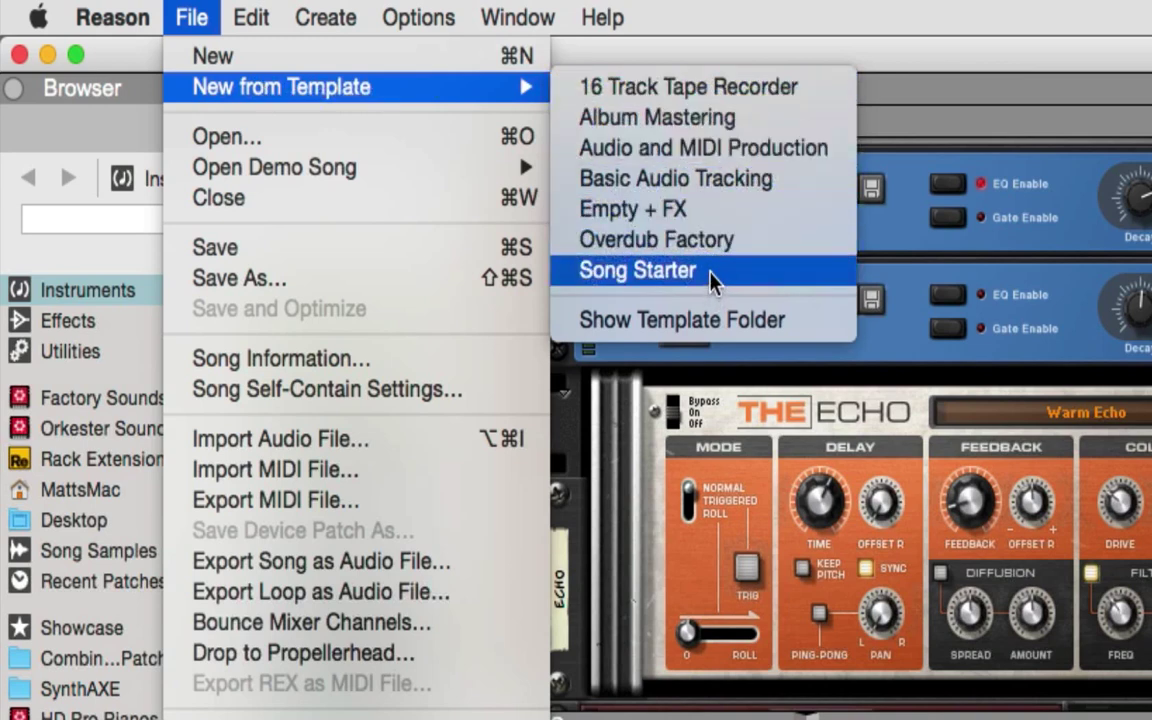
Start a new song from the Song Starter template and view Surface Locking.
click(636, 270)
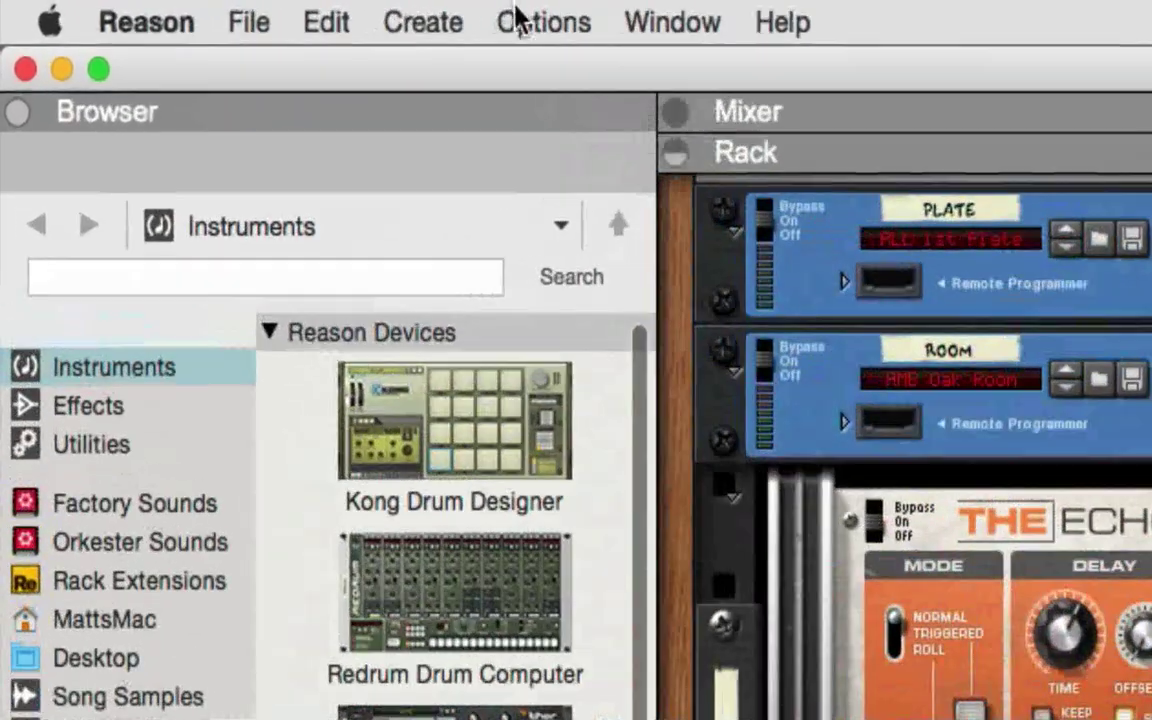
click(544, 20)
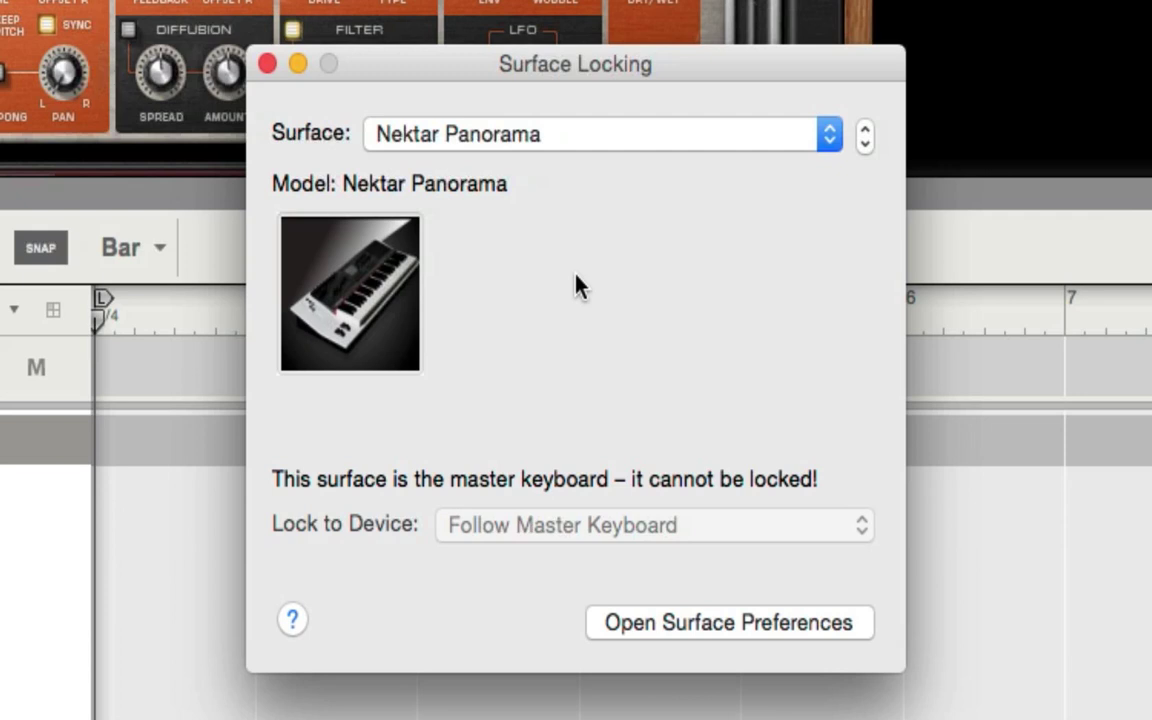
mouse_move(616, 332)
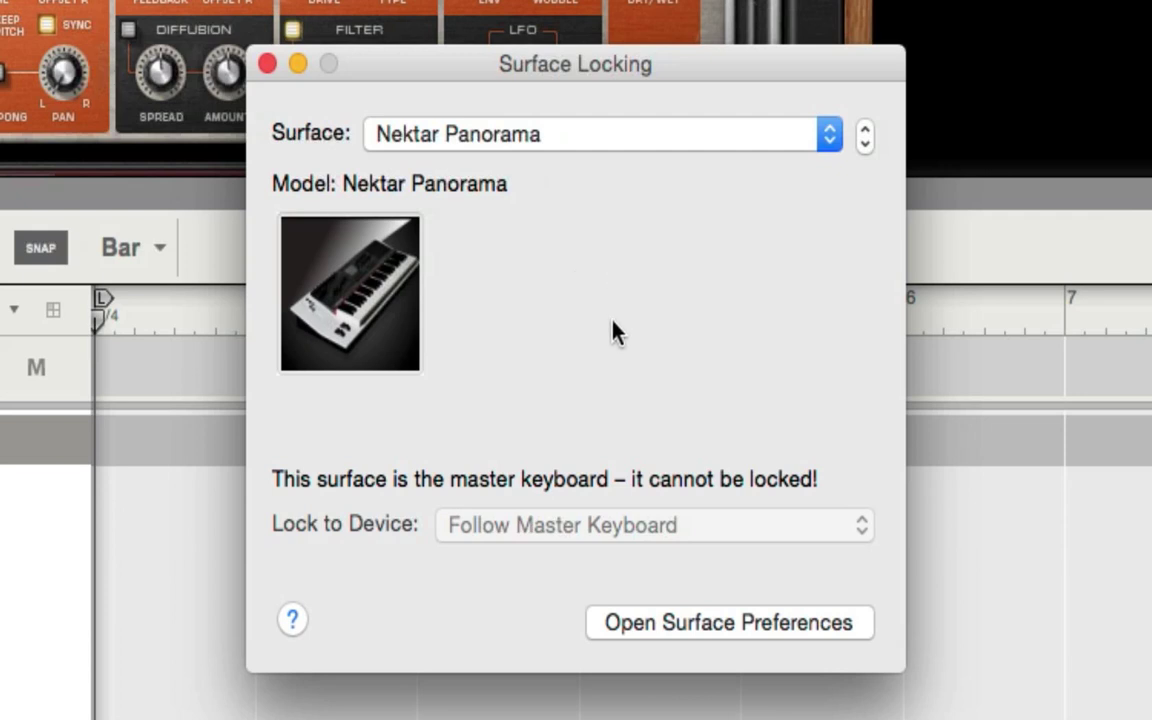
mouse_move(484, 388)
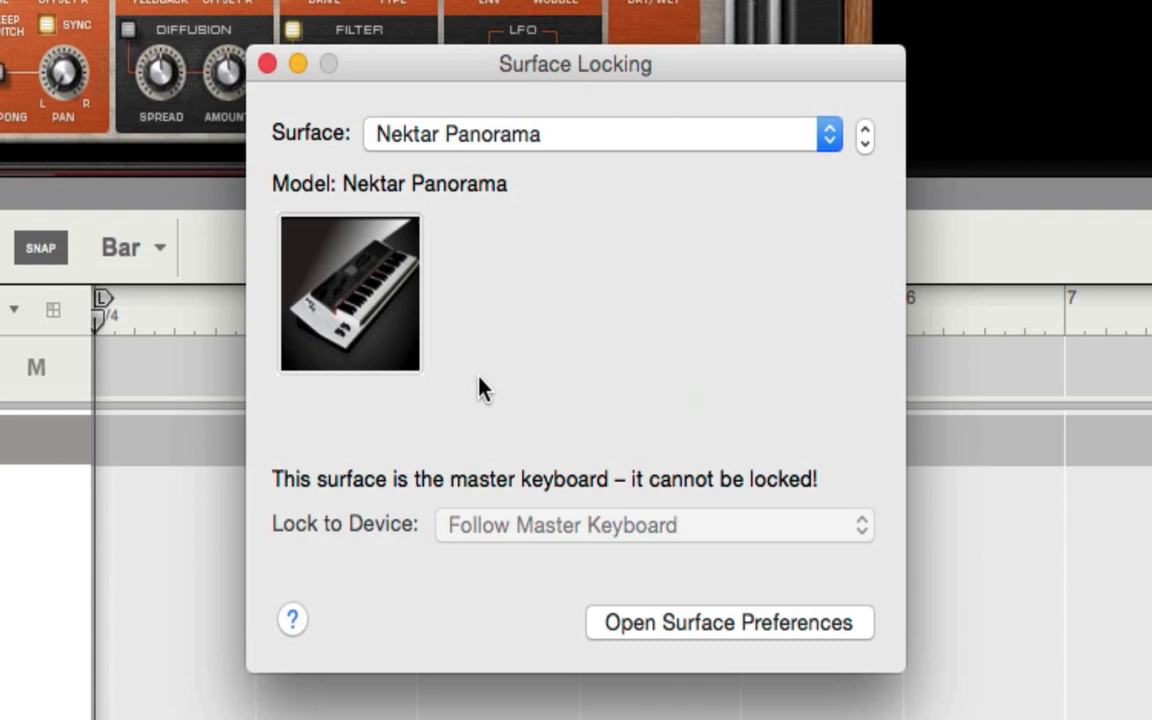
mouse_move(478, 396)
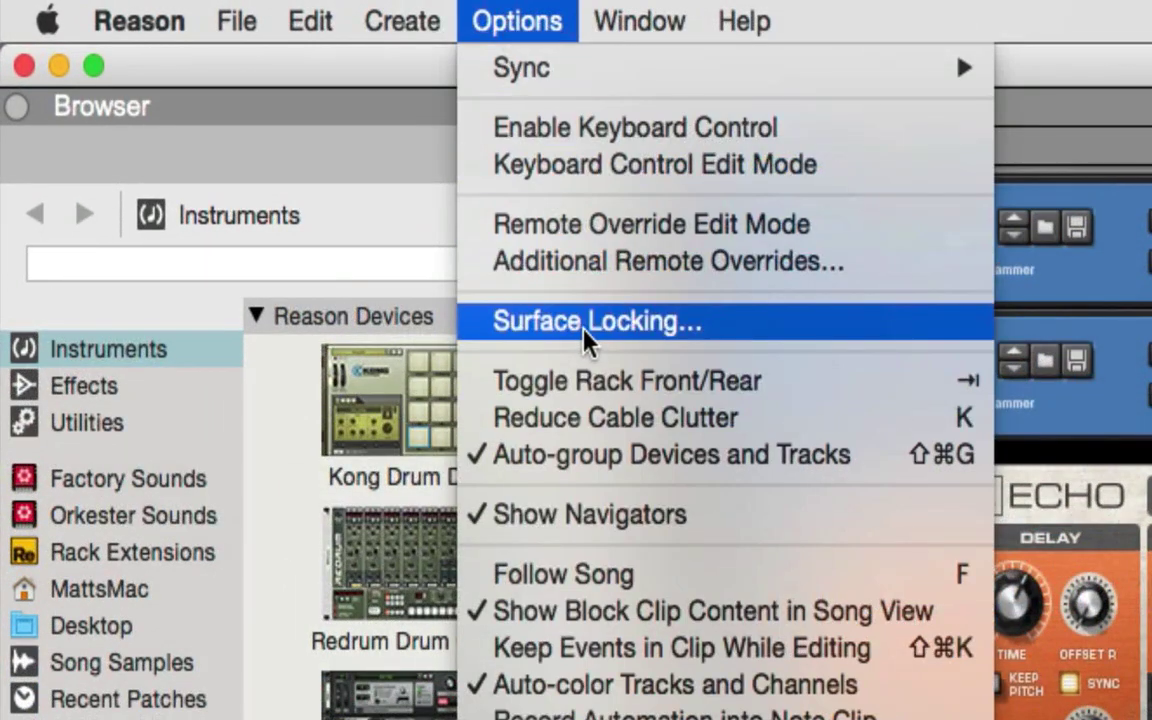
Lock the Nektar Panorama Mixer Mode surface to the Master Section device.
click(596, 320)
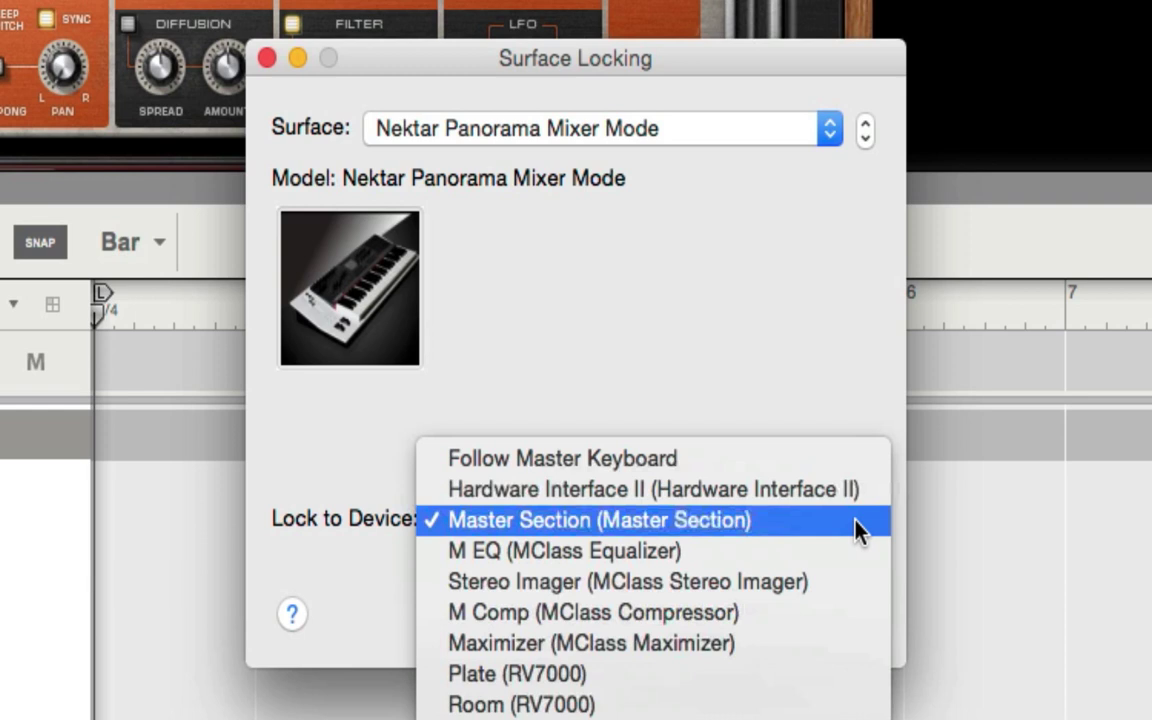
mouse_move(568, 538)
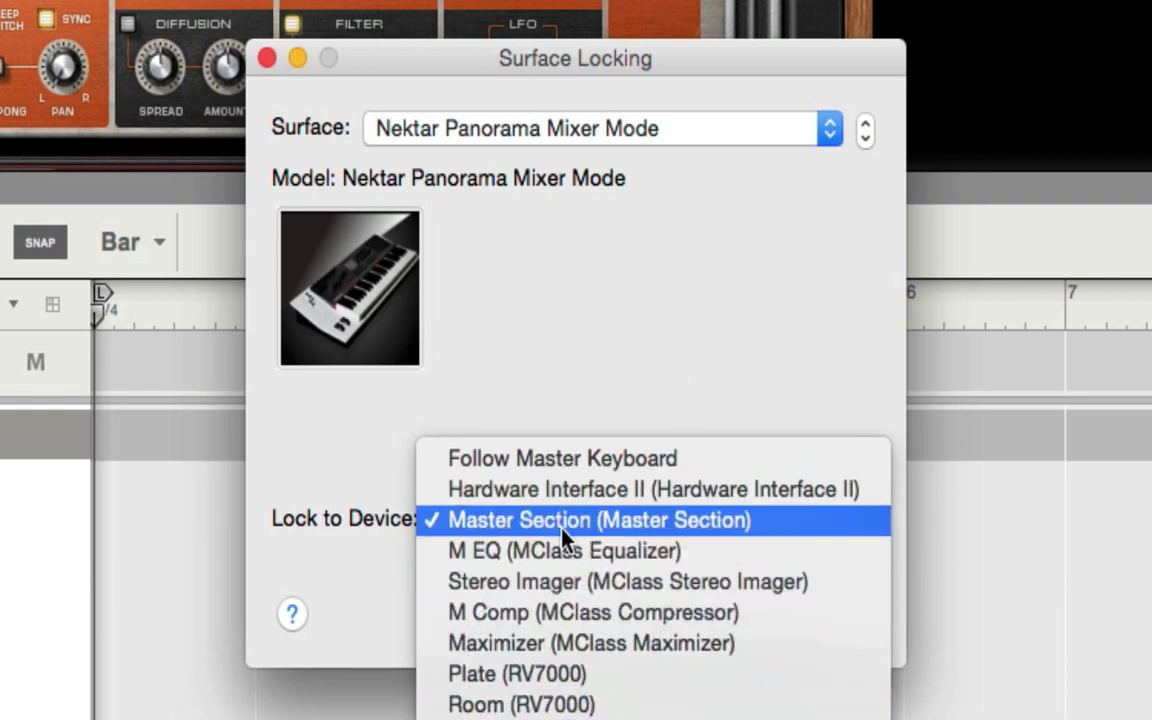
click(596, 520)
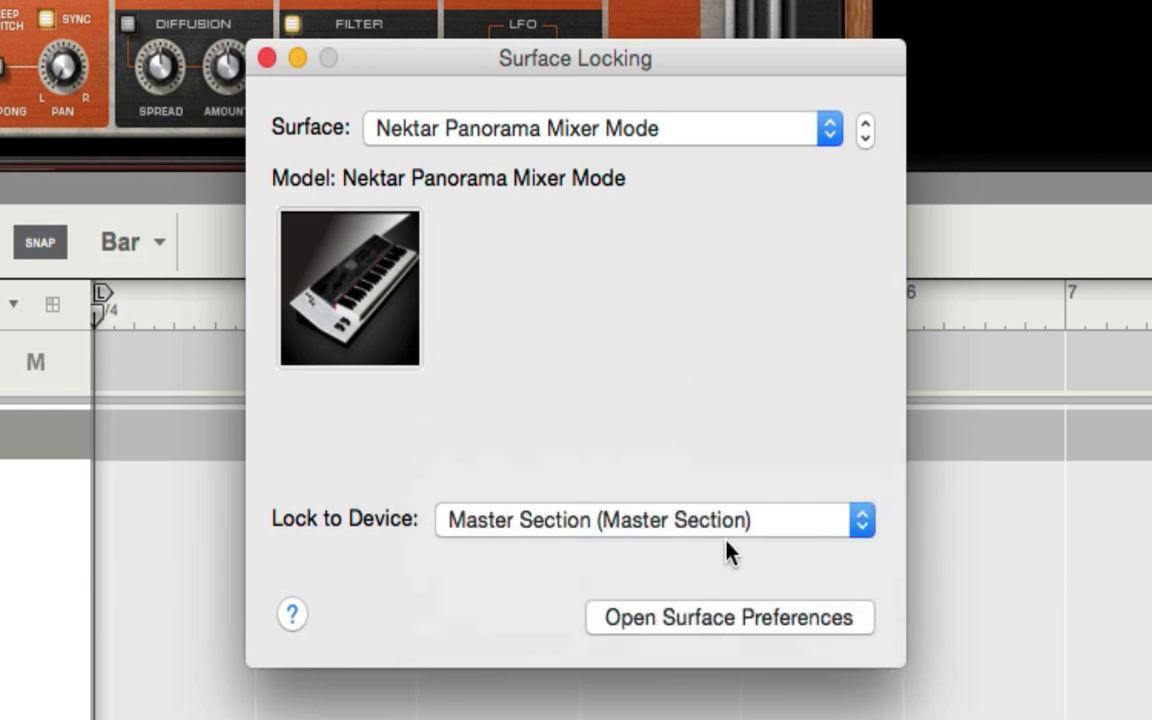
mouse_move(660, 536)
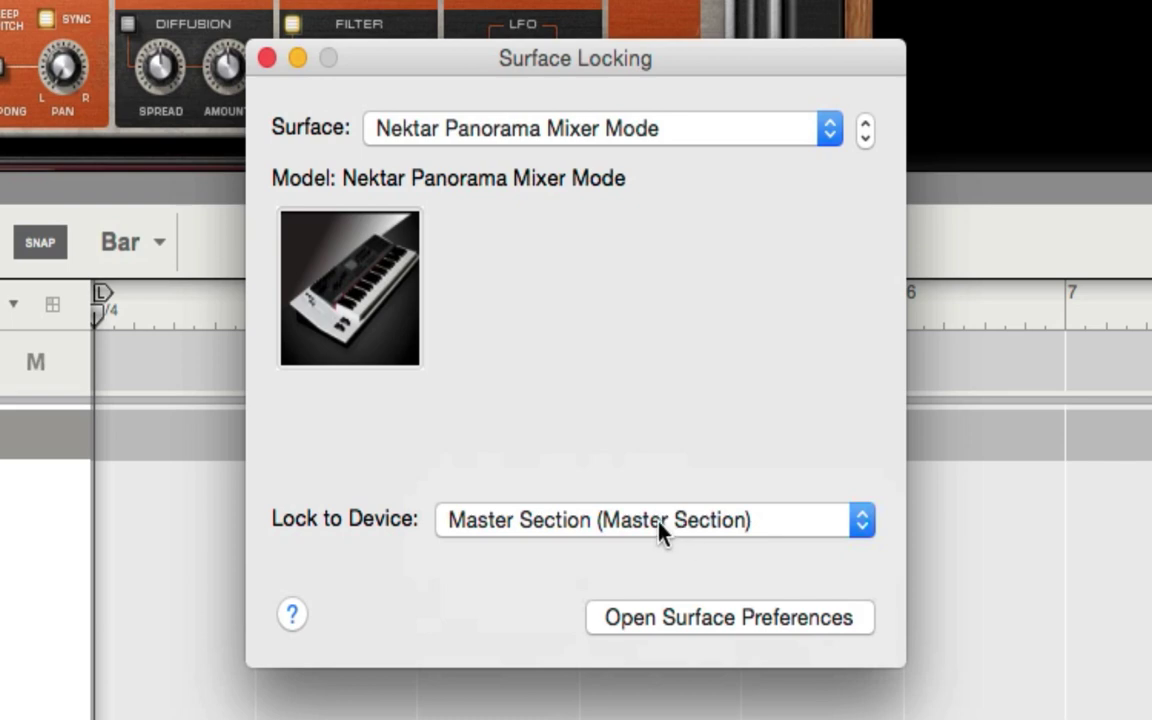
mouse_move(508, 292)
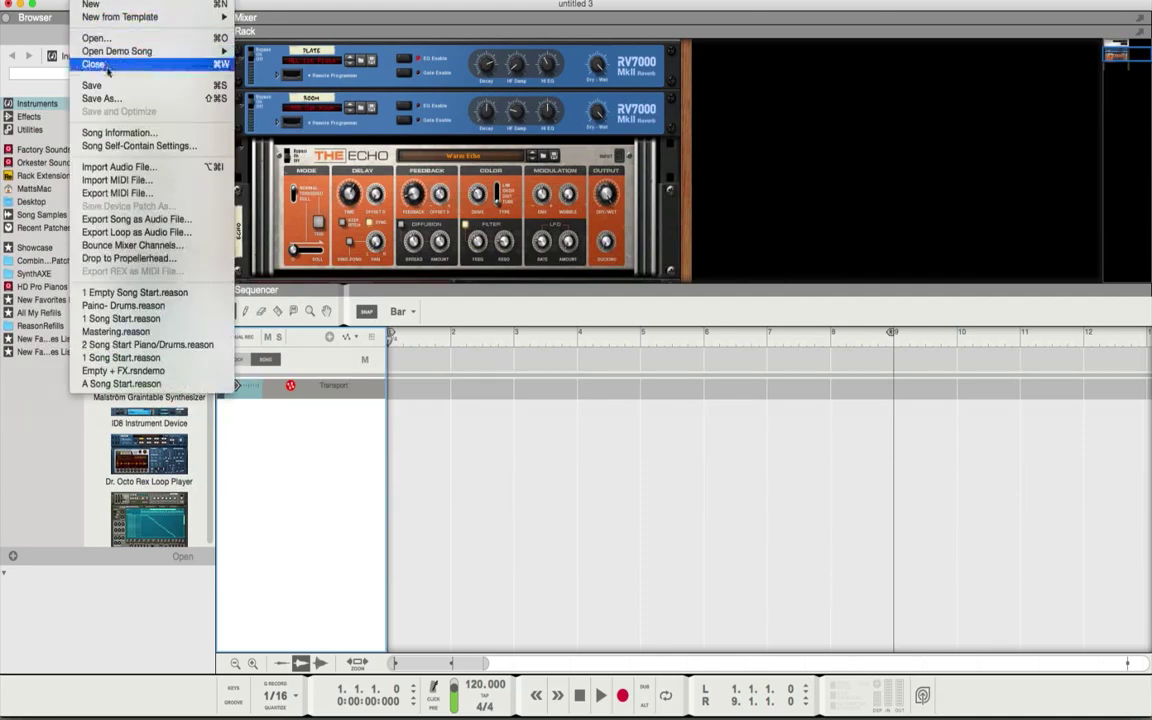
Save the song under the new name '1 Song Start FX'.
click(100, 98)
text(1 Song S)
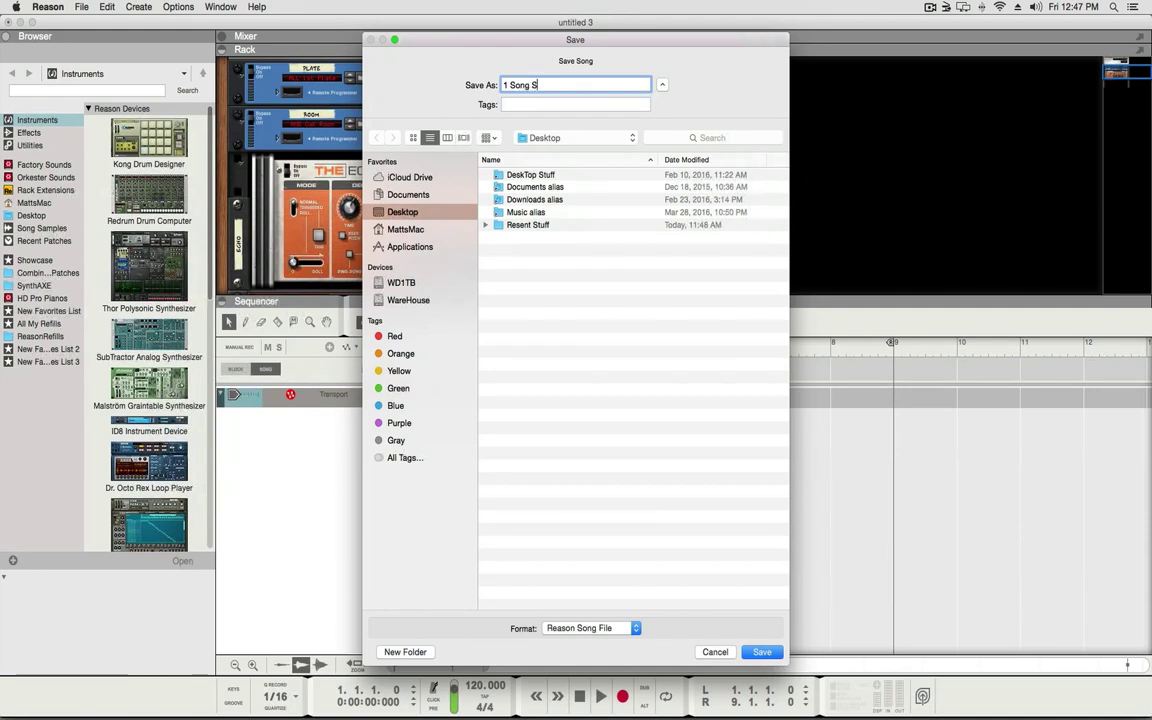
text(tart E)
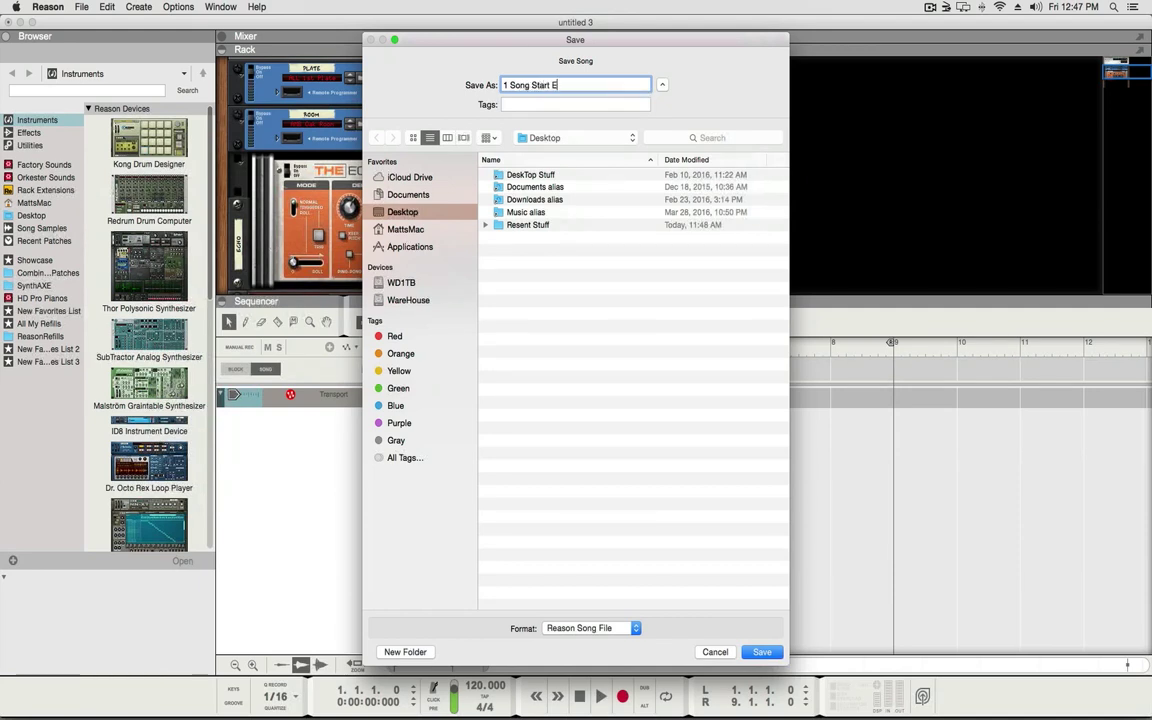
text(FX)
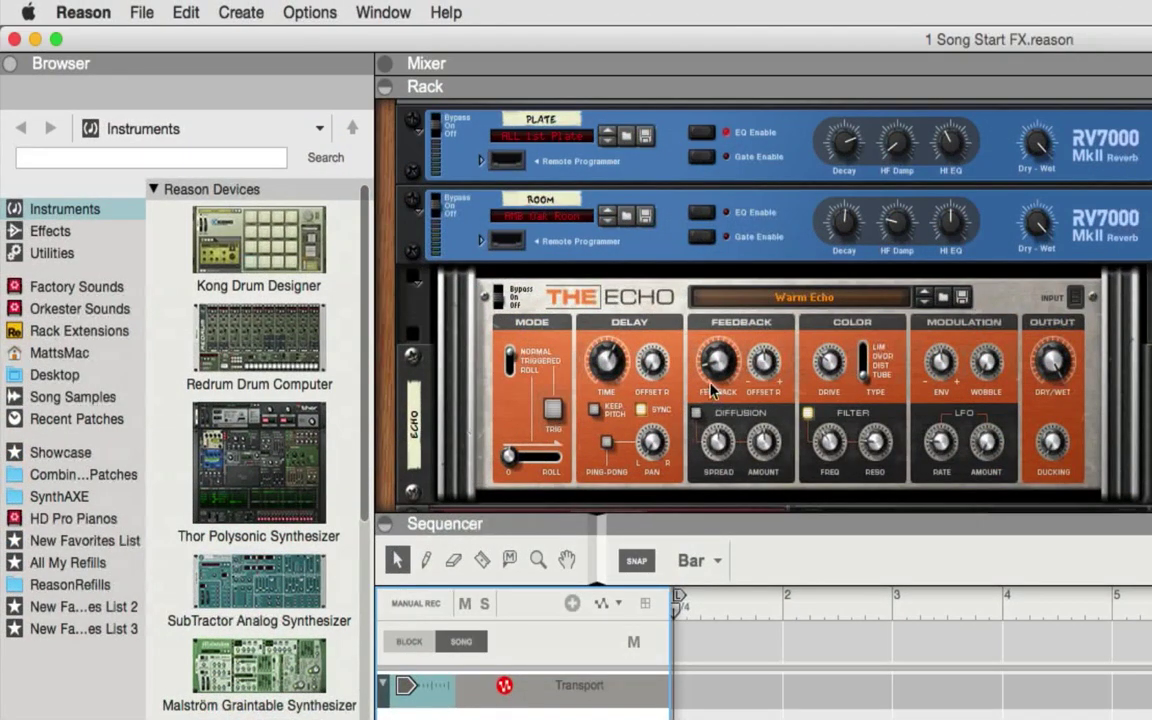
Load the PRO GRAND.cmb patch from the HD Pro Pianos favourites into the rack.
scroll(down, 3)
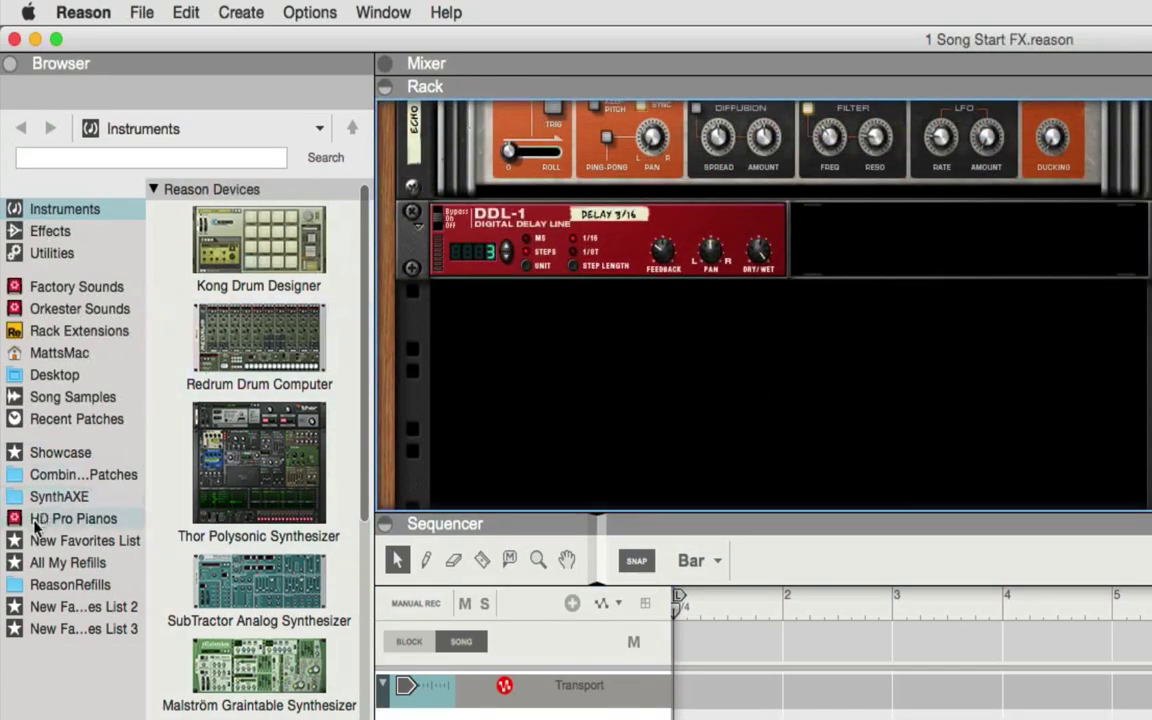
click(72, 518)
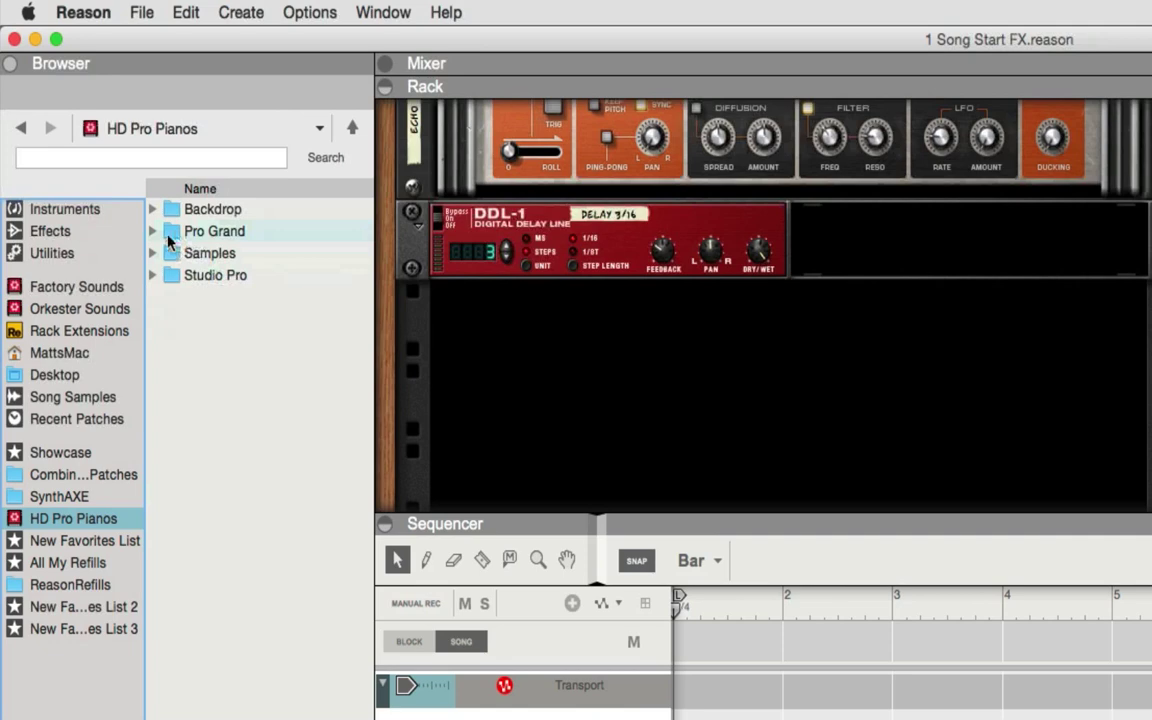
click(152, 232)
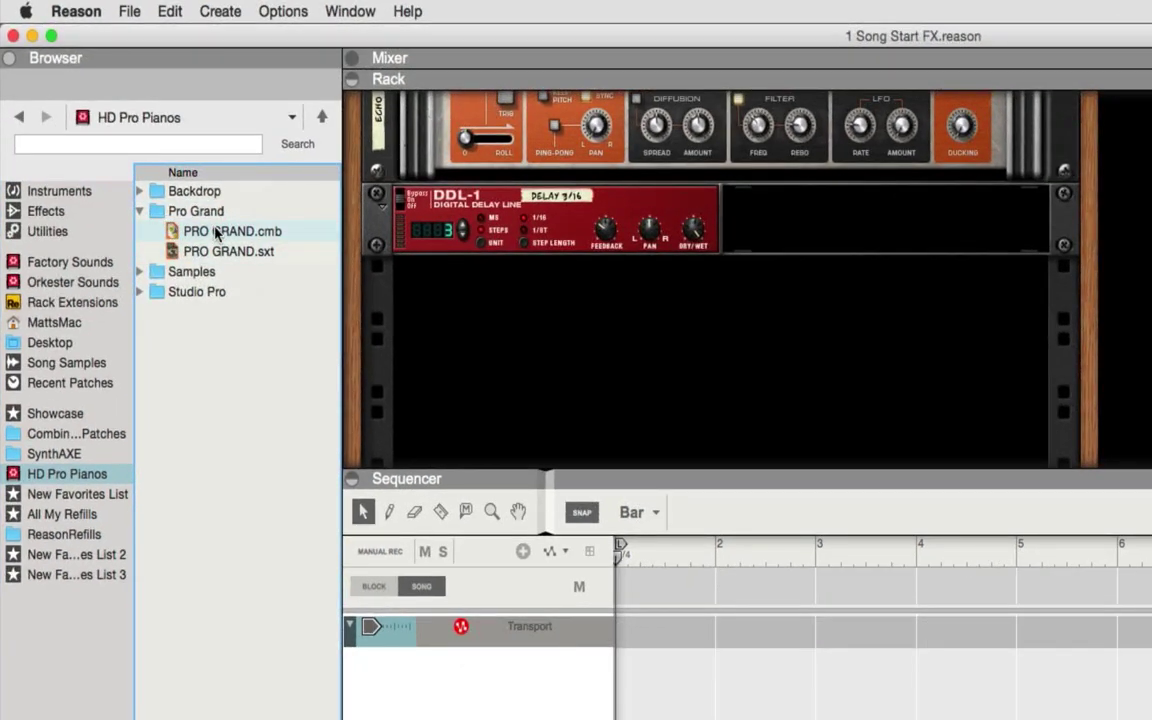
click(232, 232)
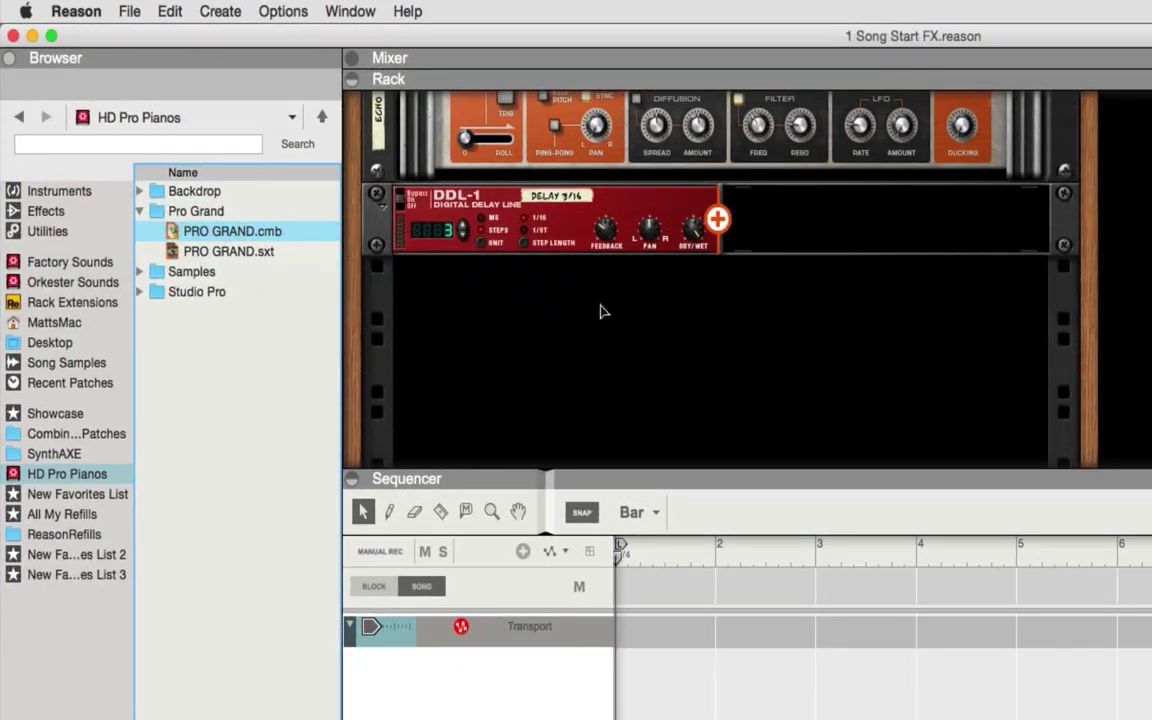
double_click(232, 232)
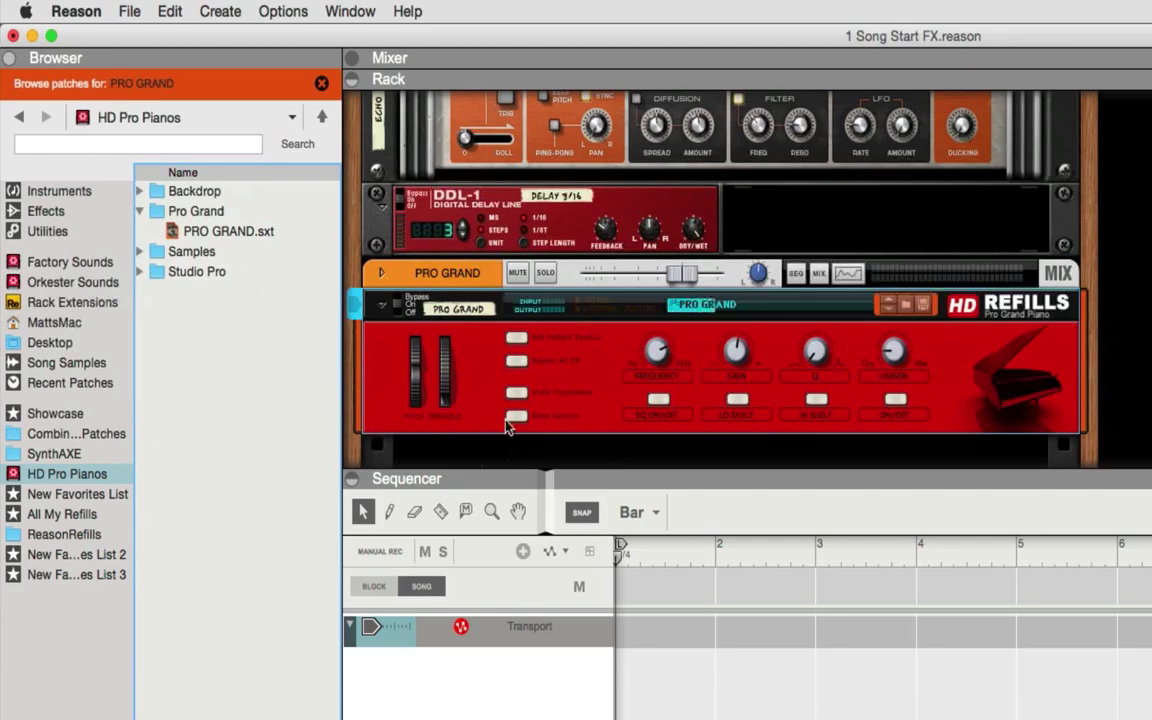
Create a sequencer track for the PRO GRAND piano device.
right_click(504, 420)
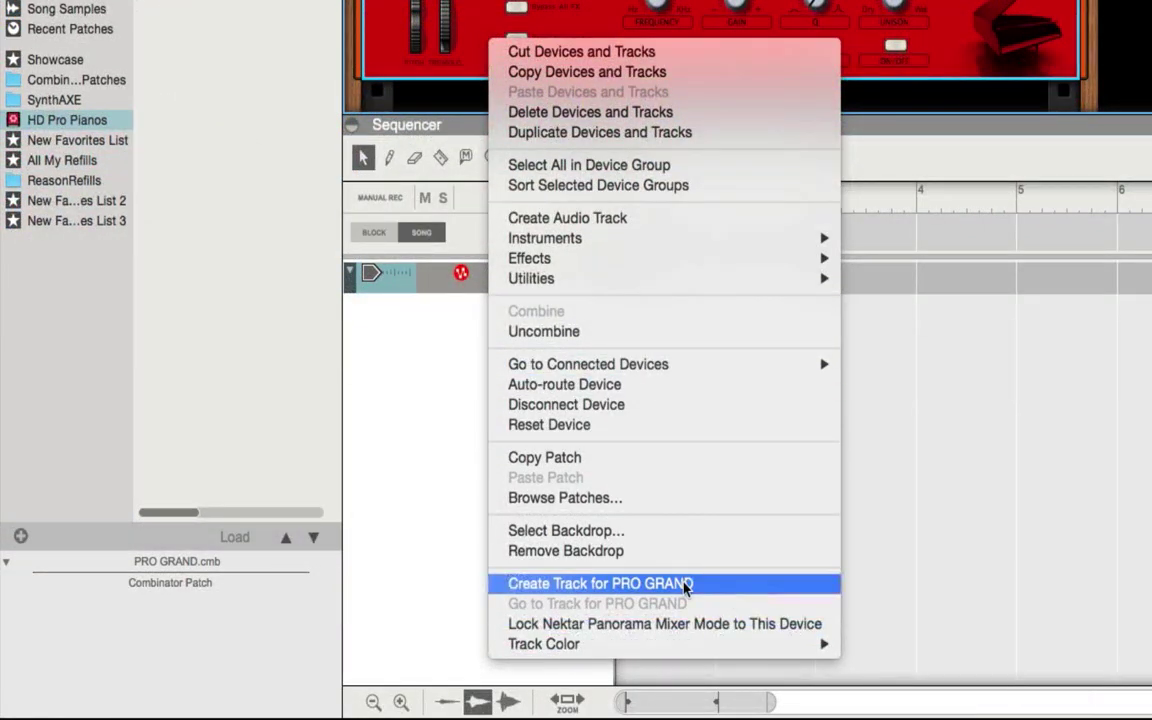
click(600, 584)
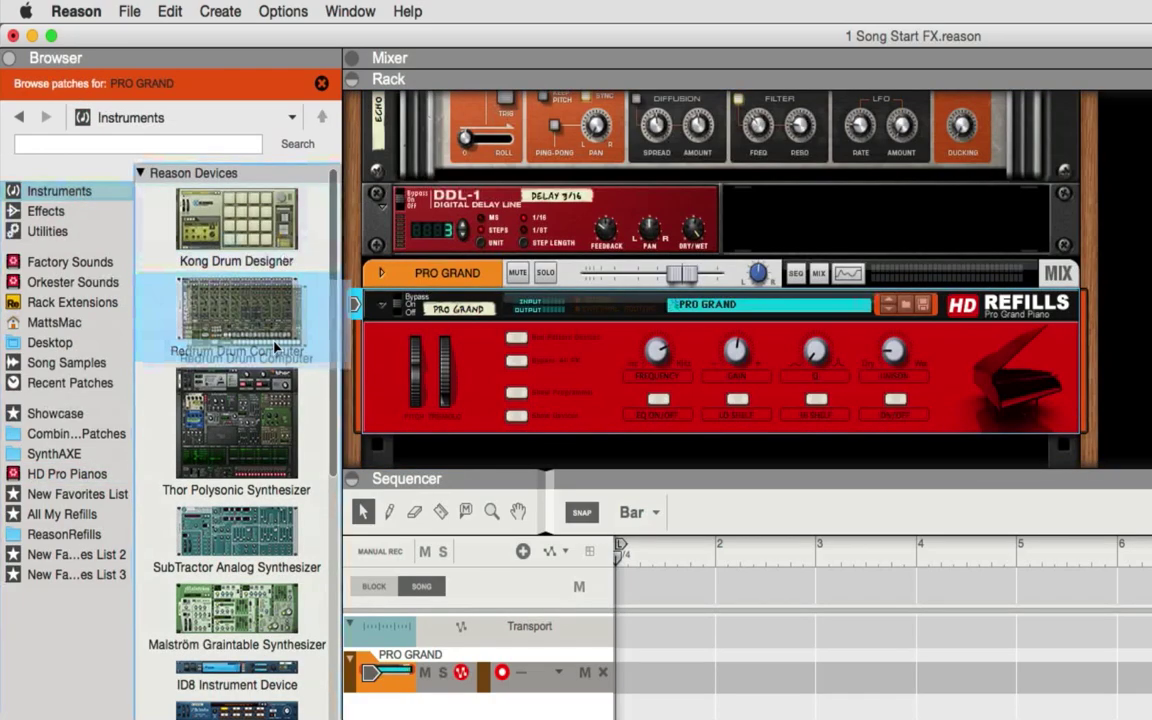
Add a Redrum with Disco Kit RDK, program a few step hits and run the pattern.
double_click(236, 316)
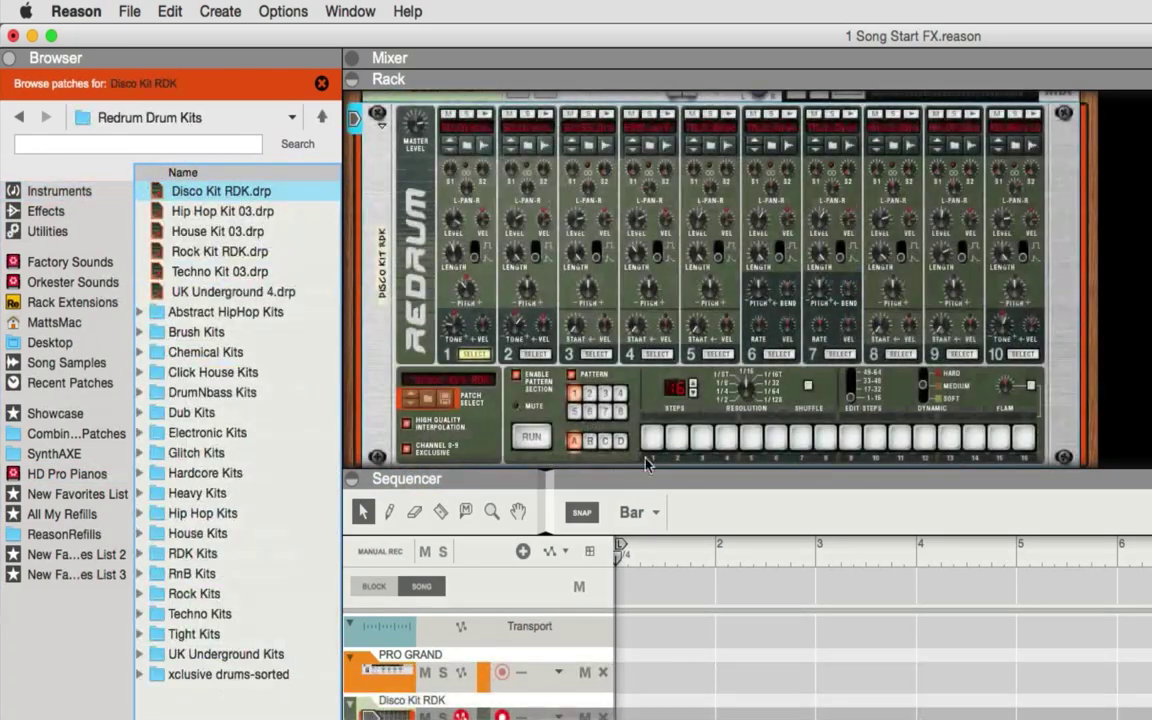
click(650, 440)
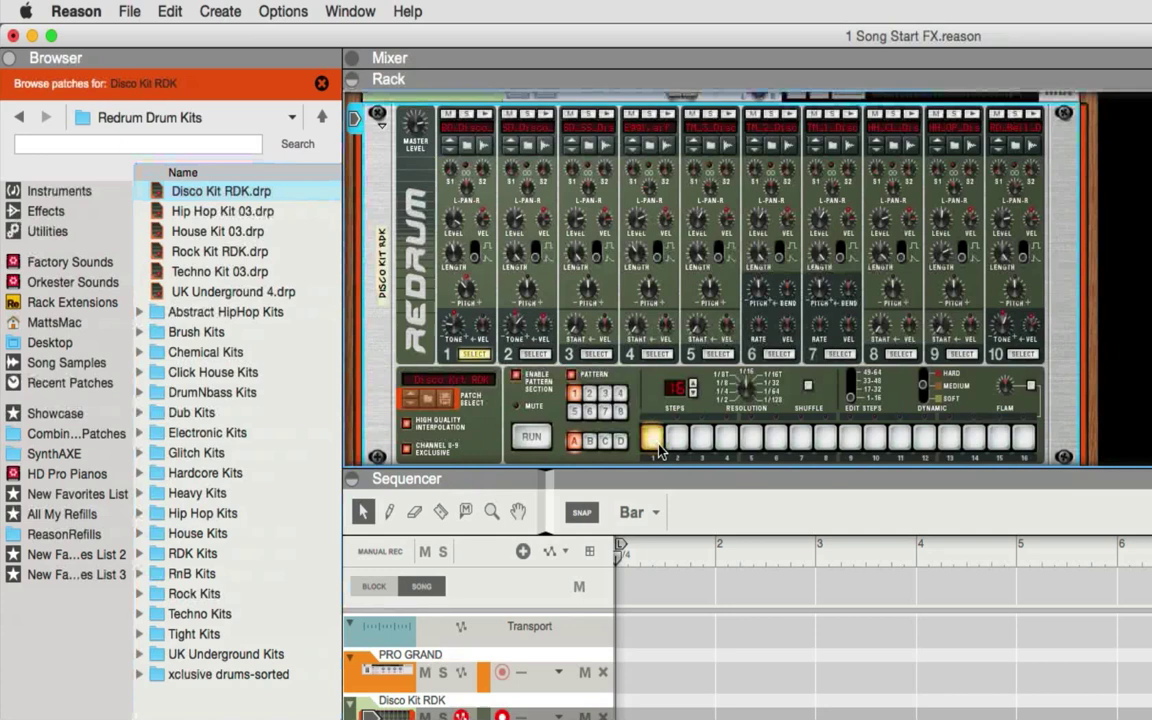
click(750, 436)
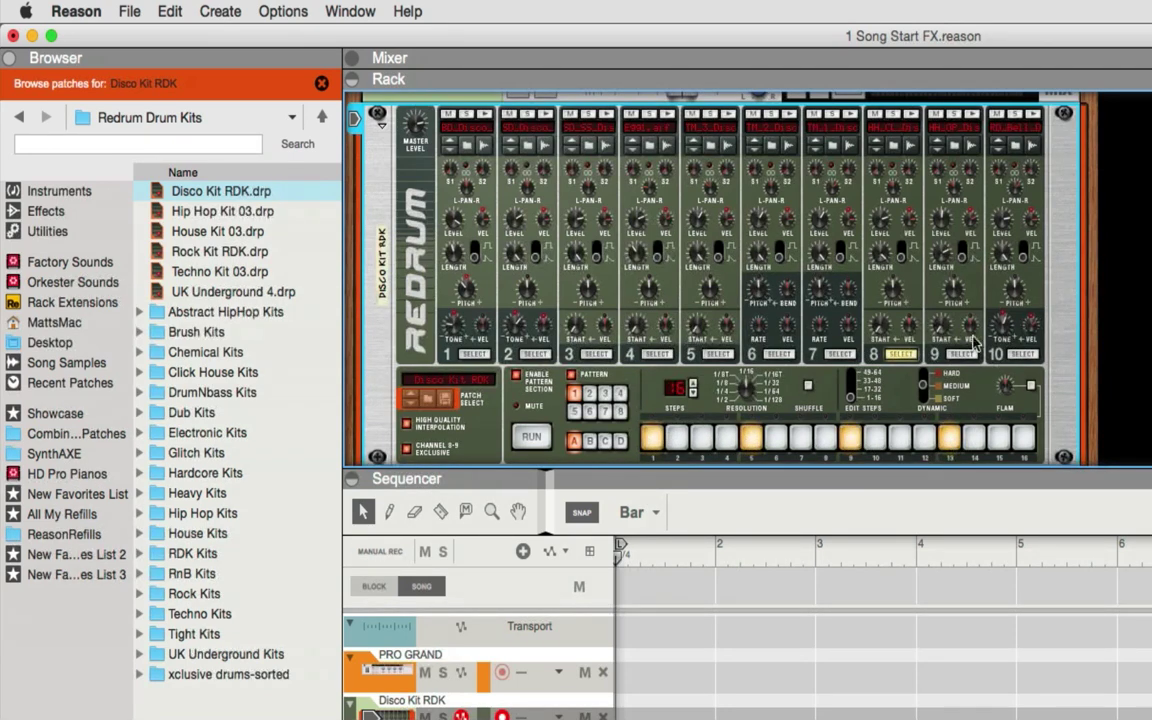
mouse_move(510, 602)
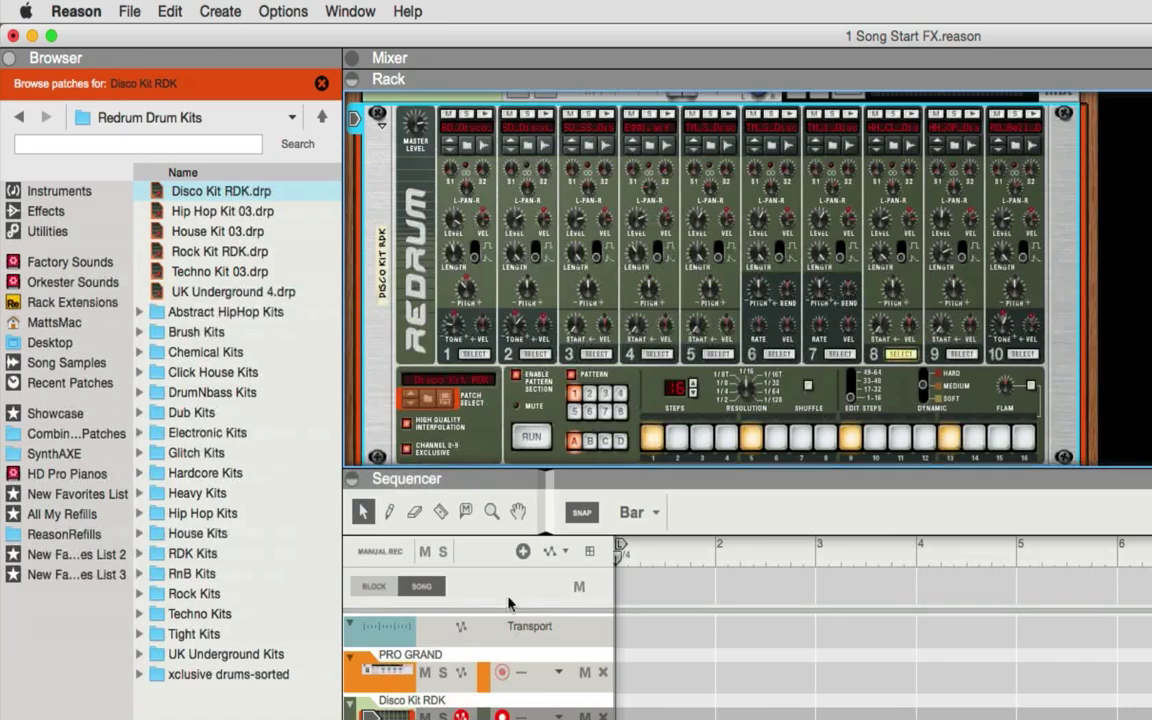
click(532, 436)
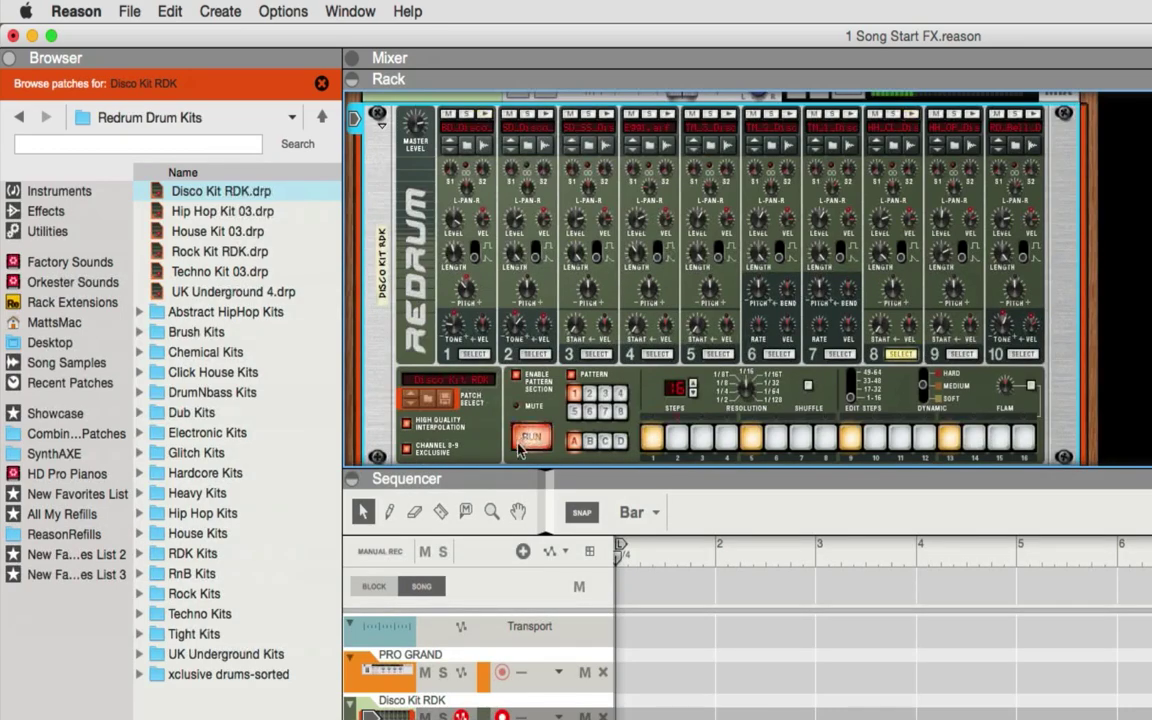
click(532, 436)
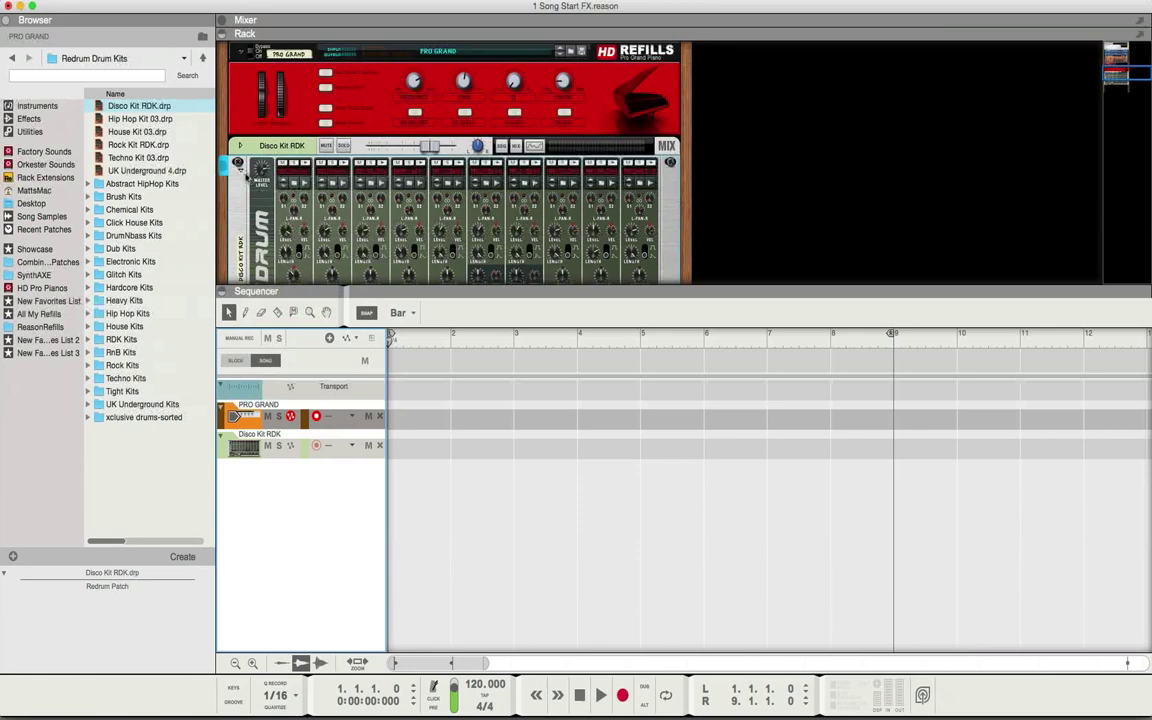
Fold the Redrum and save the song as '2 Paino and Drums'.
click(240, 144)
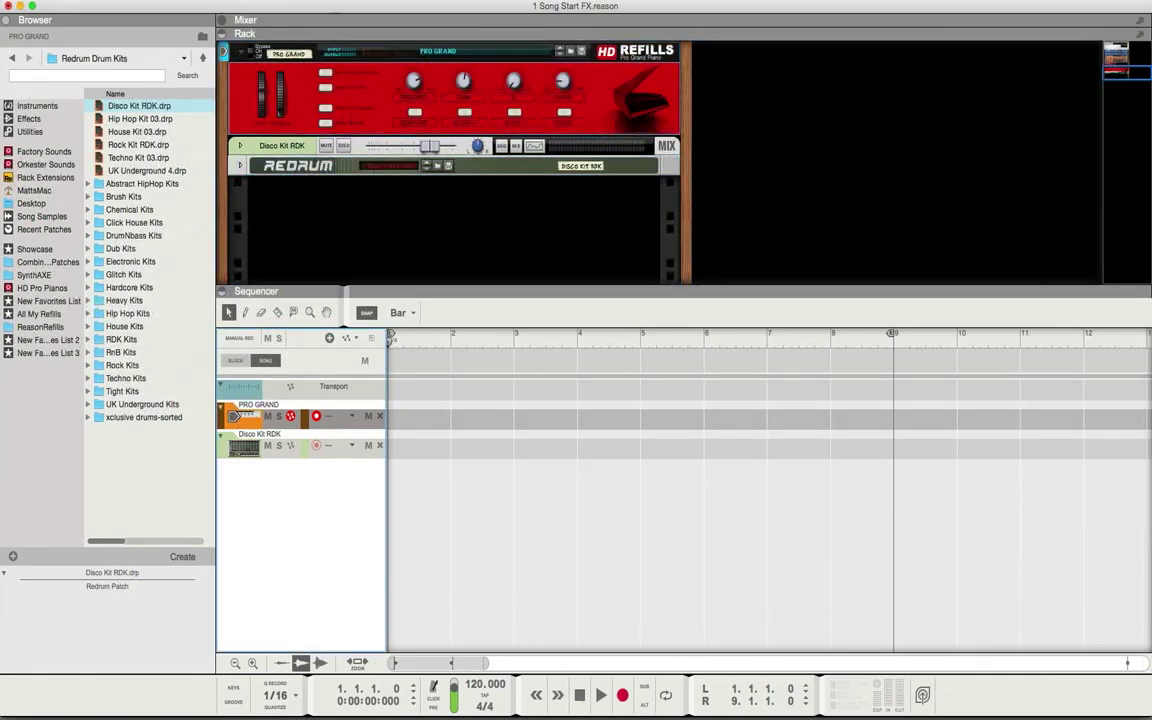
click(56, 6)
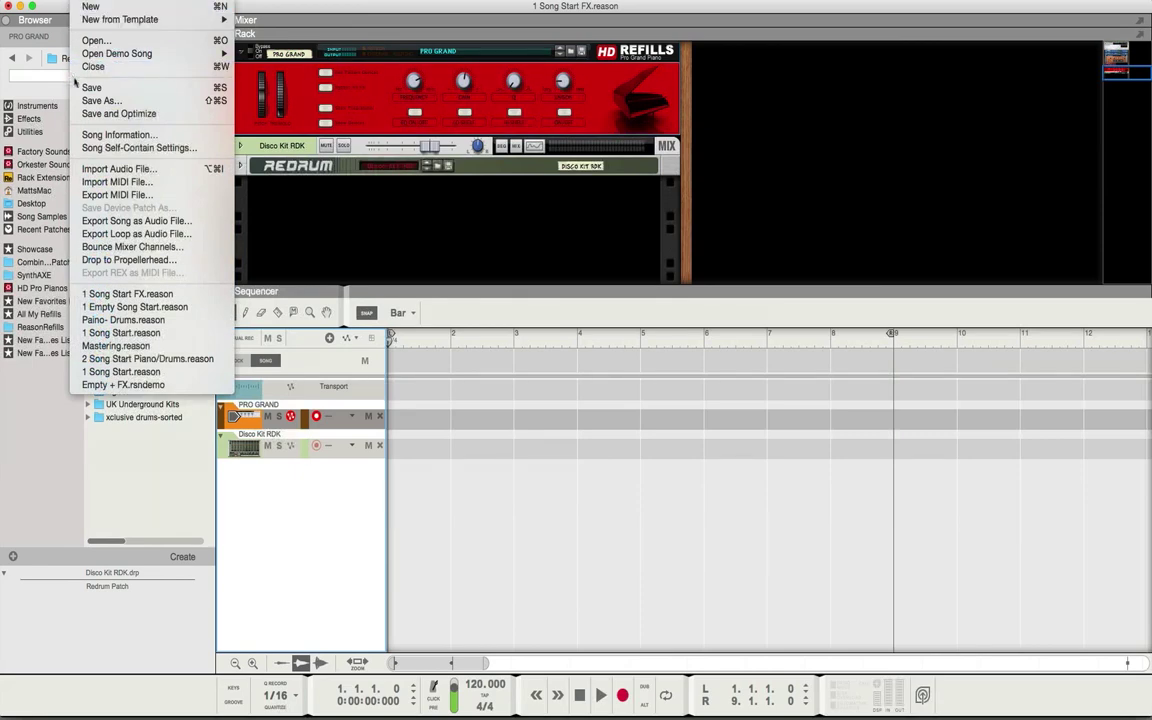
click(100, 100)
text(2)
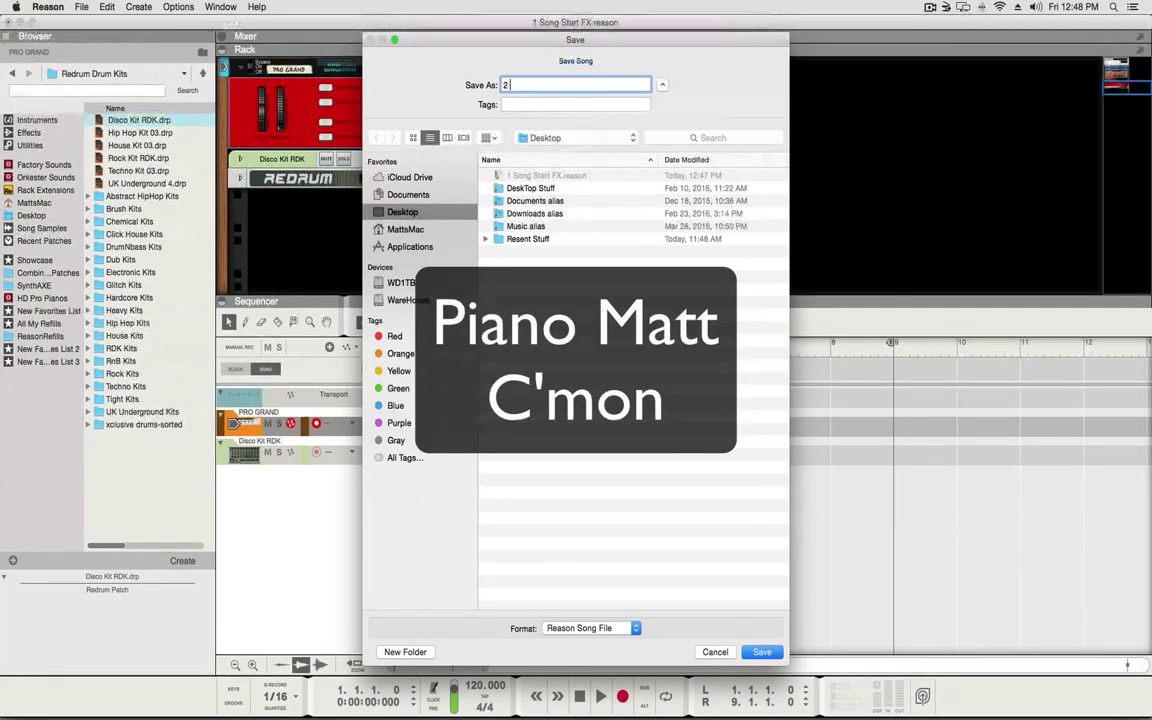
text(Paino)
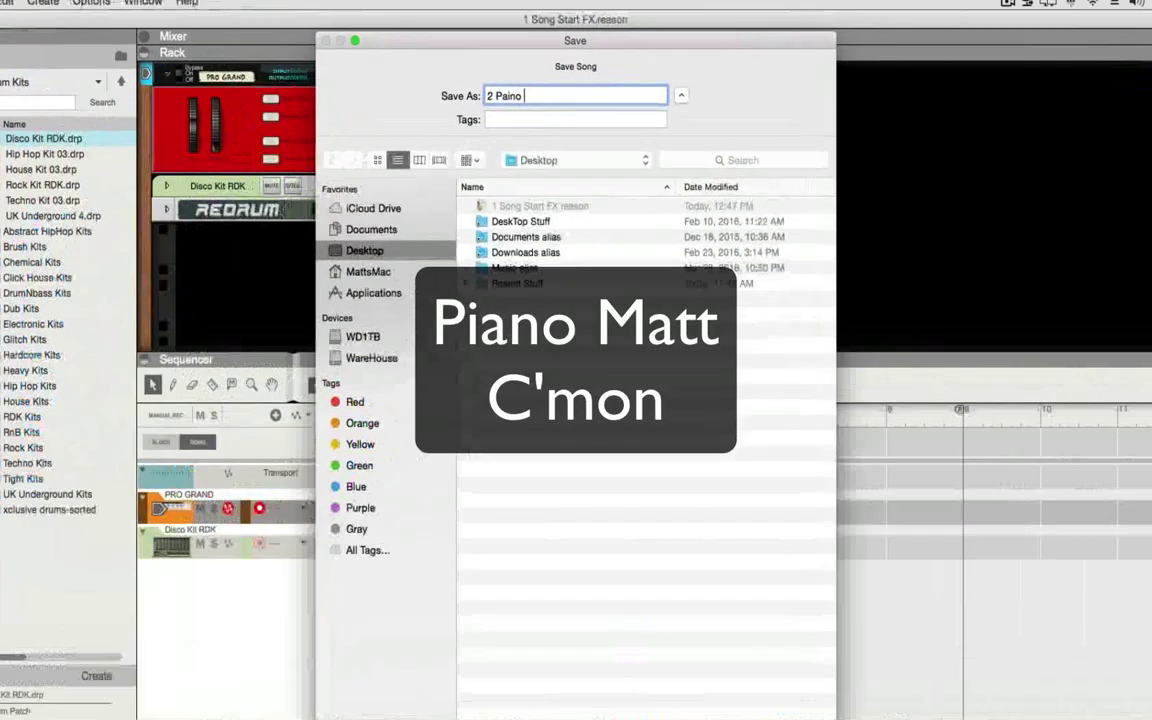
text(and Drum)
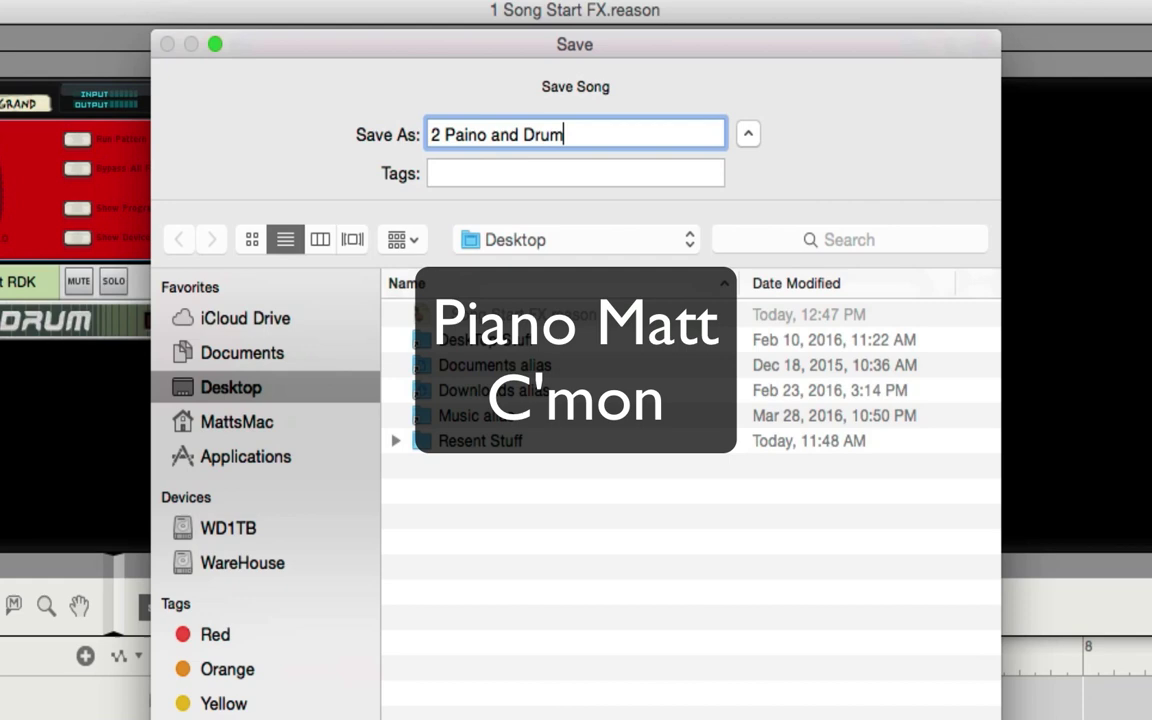
text(s)
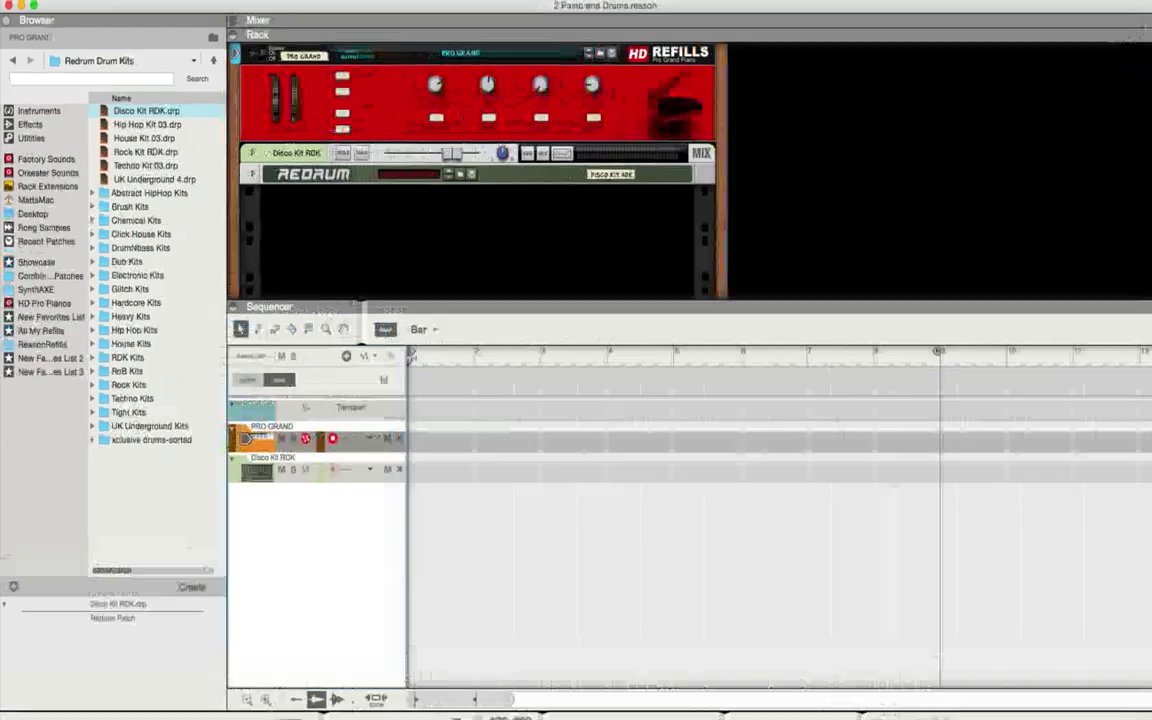
Show the Template Songs folder via File > New from Template.
click(188, 16)
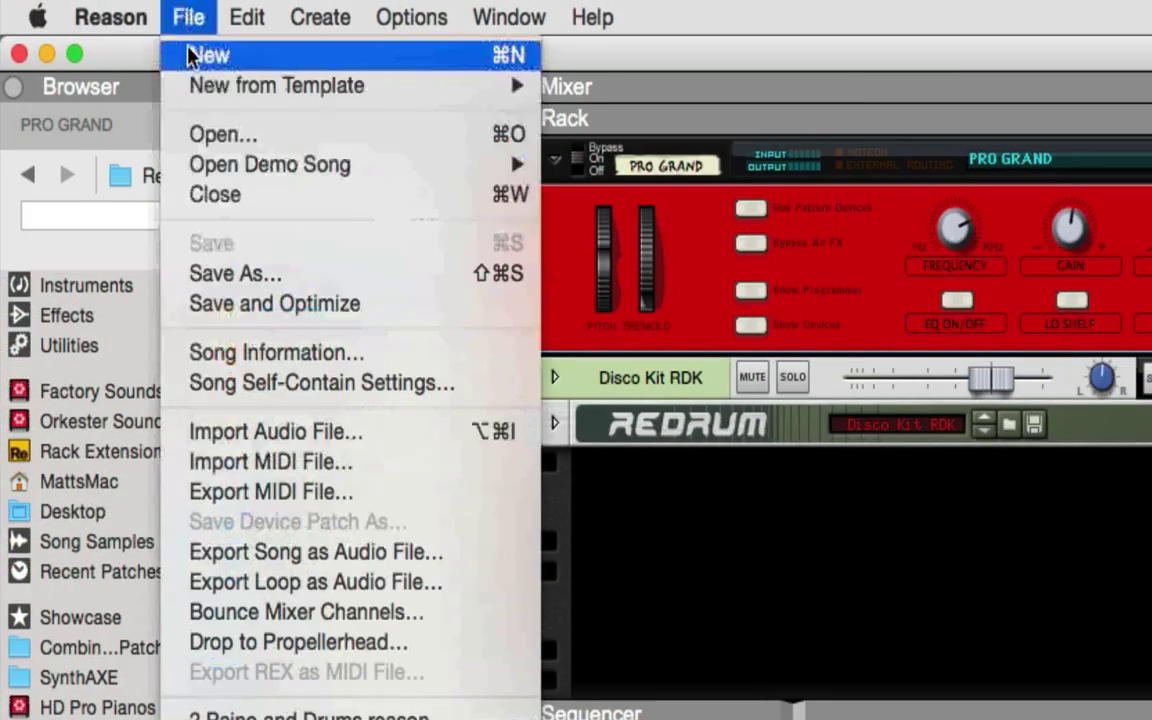
mouse_move(276, 84)
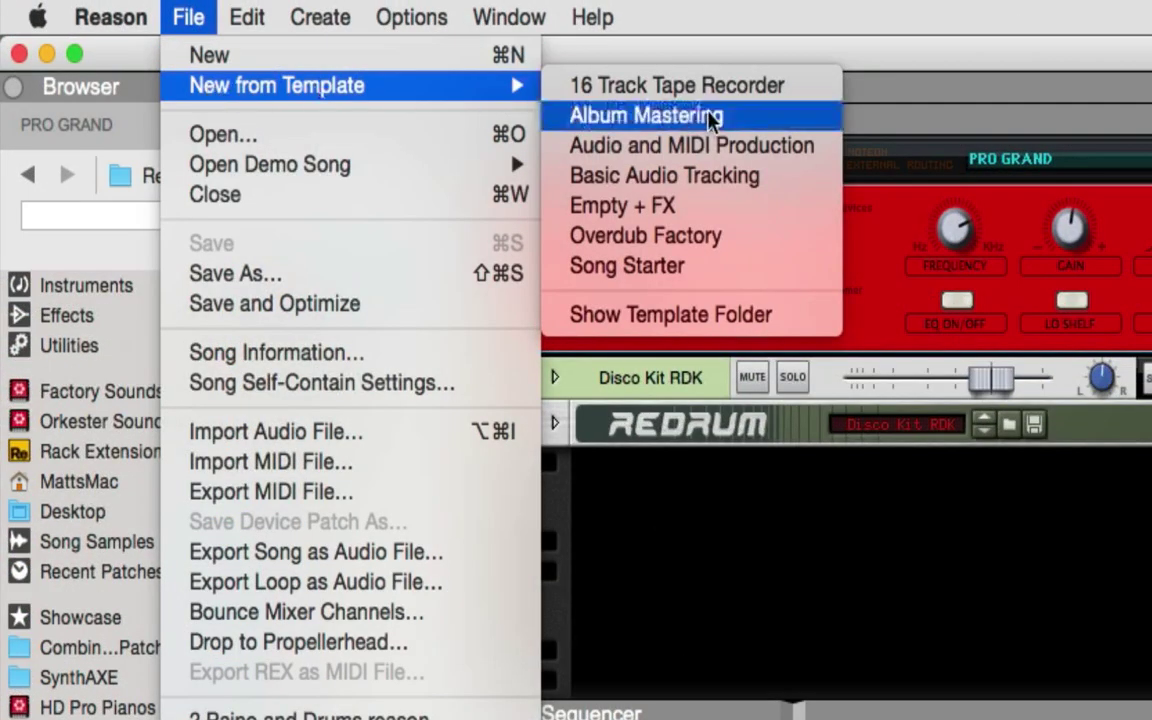
click(644, 114)
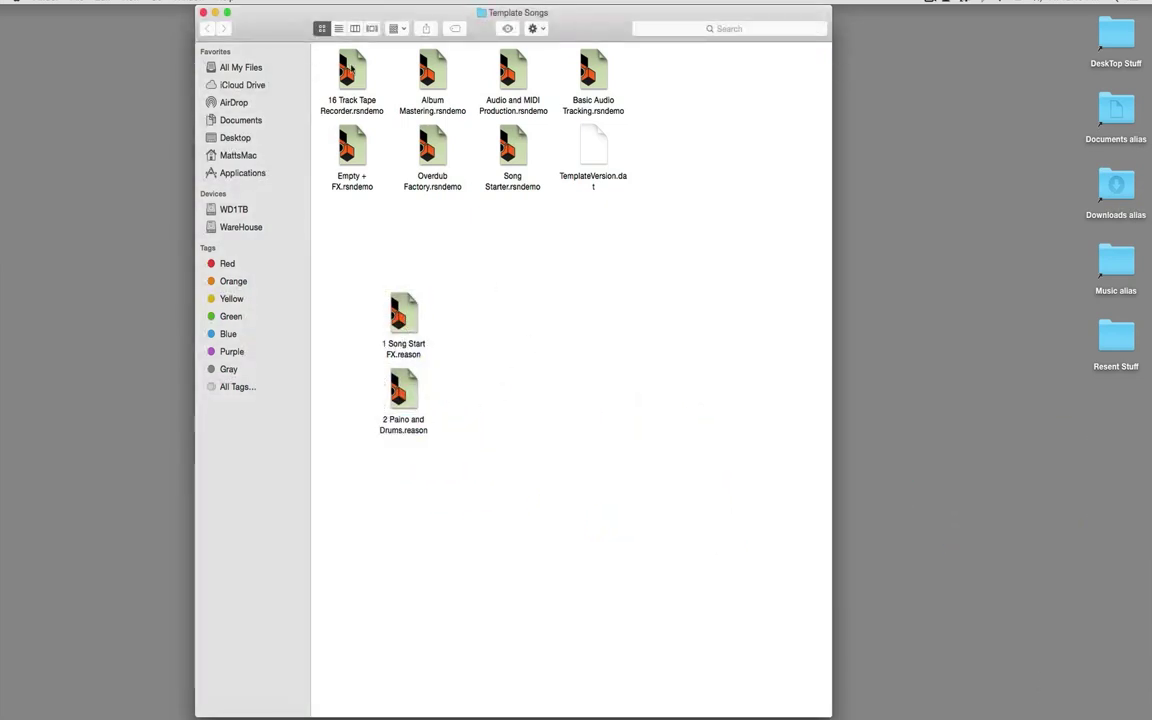
mouse_move(412, 276)
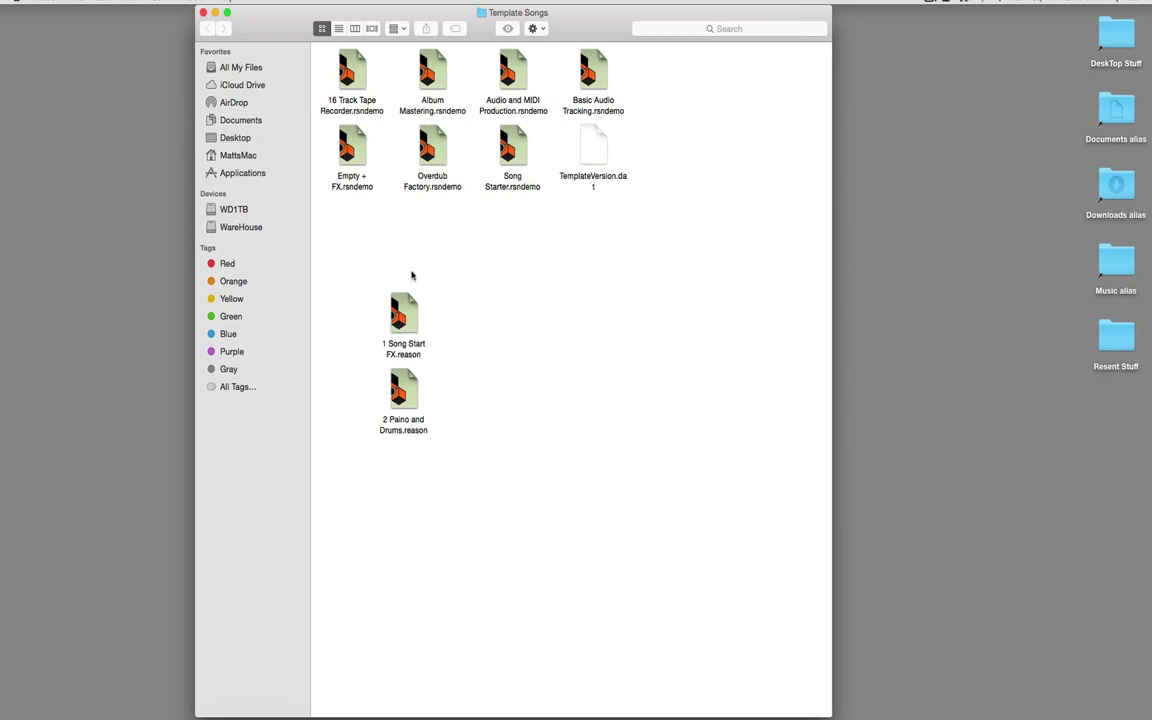
mouse_move(372, 104)
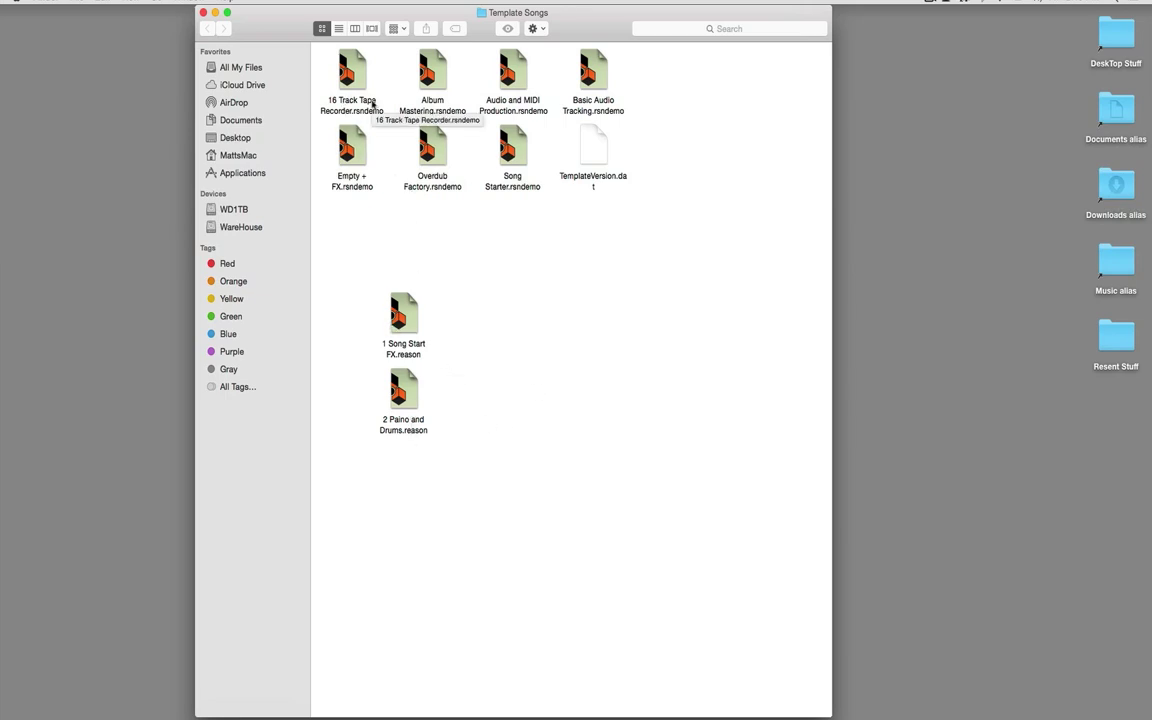
mouse_move(356, 136)
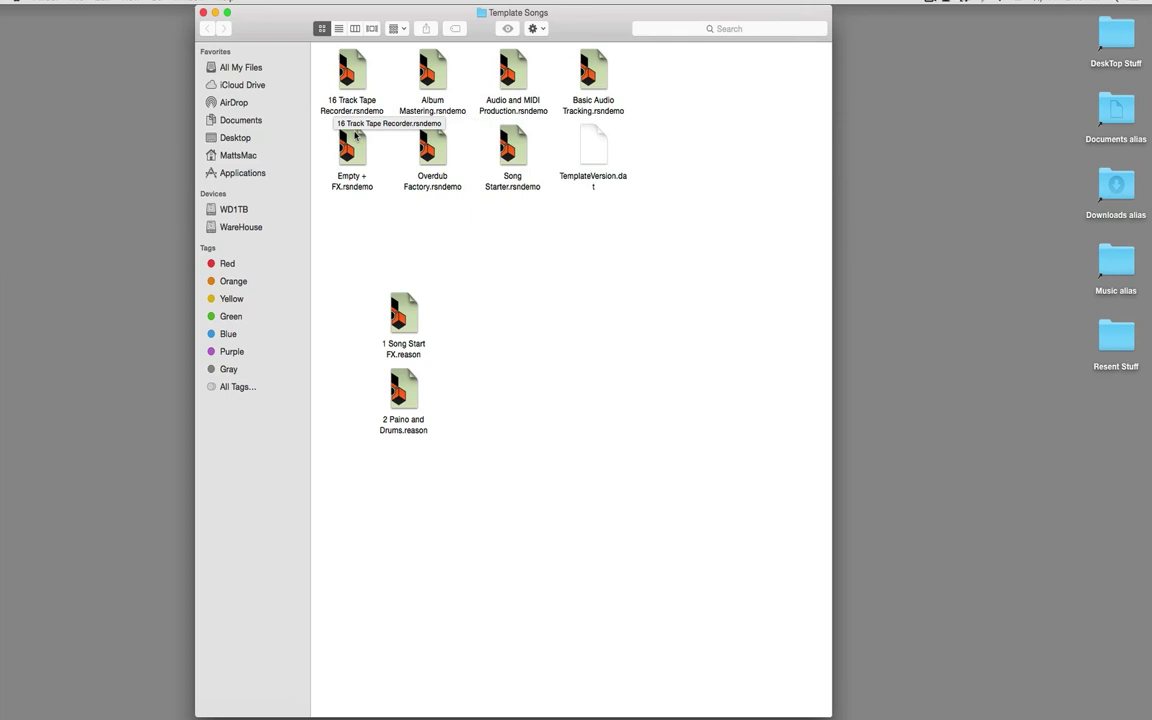
mouse_move(392, 426)
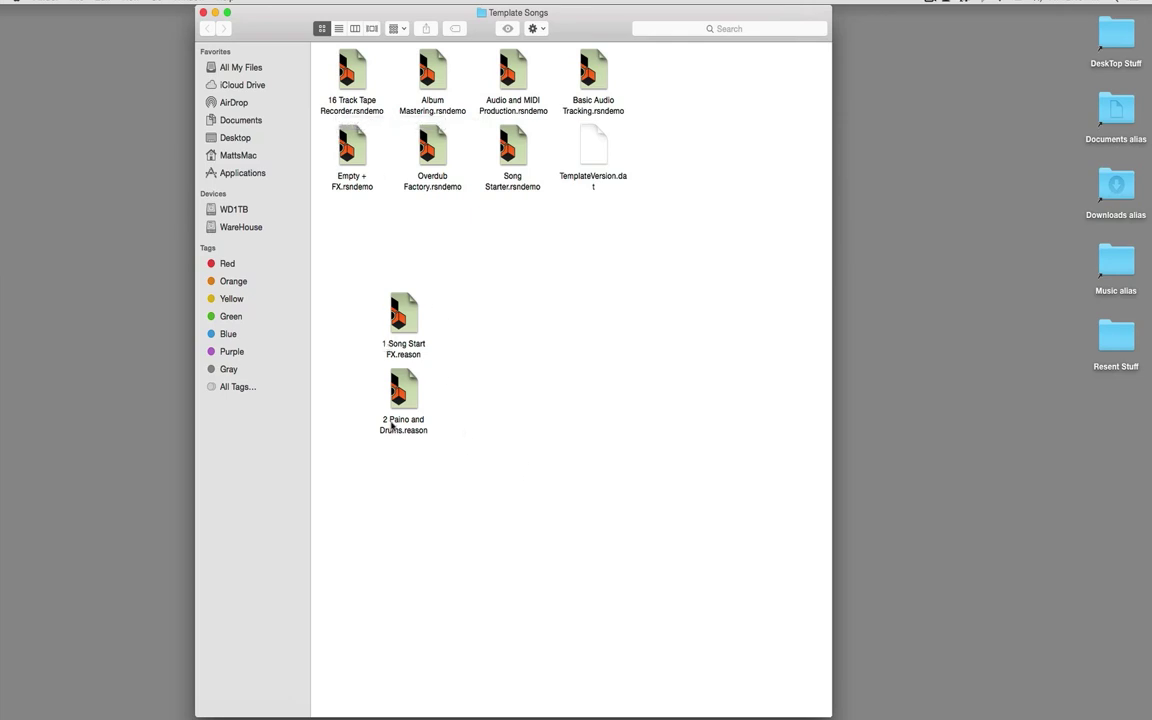
mouse_move(464, 272)
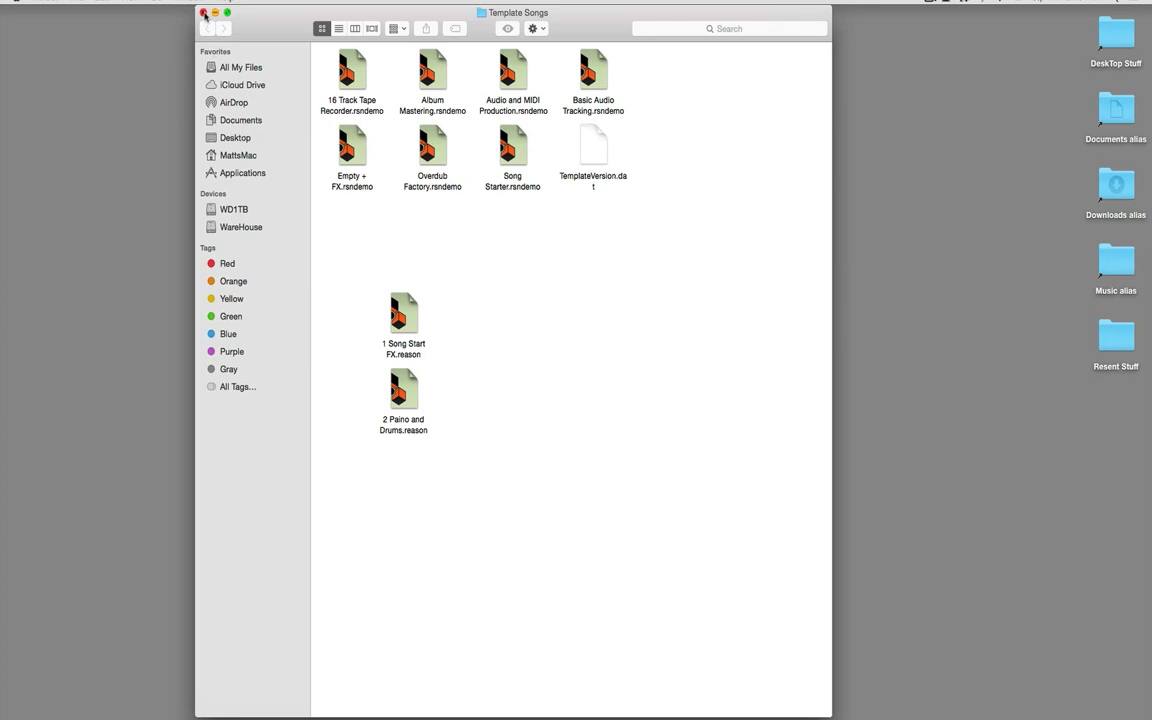
double_click(404, 396)
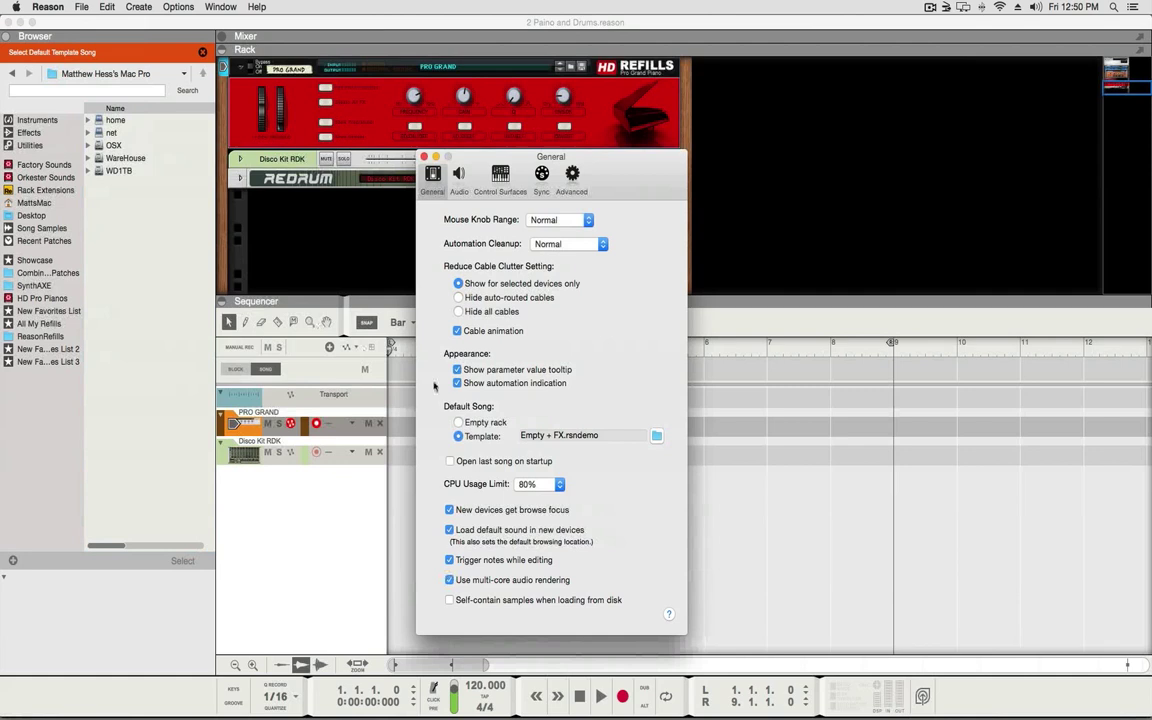
mouse_move(600, 414)
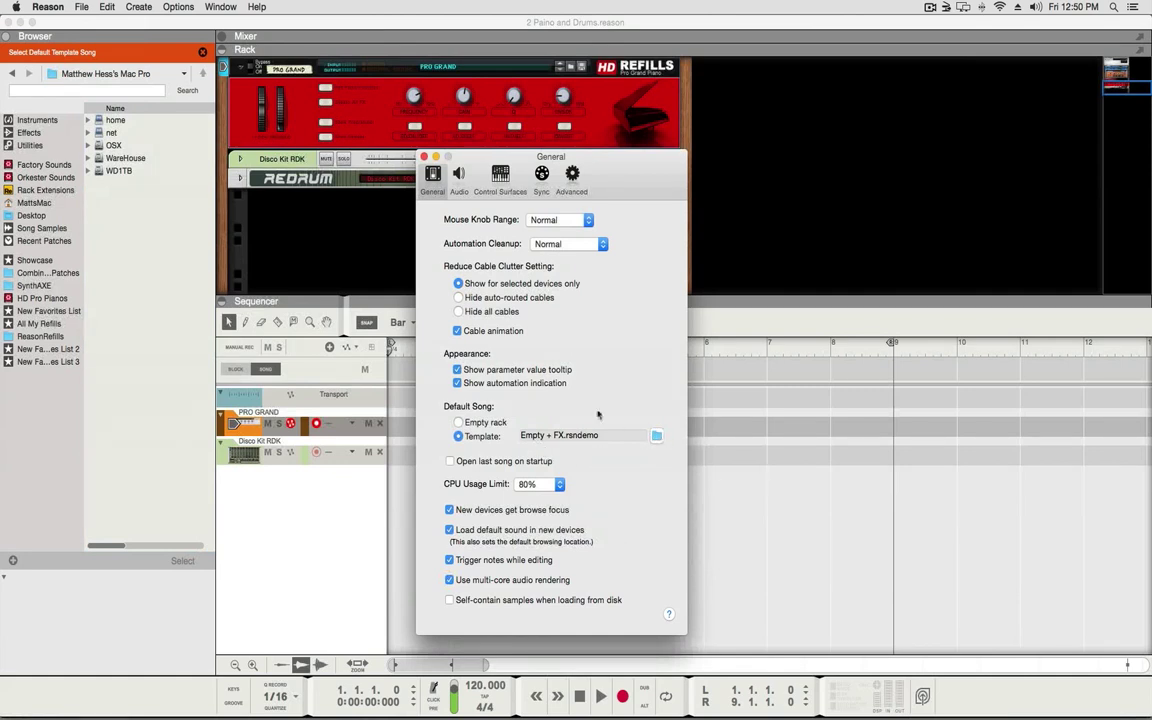
Browse to Music > Reason > Template Songs and choose '2 Paino and Drums.reason' as the default song.
click(424, 156)
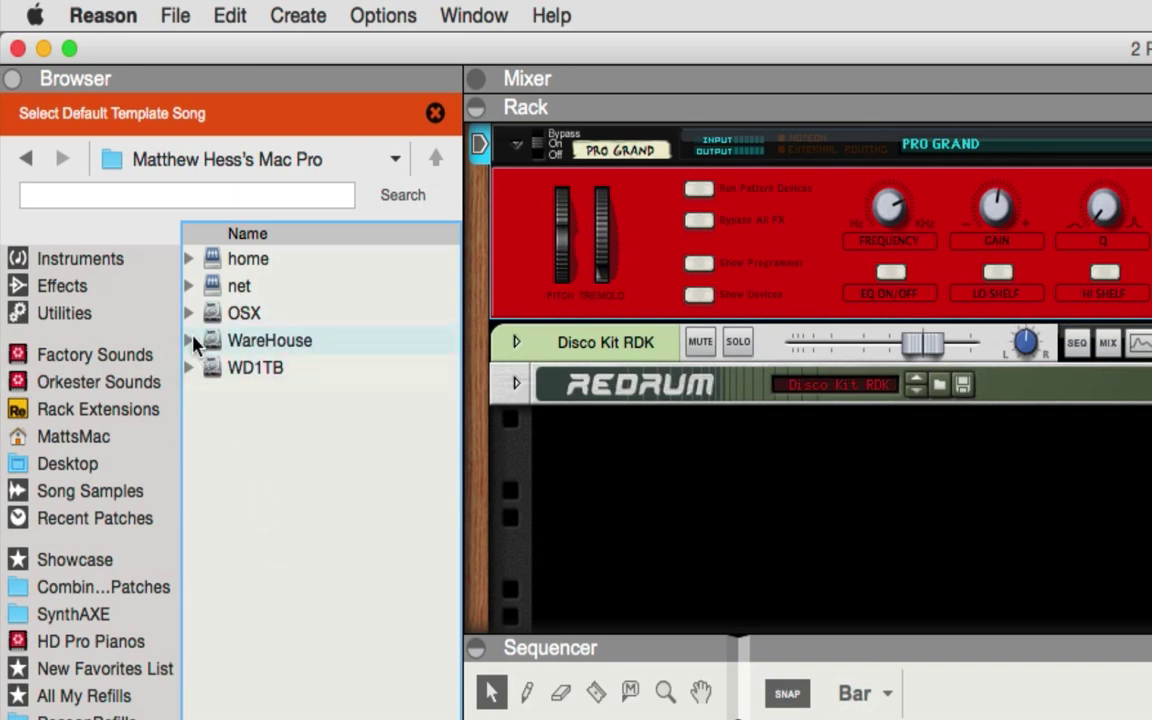
click(188, 312)
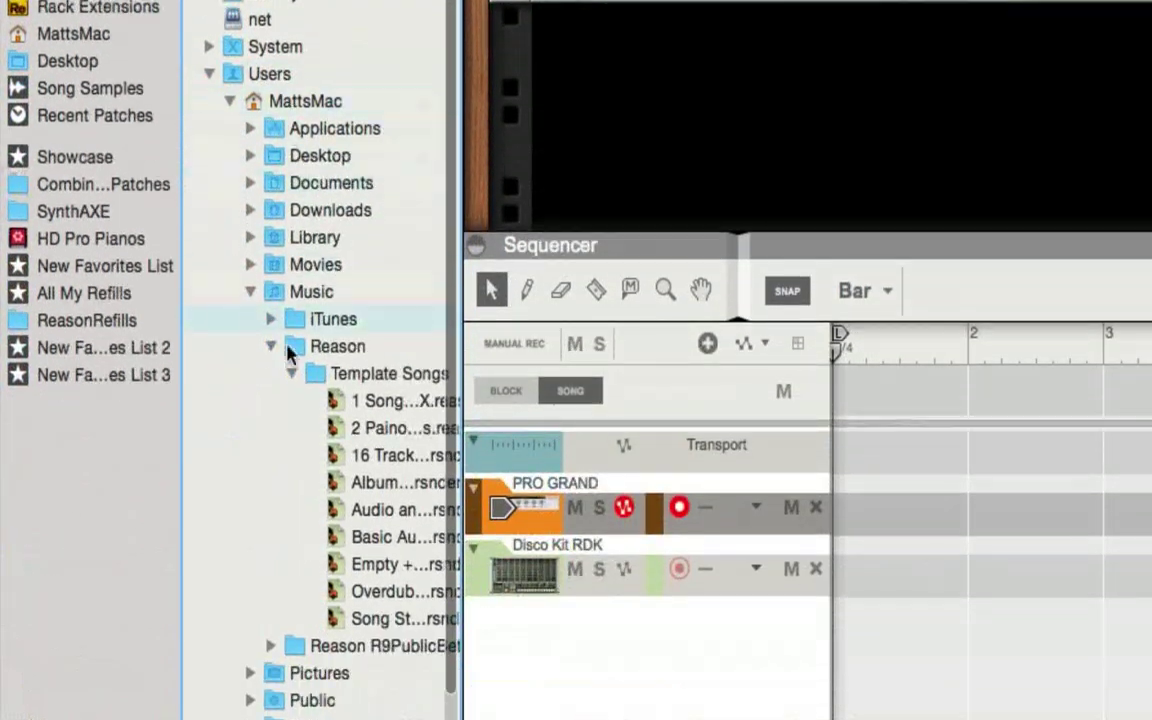
click(250, 292)
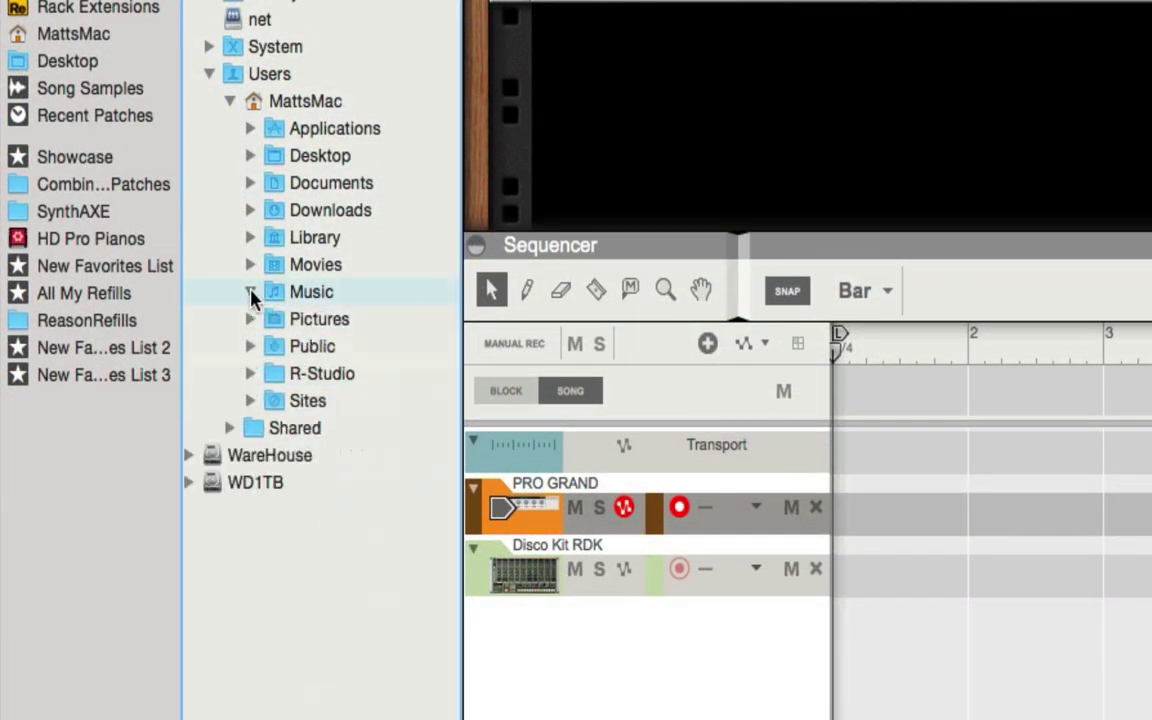
click(250, 292)
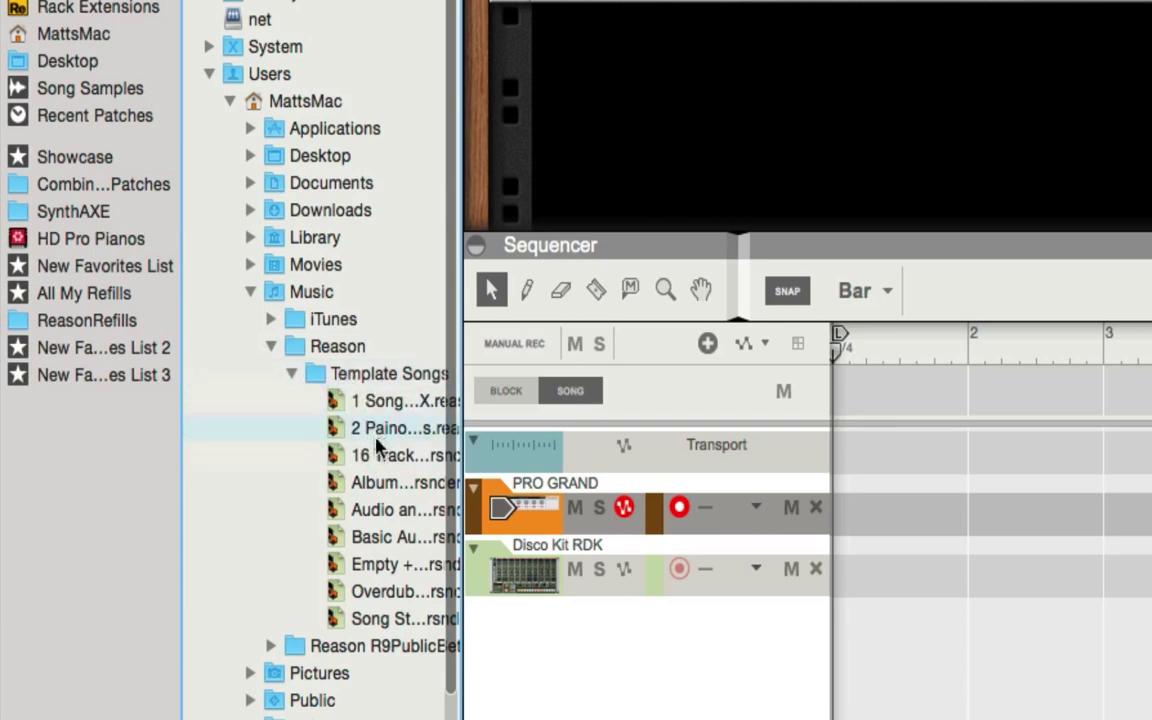
scroll(down, 3)
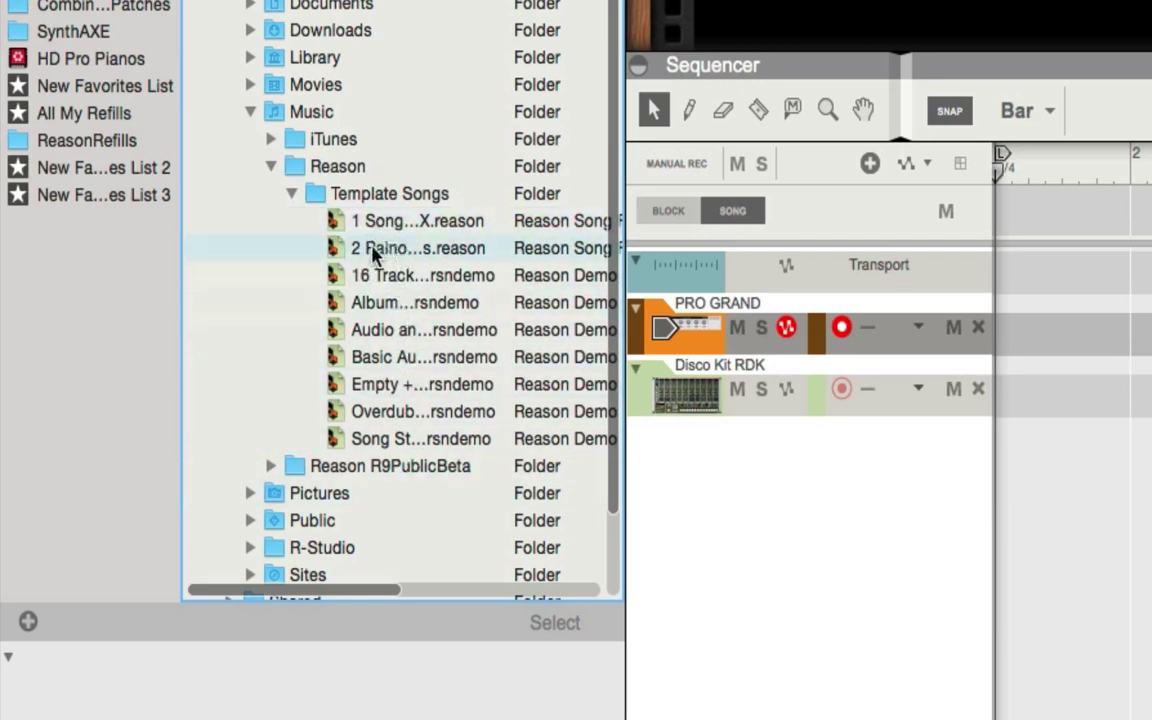
click(418, 248)
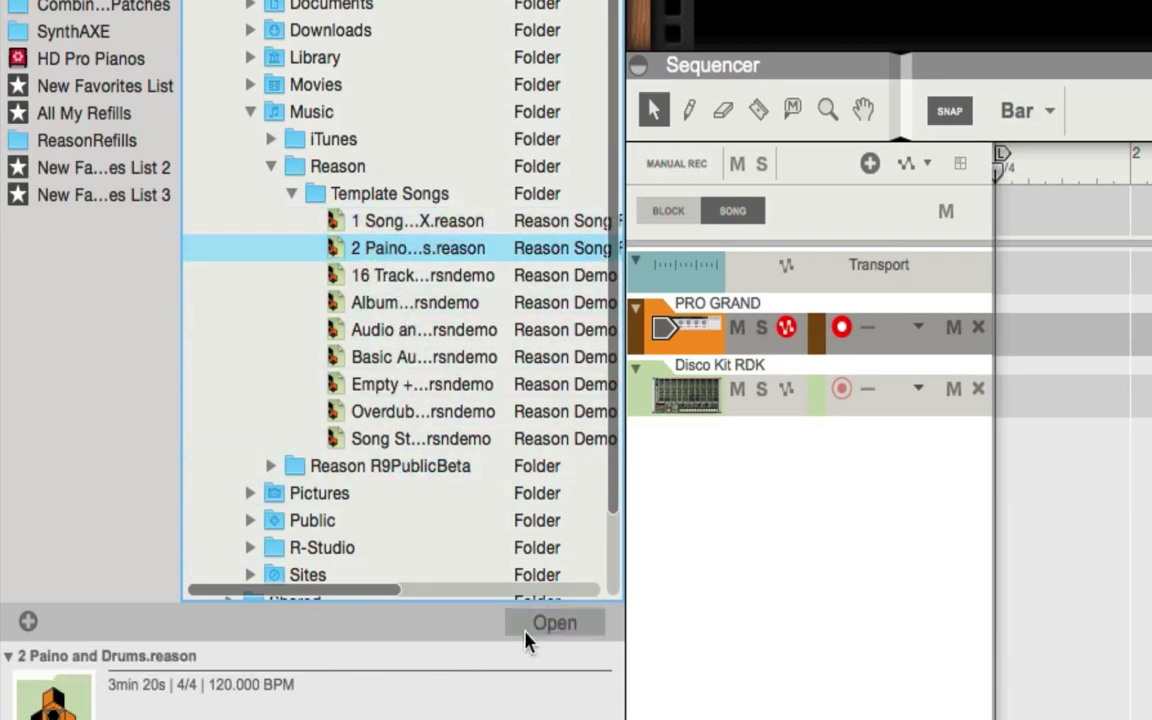
click(556, 622)
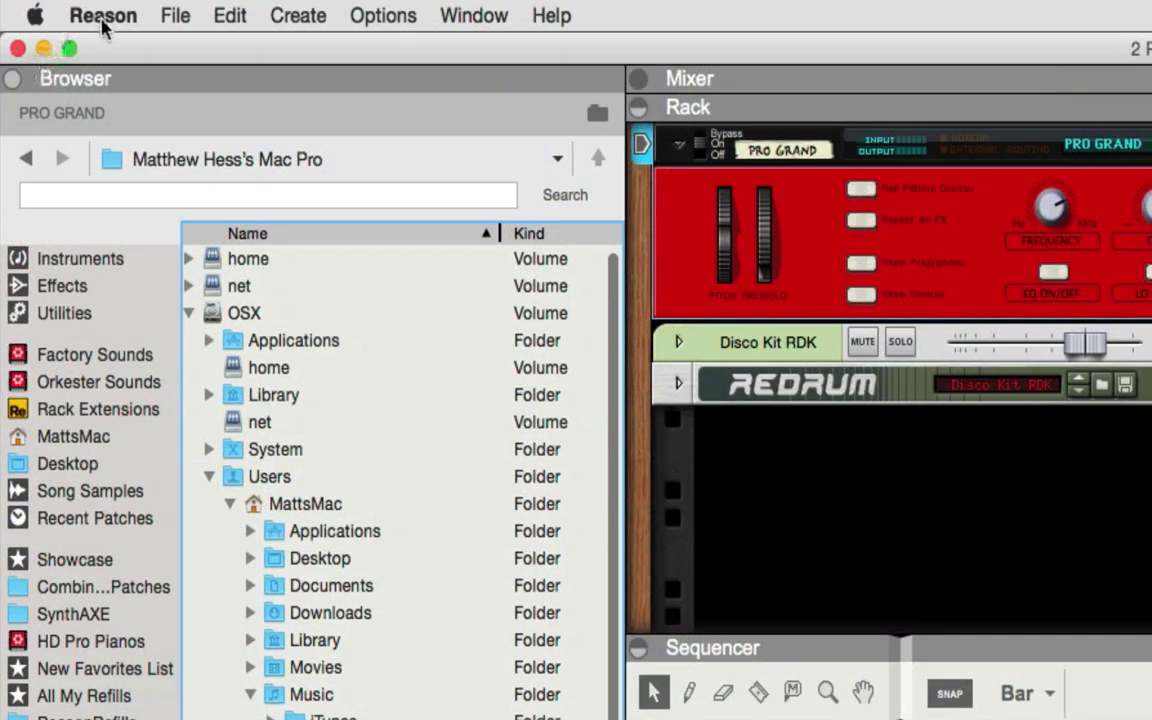
click(102, 16)
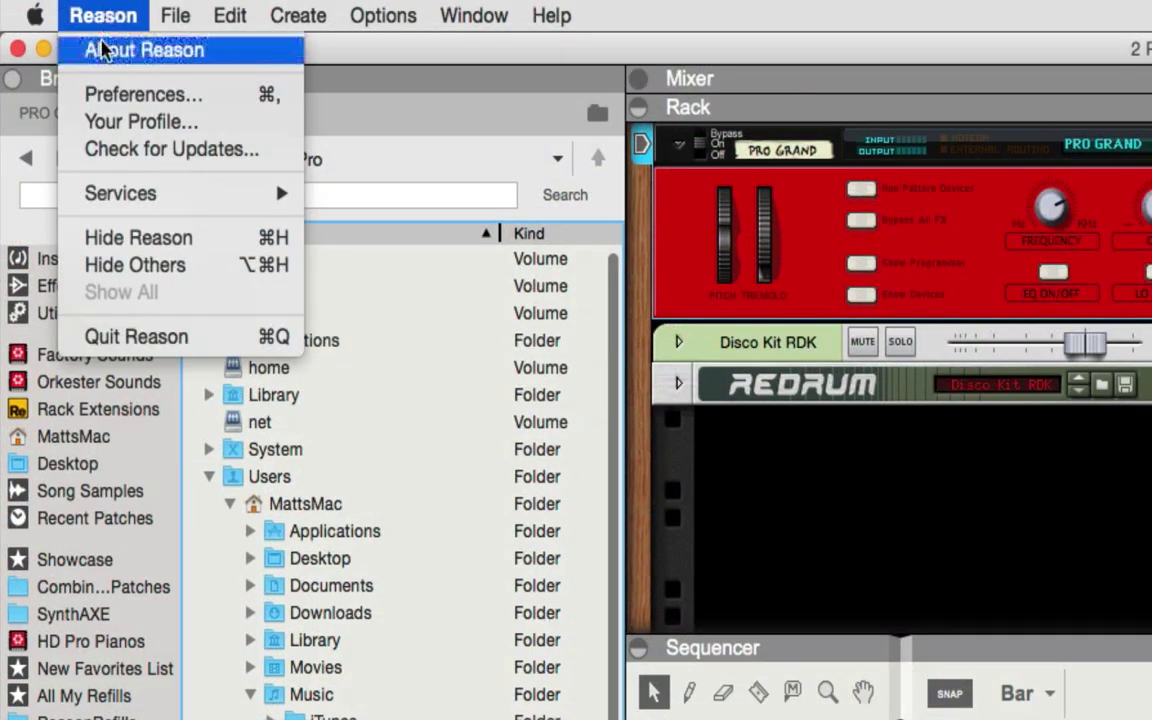
click(144, 94)
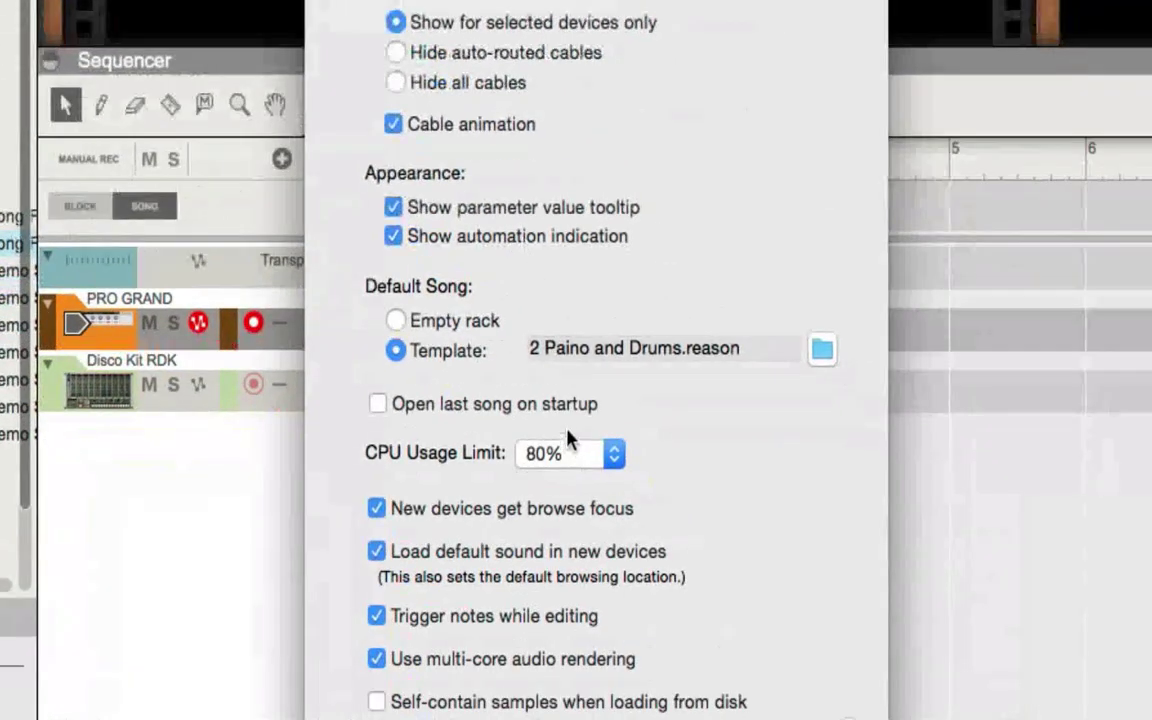
mouse_move(718, 370)
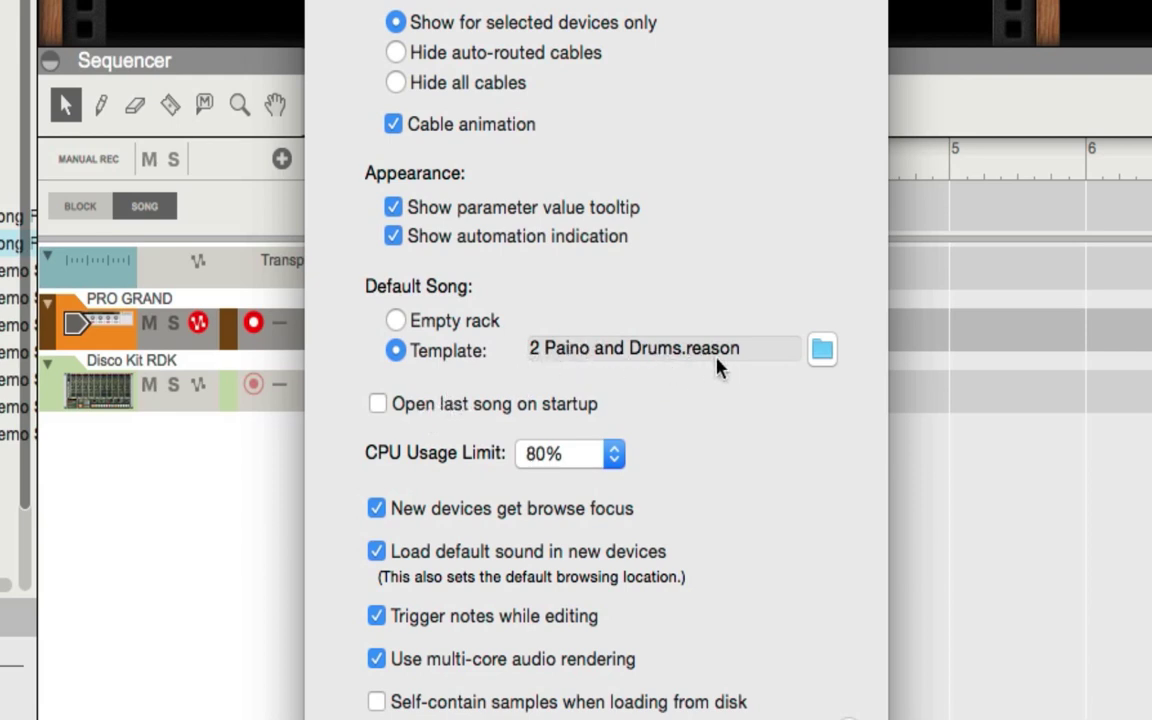
mouse_move(714, 404)
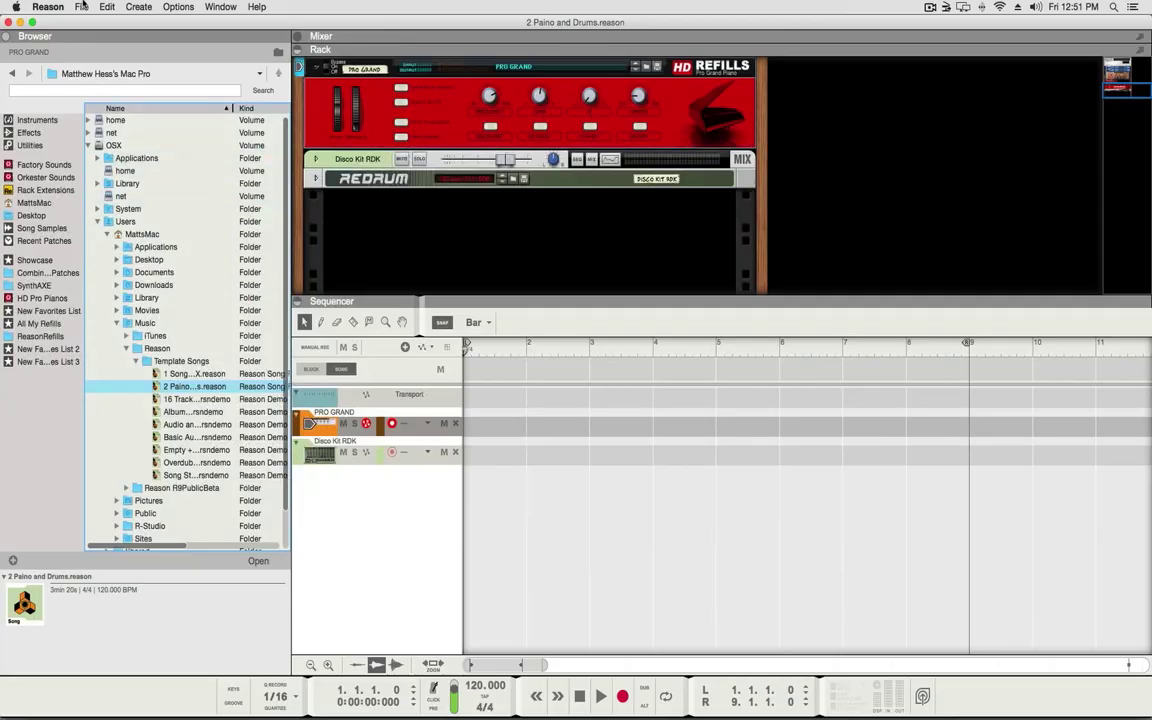
Start a new song from the Album Mastering template.
click(82, 8)
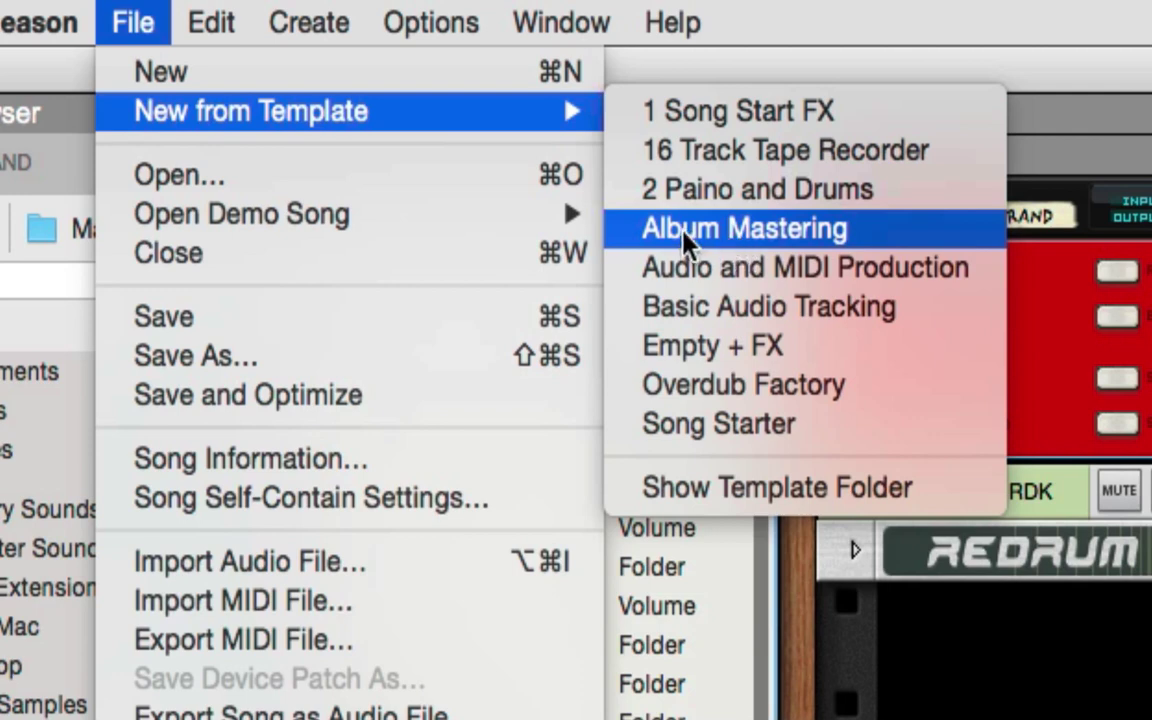
mouse_move(796, 250)
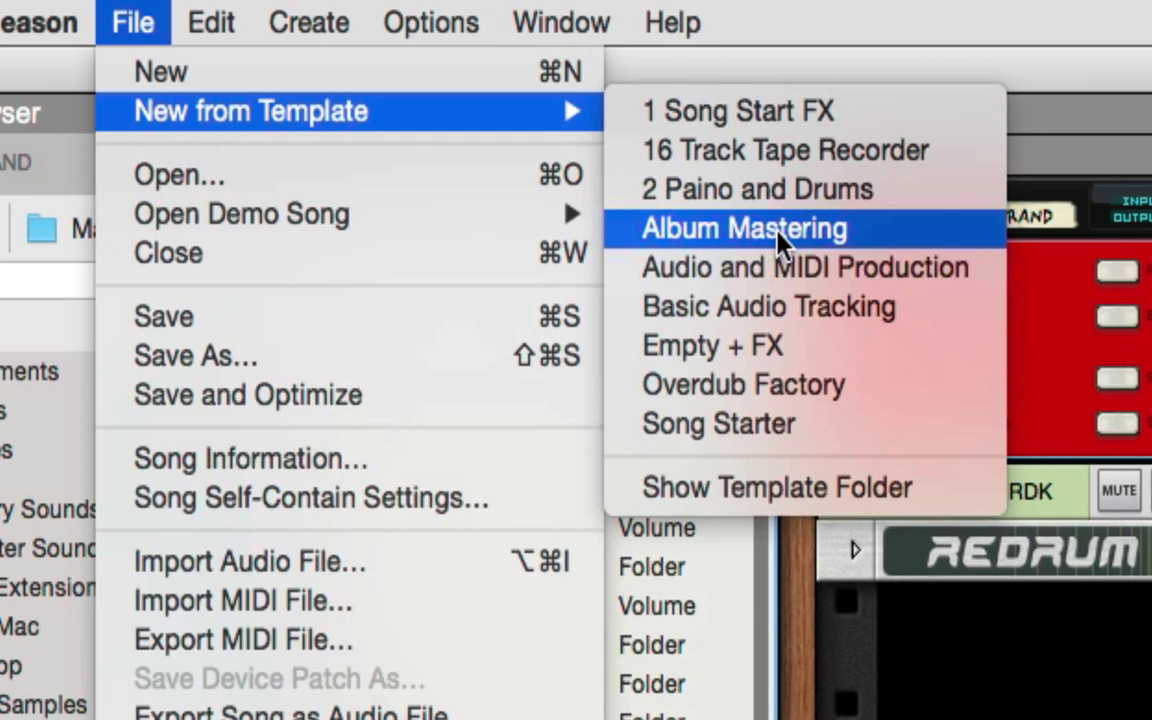
click(742, 228)
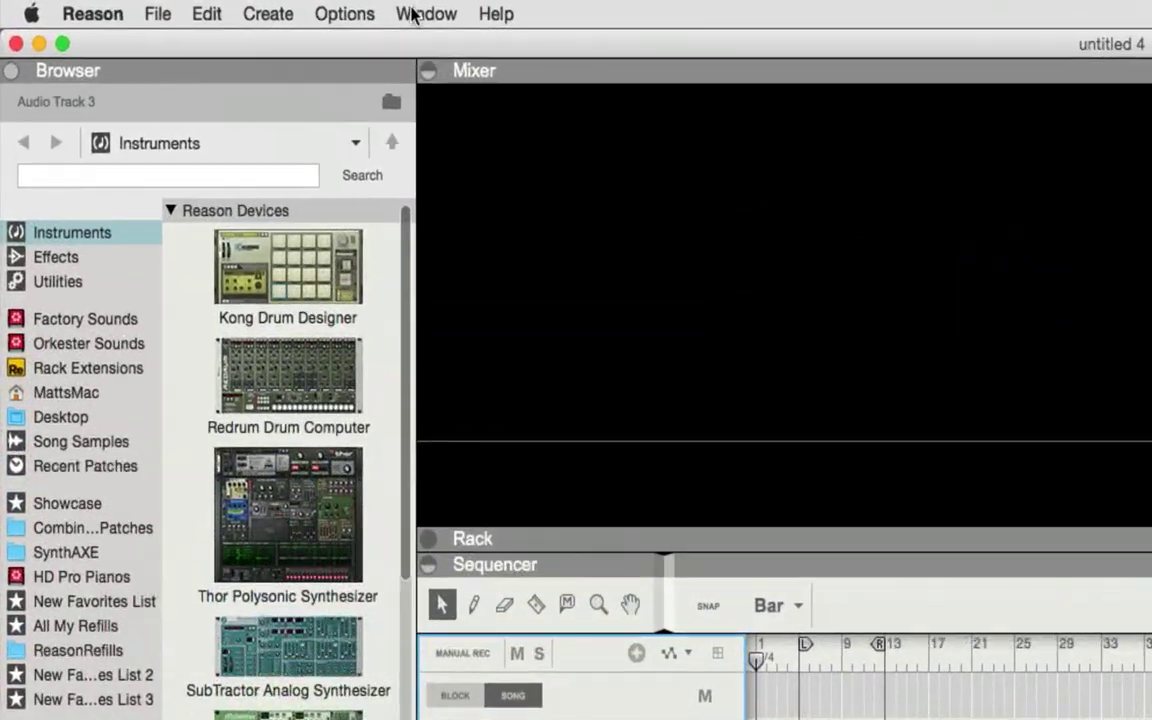
Lock the Nektar Panorama surface to the Master Section and close Surface Locking.
click(344, 12)
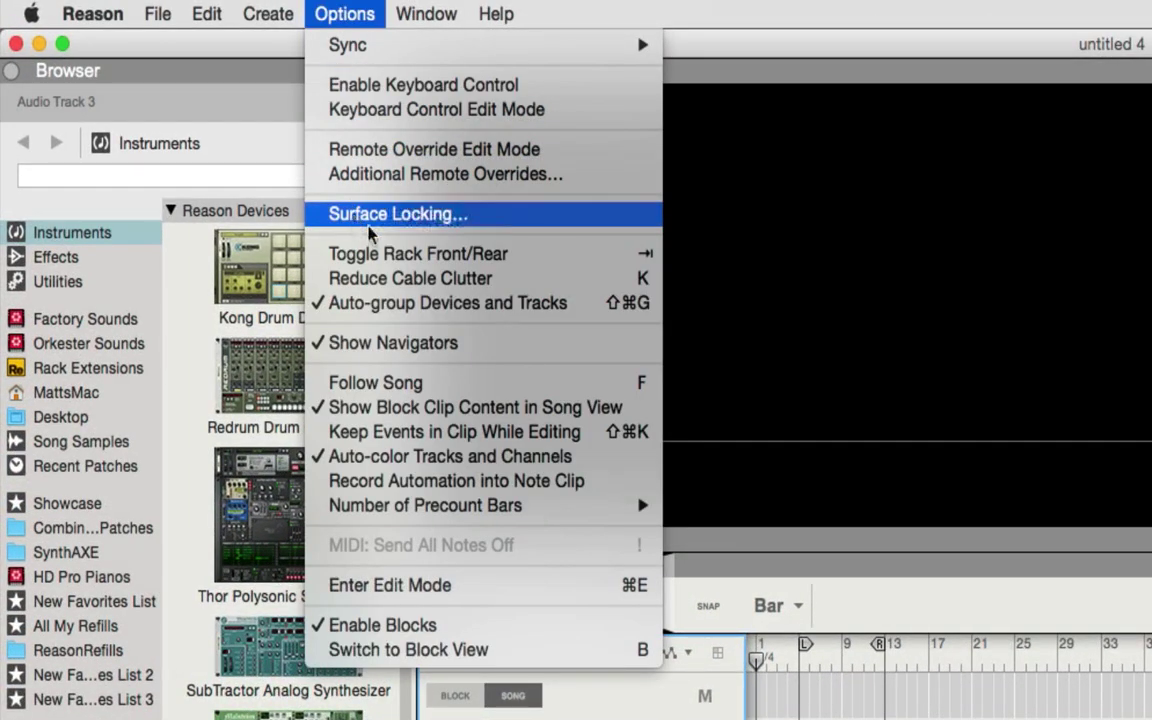
click(396, 214)
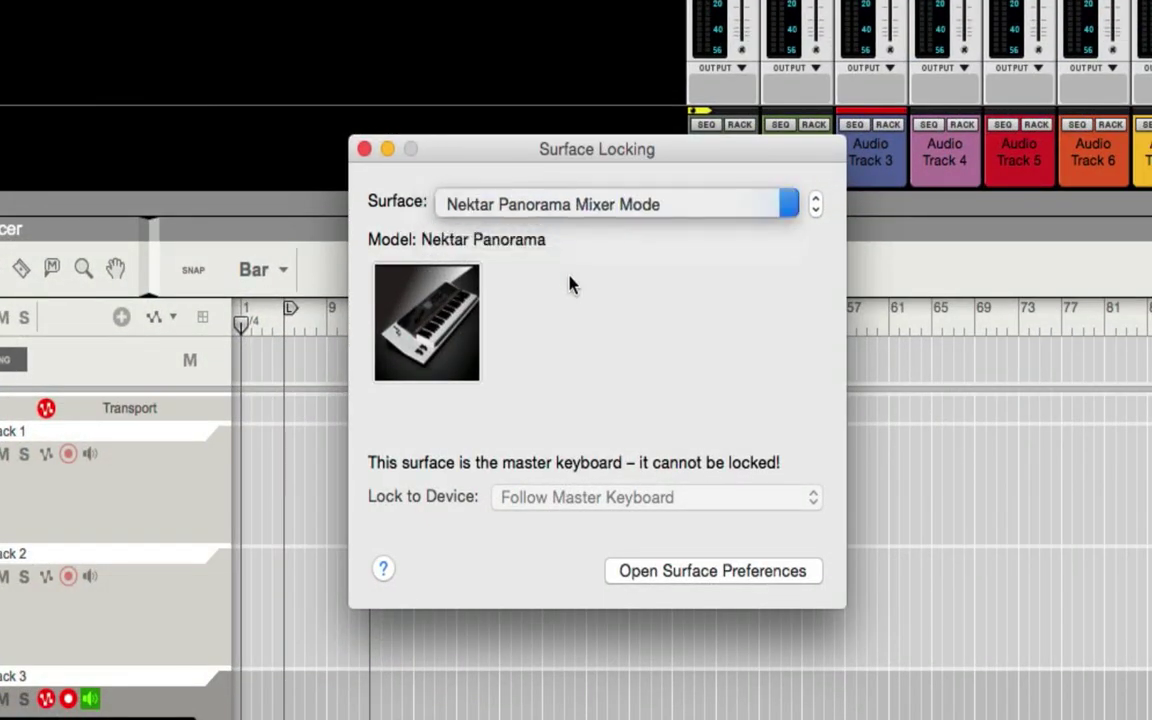
click(656, 496)
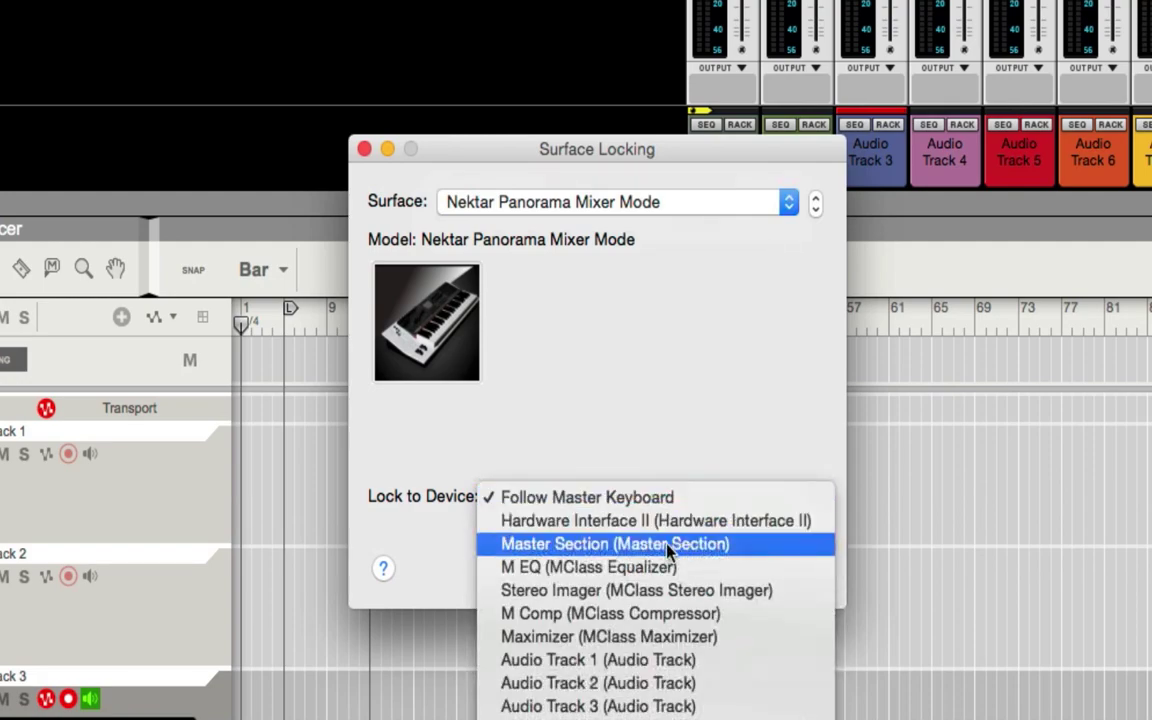
click(612, 544)
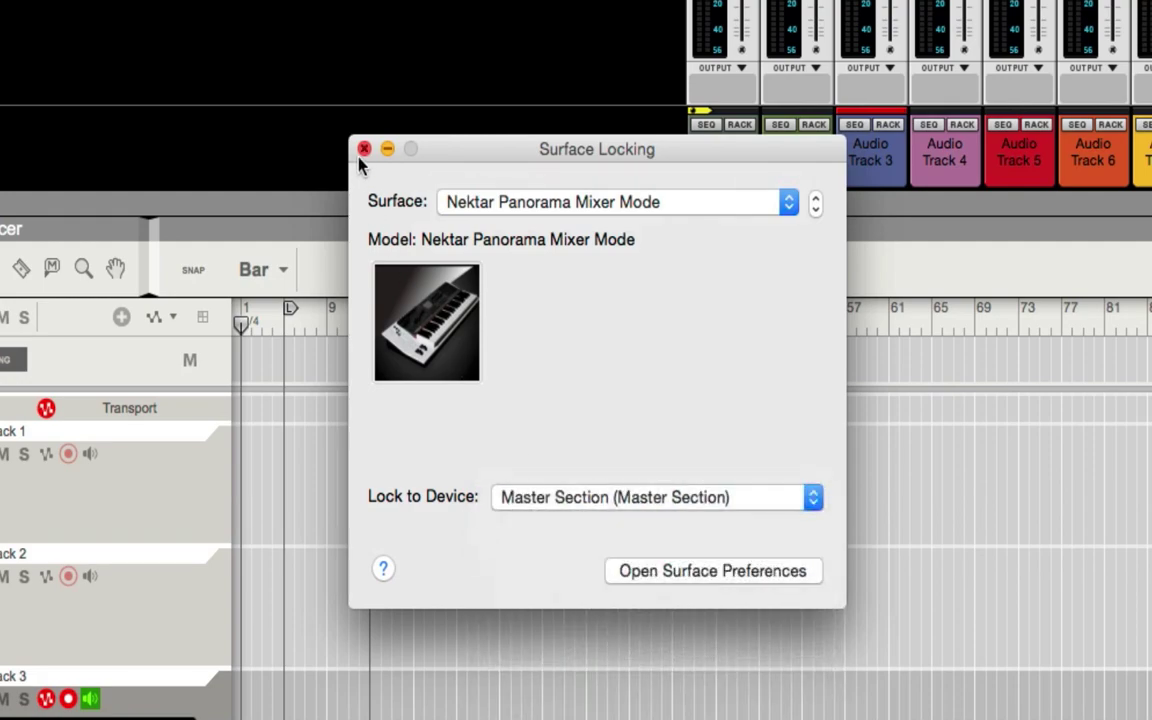
click(364, 148)
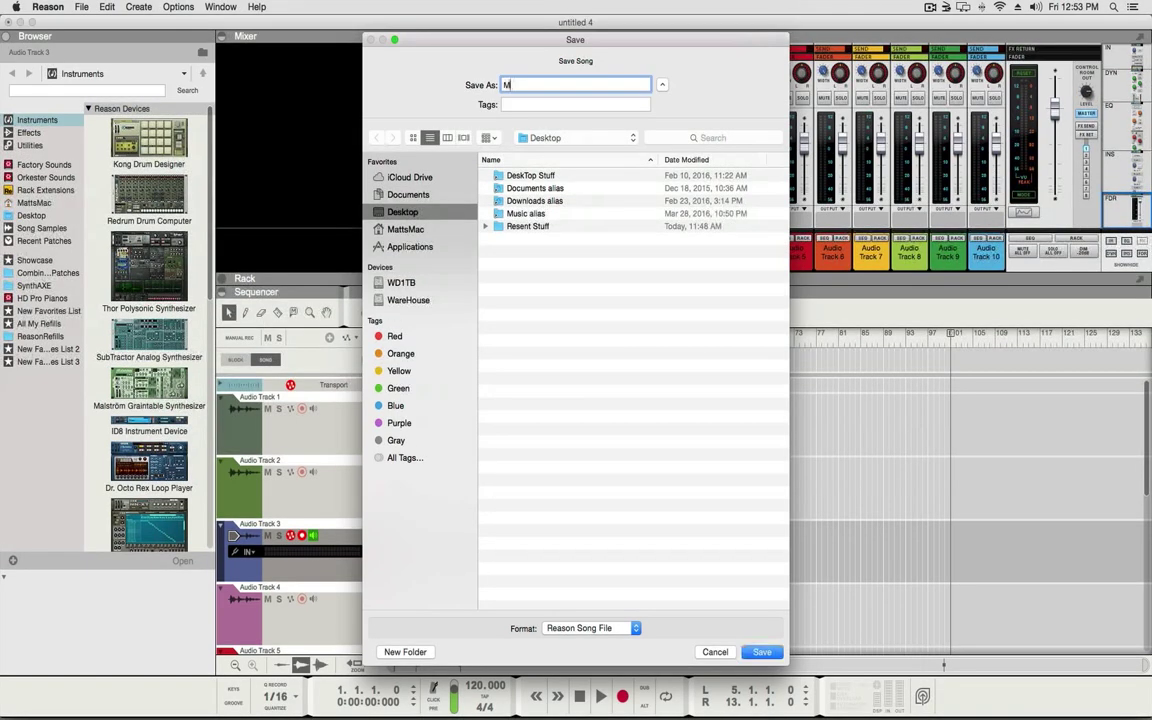
Save the mastering song as Mastering on the Desktop.
text(astering)
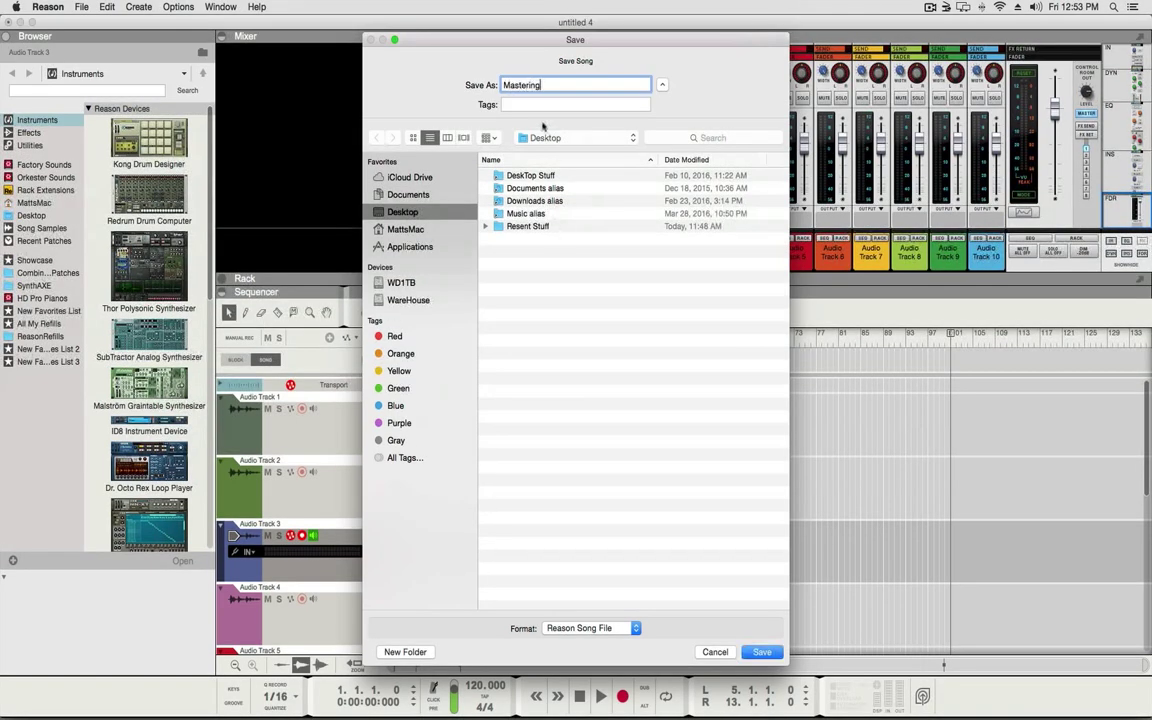
click(760, 652)
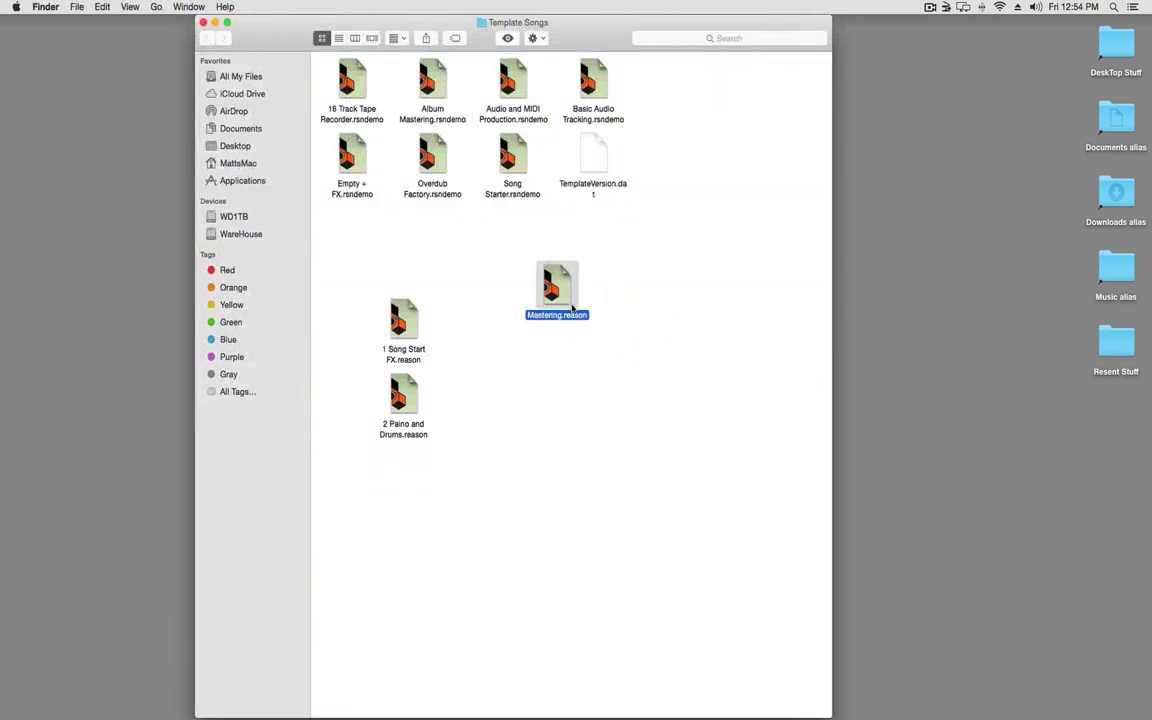
mouse_move(496, 204)
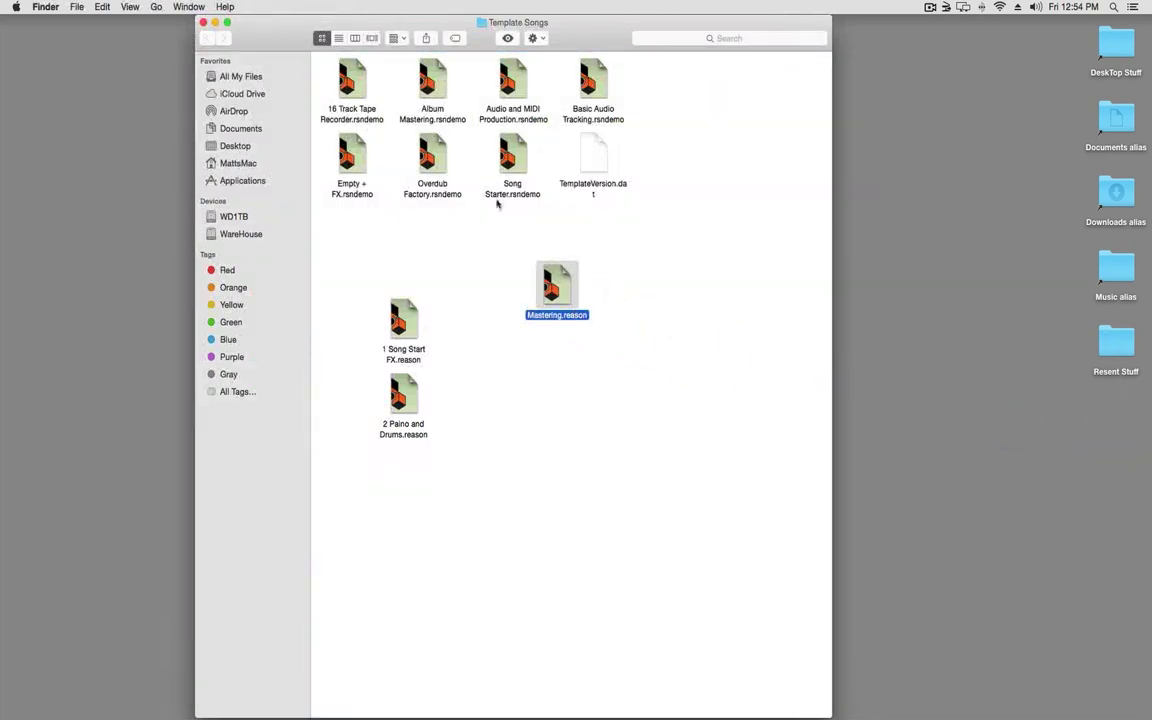
mouse_move(428, 124)
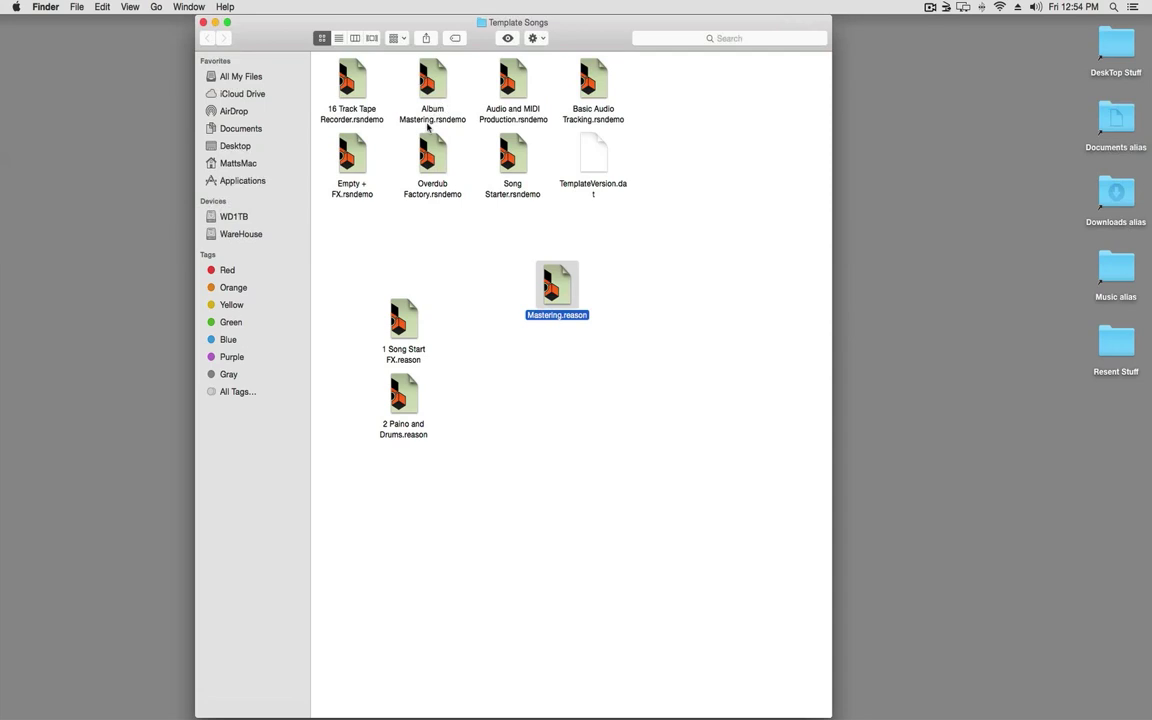
Trash Album Mastering.rsndemo from Template Songs, leaving Mastering.reason in its place.
right_click(432, 90)
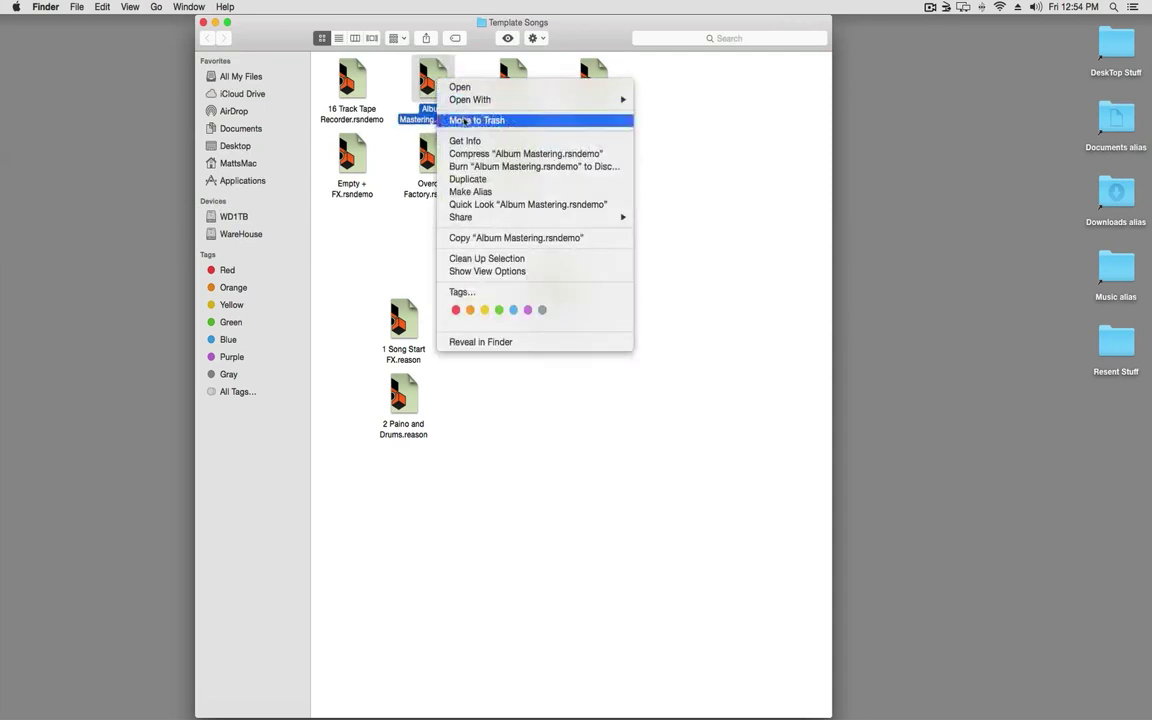
click(476, 120)
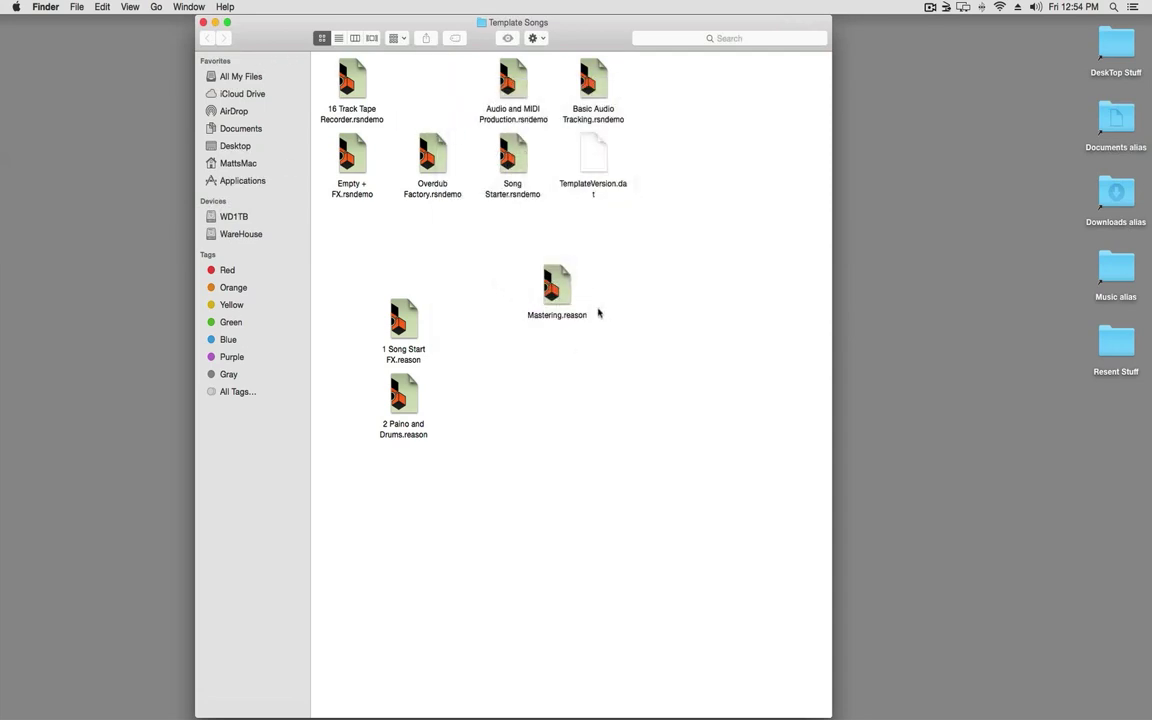
mouse_move(248, 6)
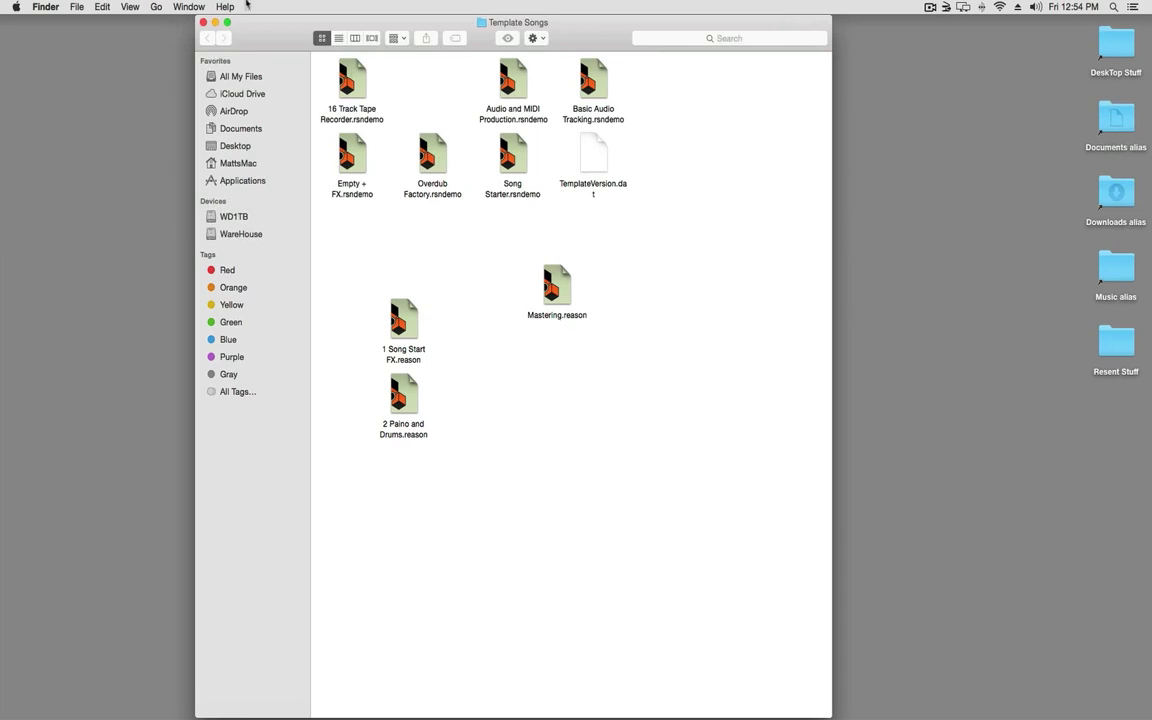
click(204, 22)
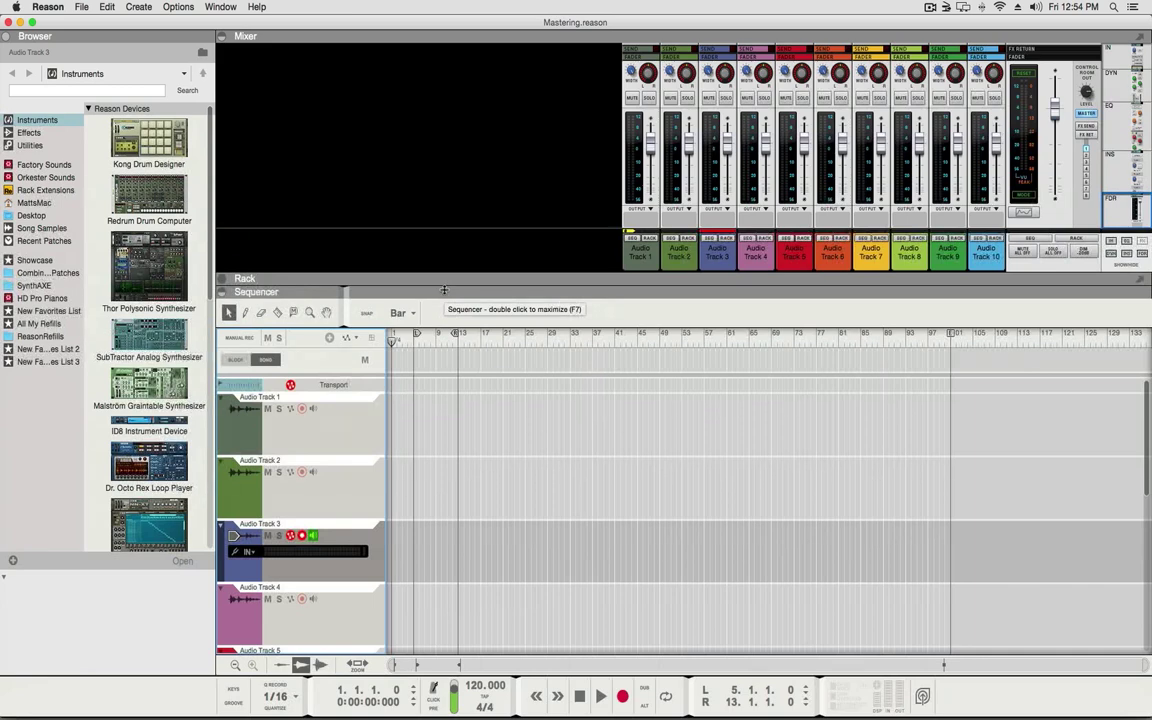
mouse_move(444, 290)
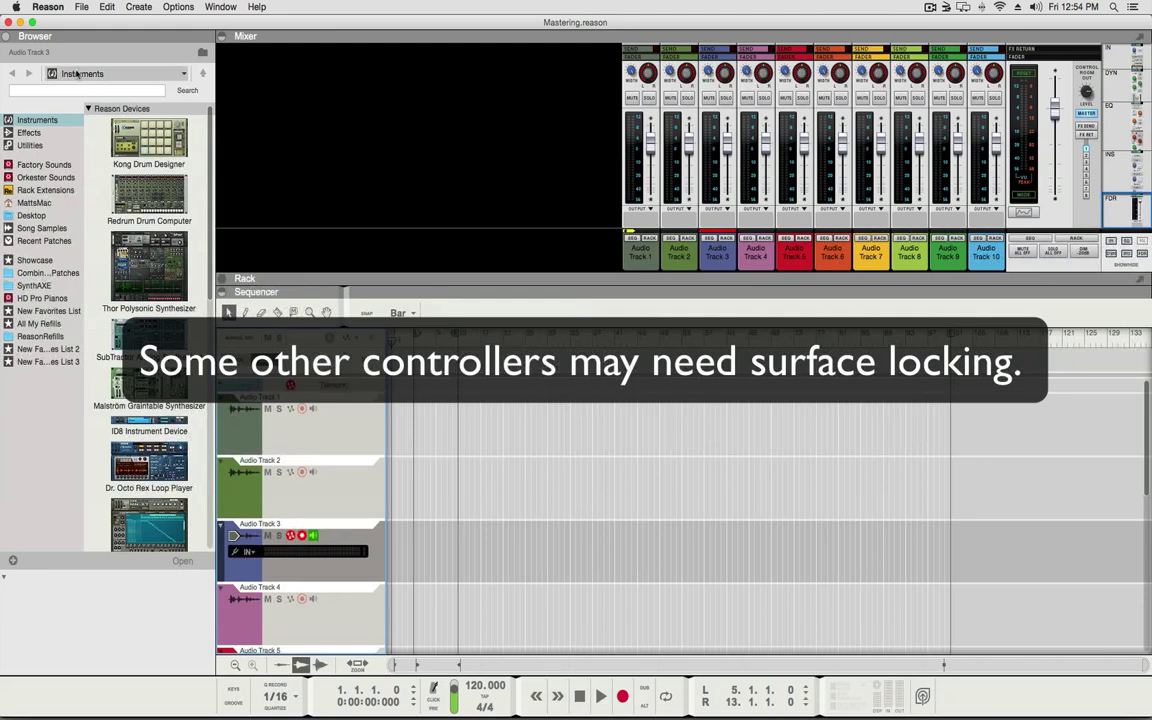
click(80, 8)
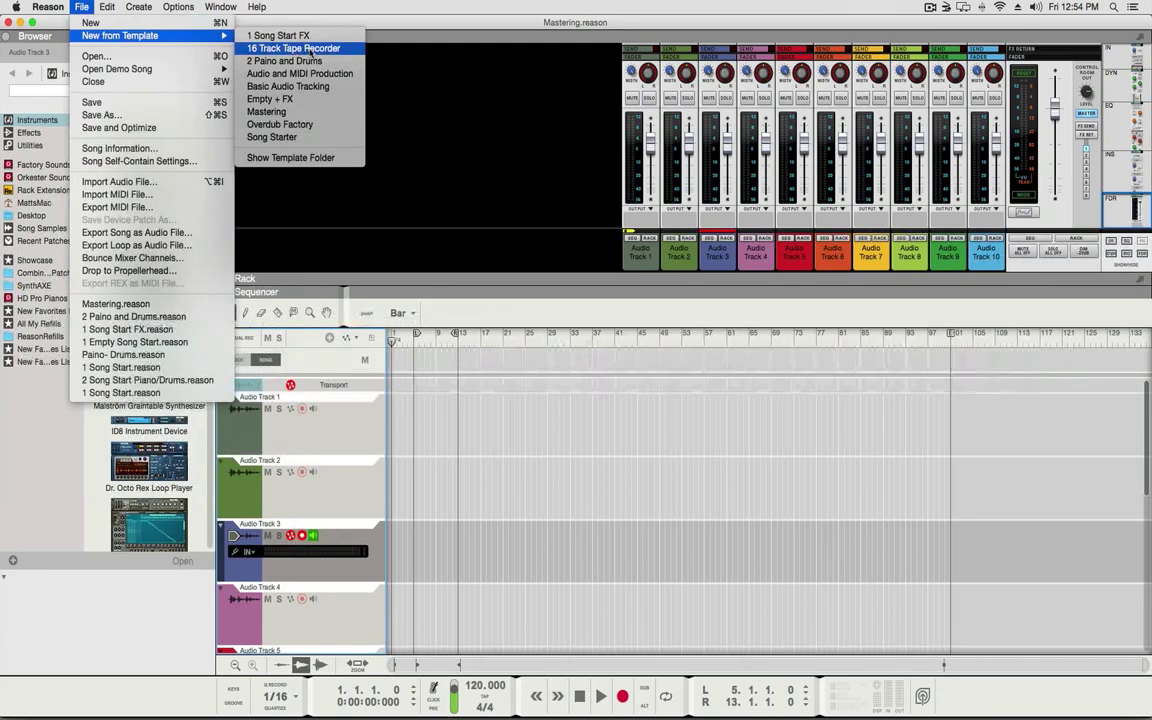
mouse_move(266, 112)
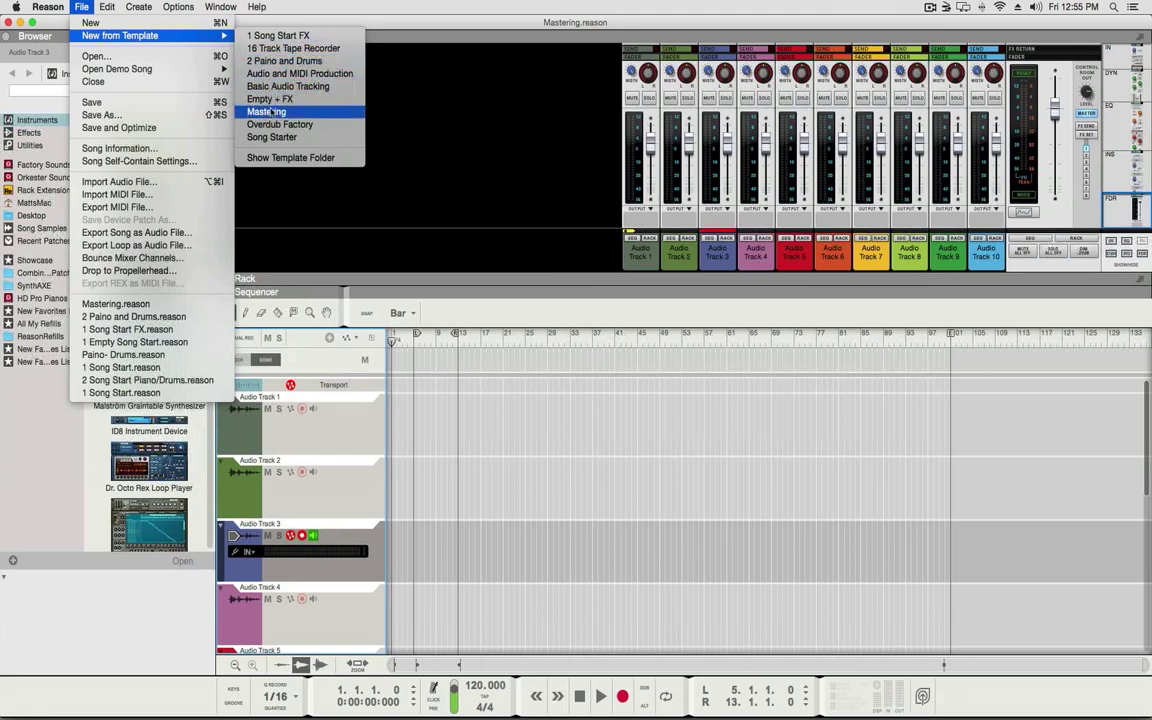
mouse_move(268, 100)
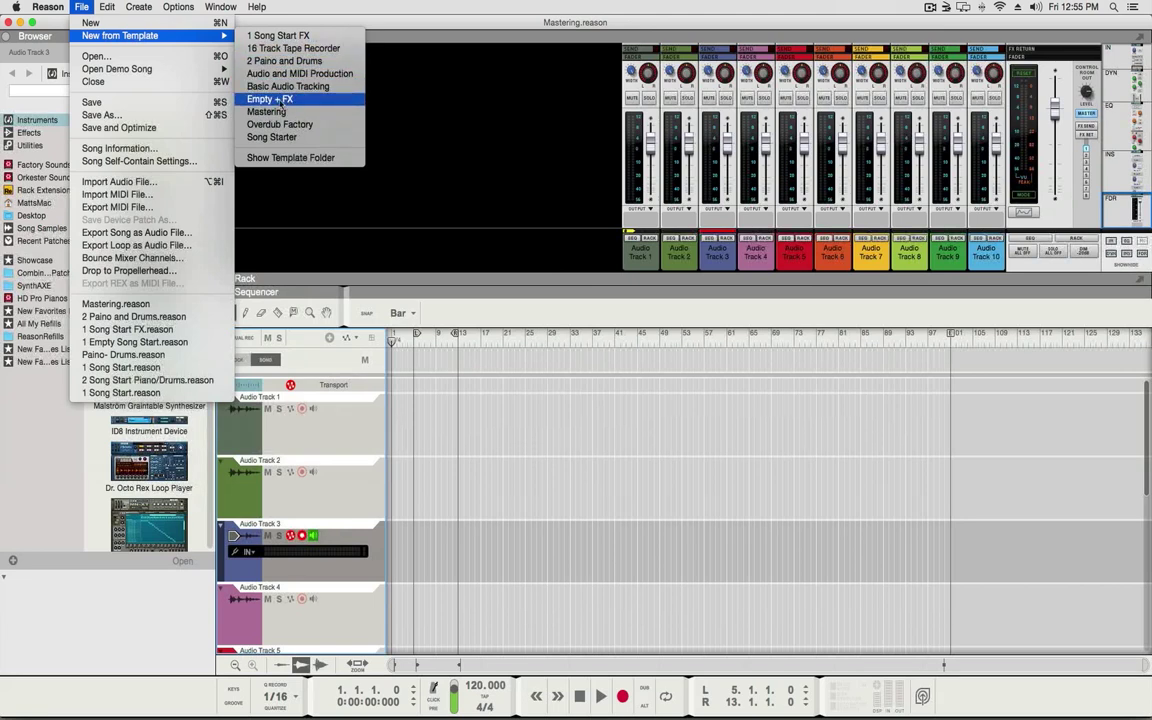
mouse_move(280, 124)
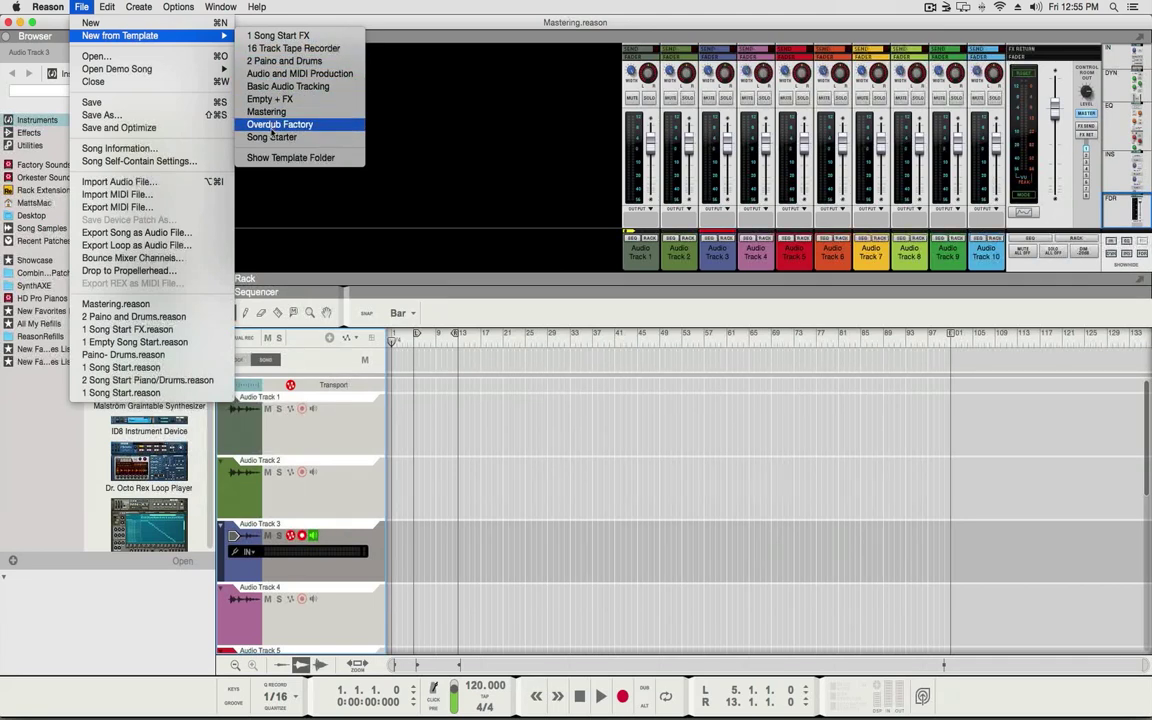
mouse_move(272, 136)
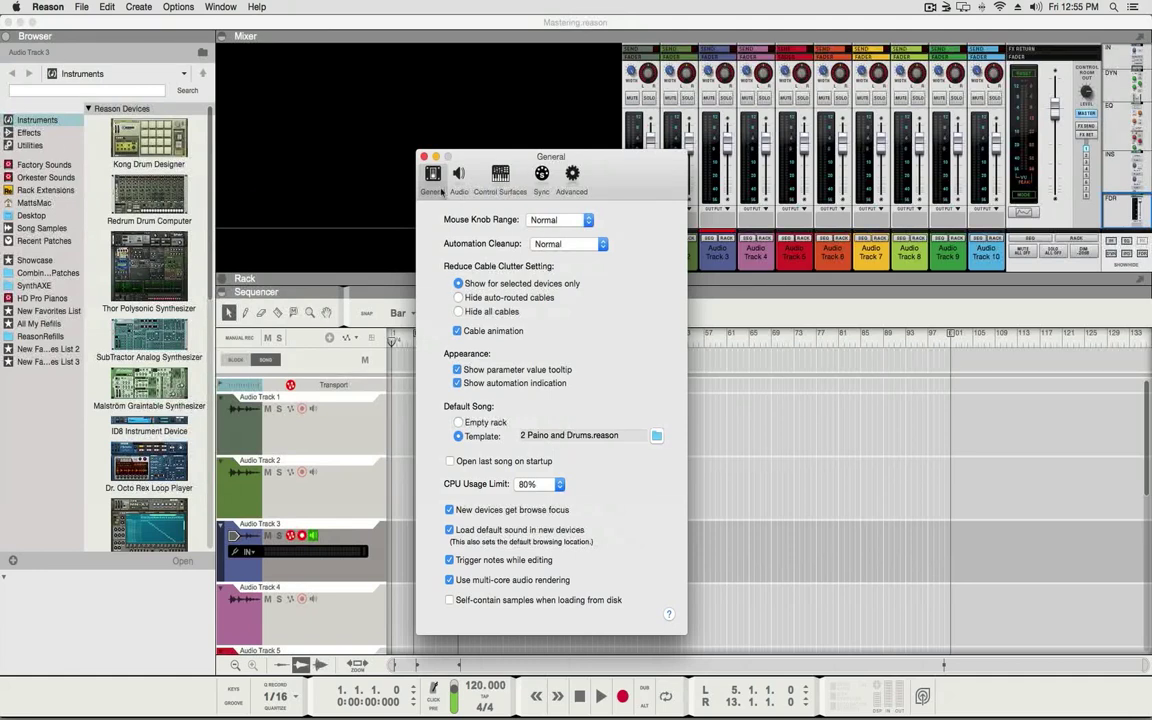
click(424, 156)
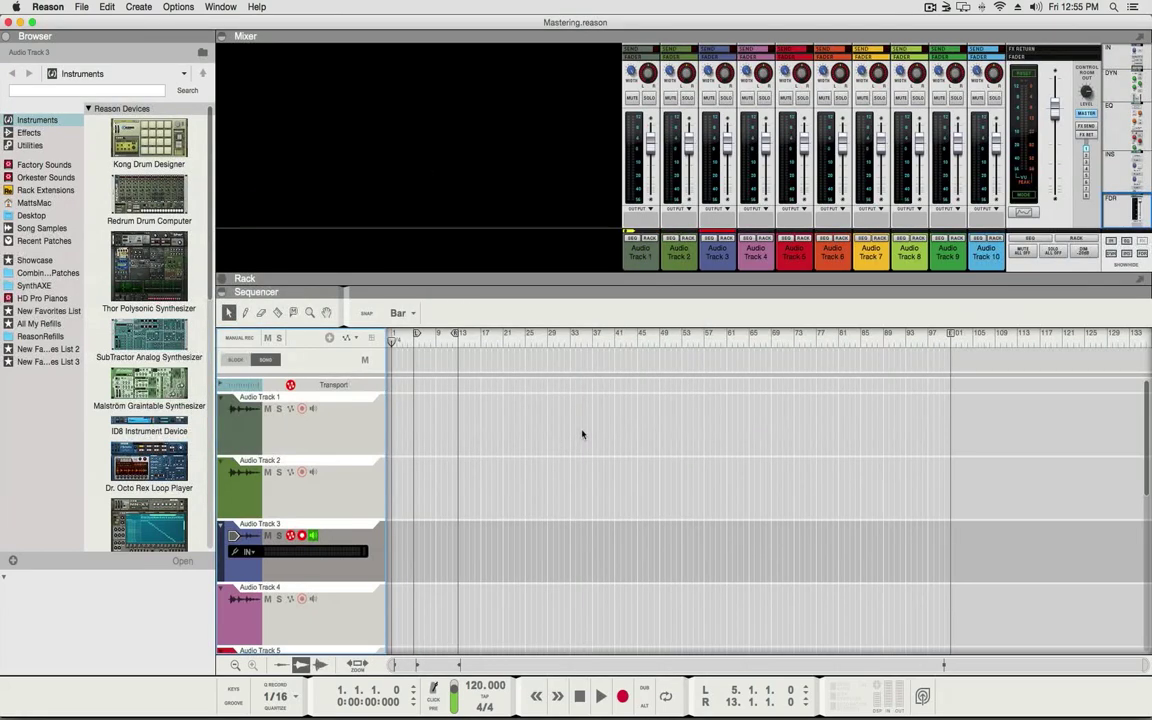